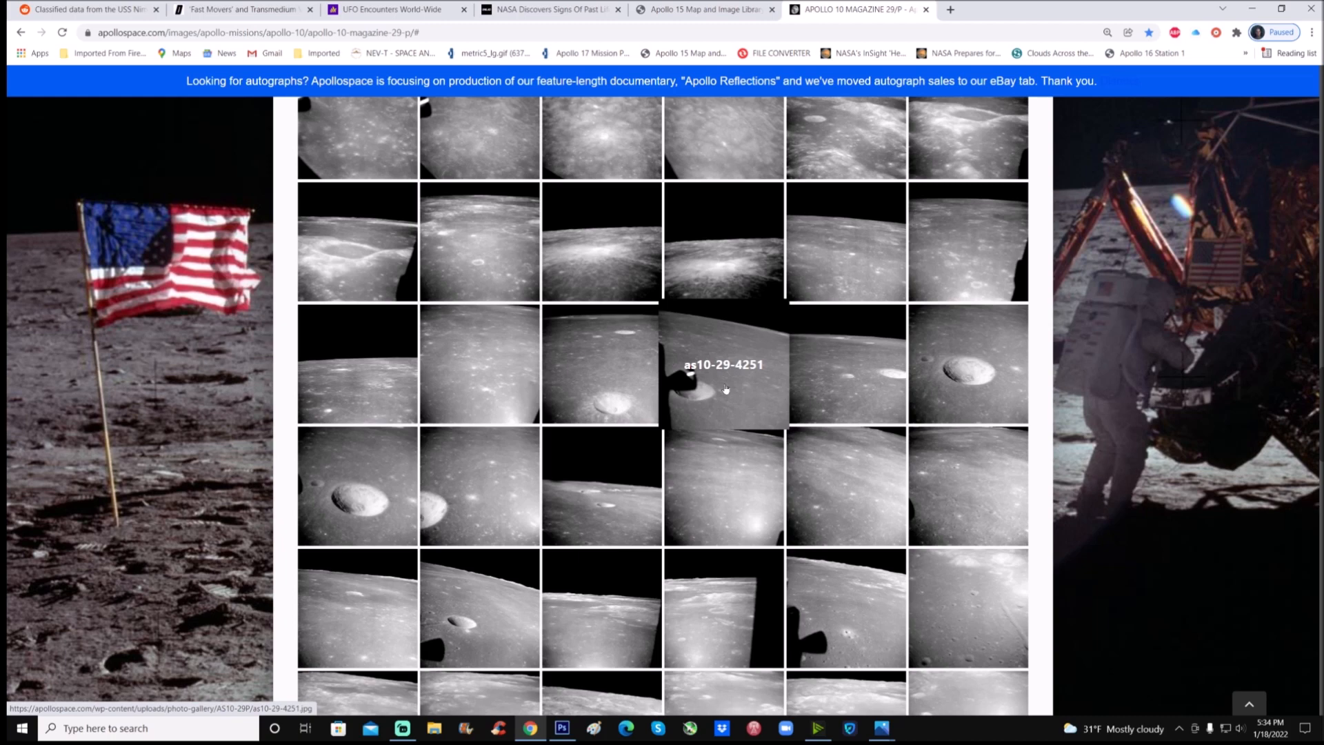
Open photo as10-29-4251 from the gallery and download its original full-size image.
{"action": "left_click", "coordinate": [724, 364]}
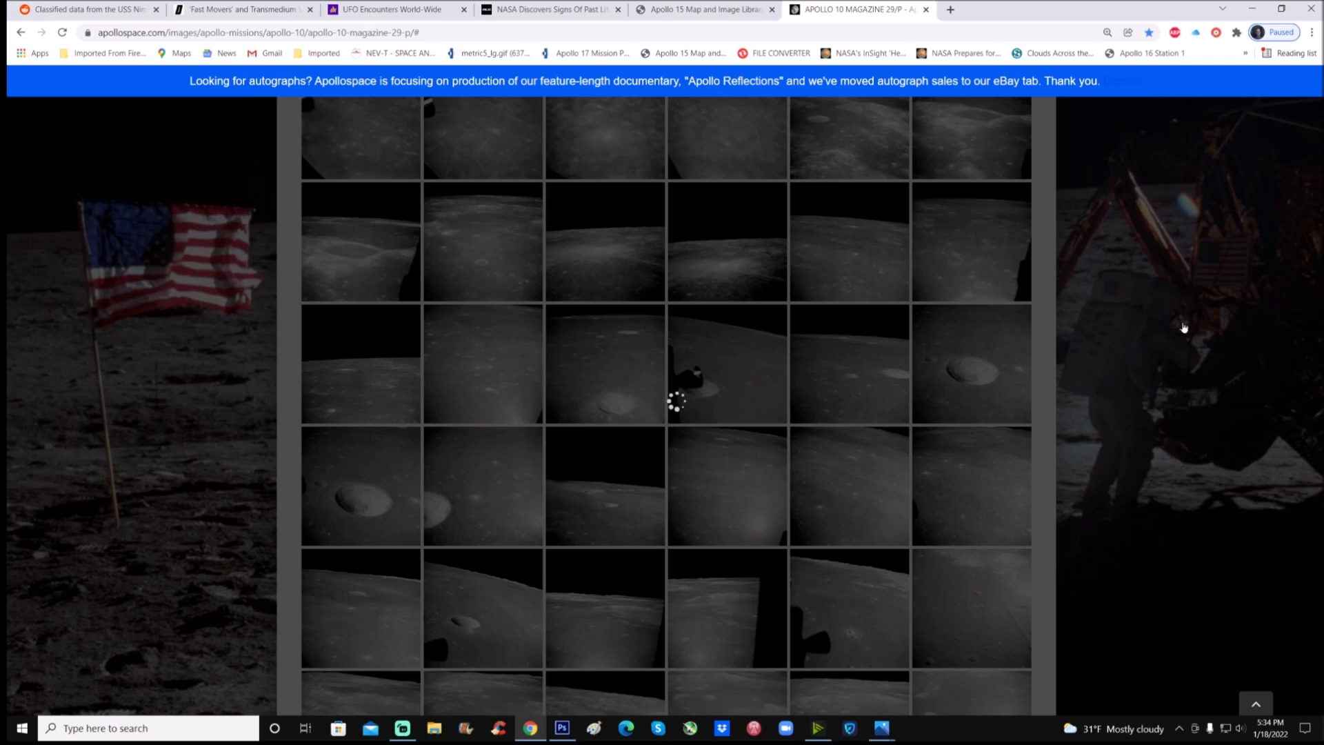
{"action": "left_click", "coordinate": [676, 401]}
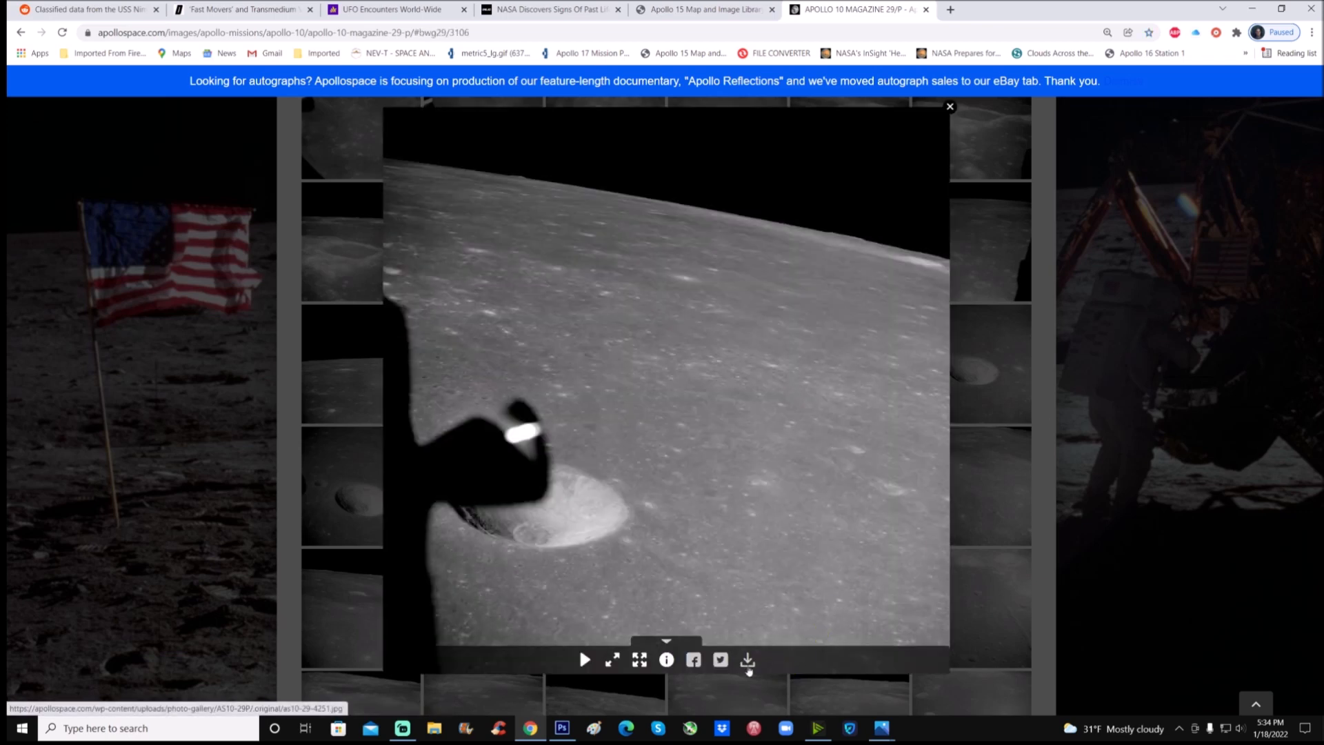
{"action": "mouse_move", "coordinate": [746, 659]}
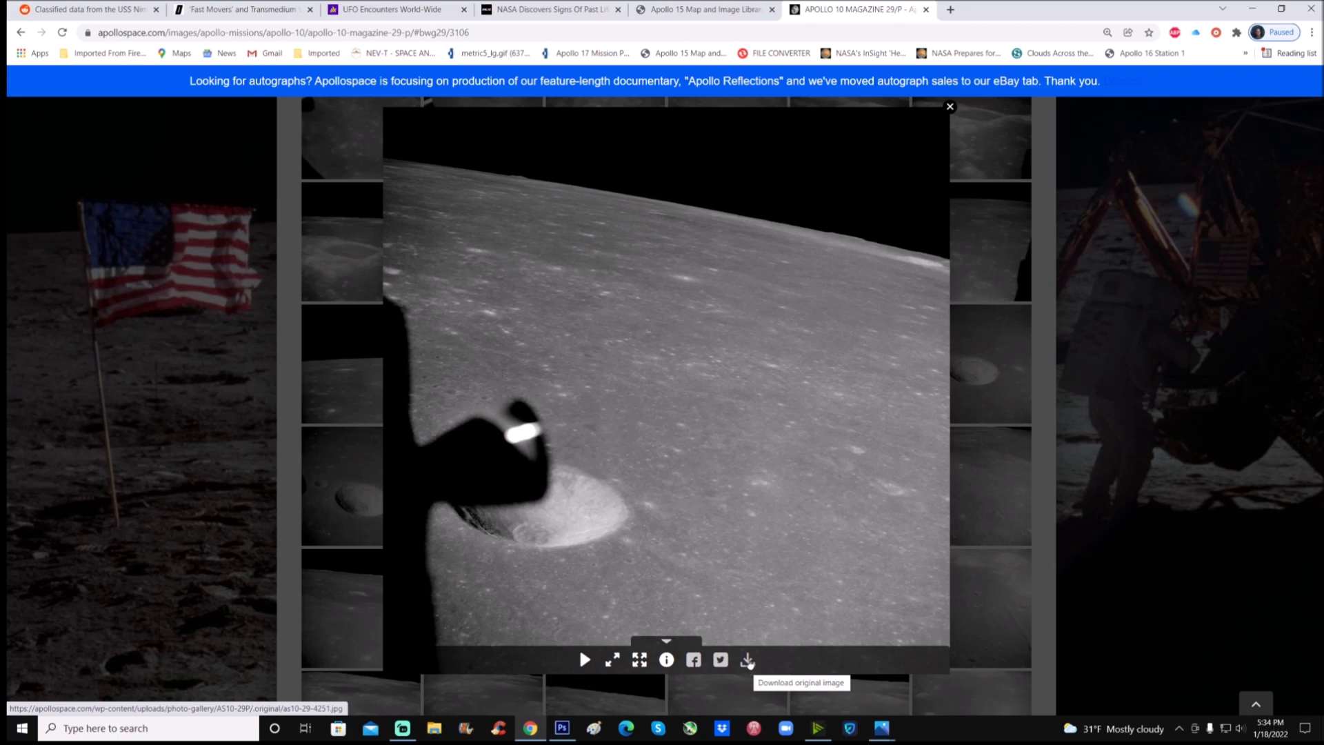
{"action": "left_click", "coordinate": [640, 659]}
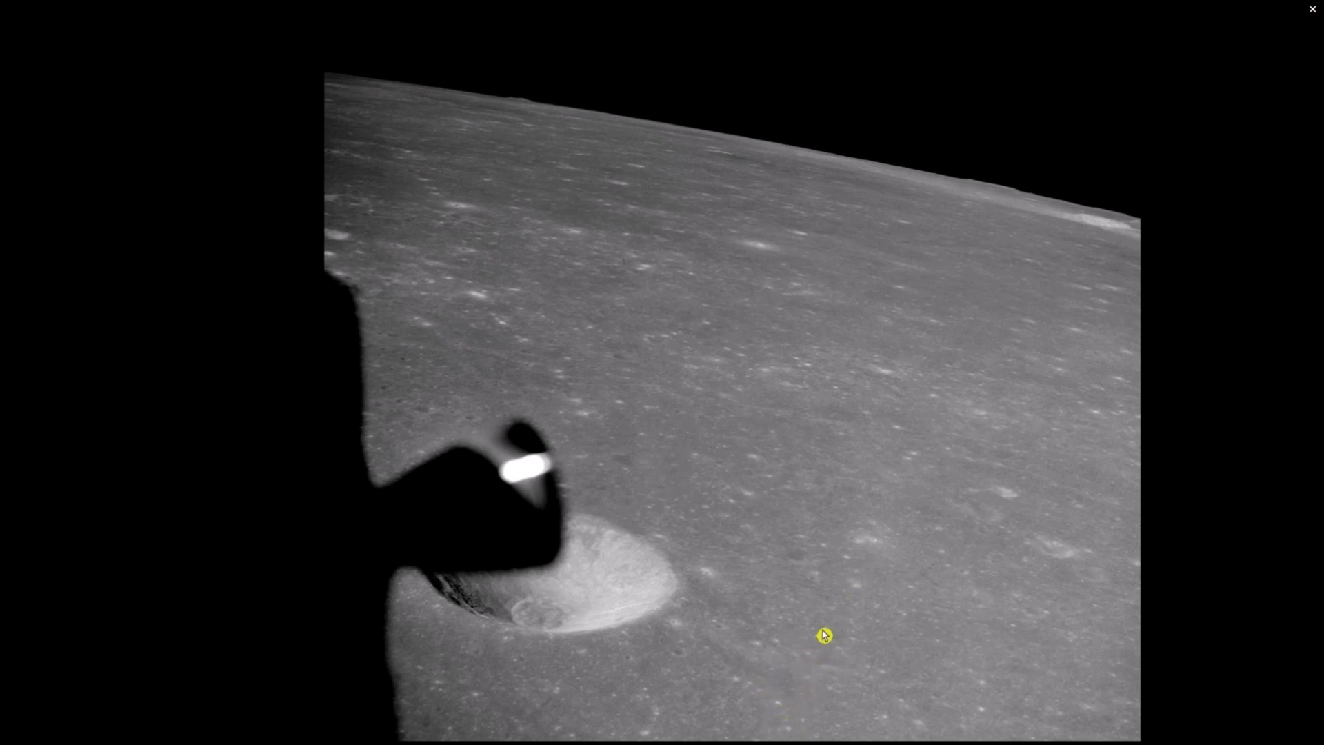
{"action": "mouse_move", "coordinate": [1271, 496]}
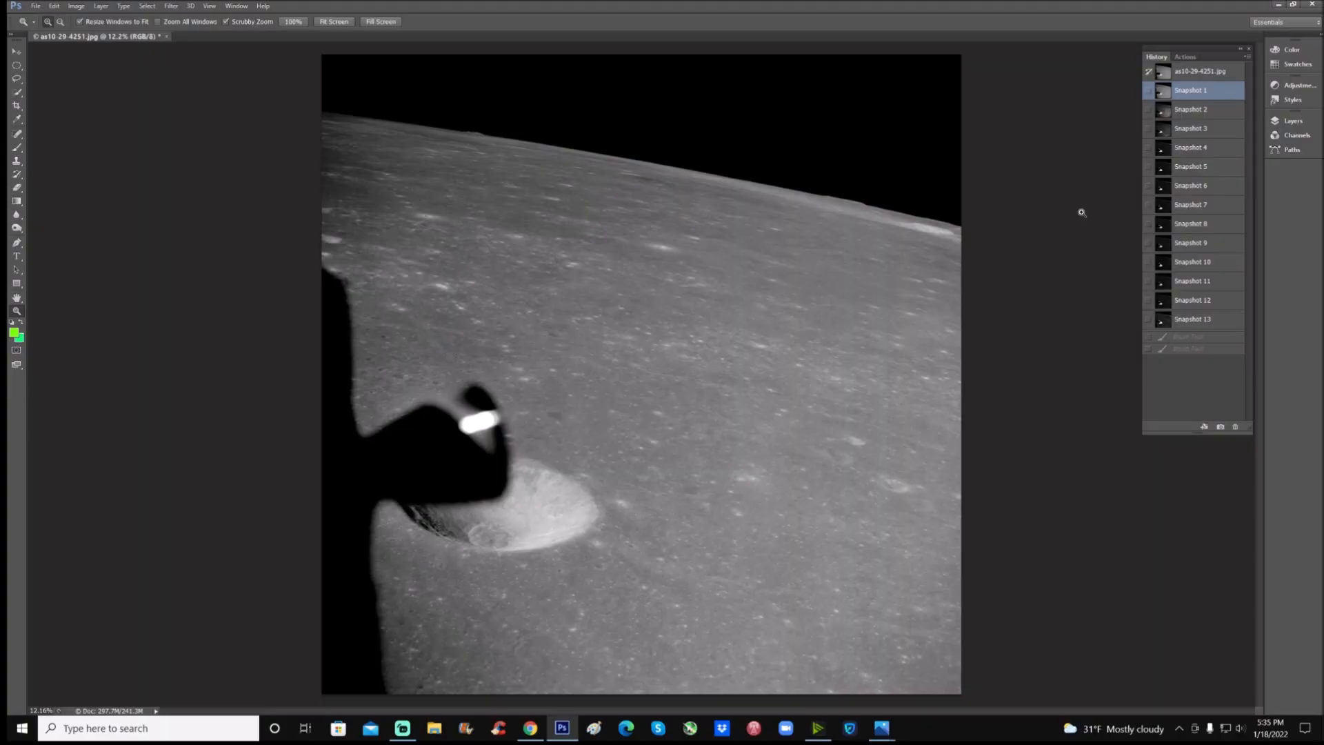
{"action": "left_click", "coordinate": [1200, 71]}
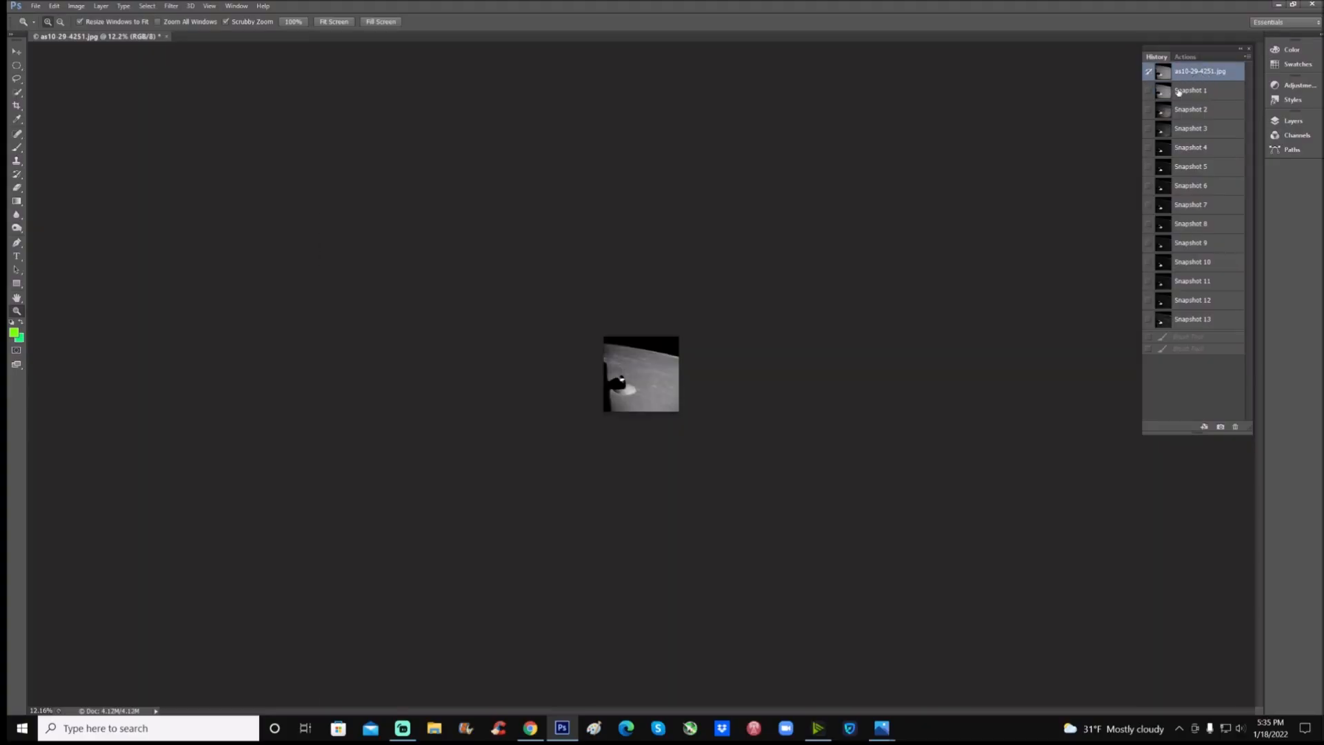
{"action": "left_click", "coordinate": [1191, 90]}
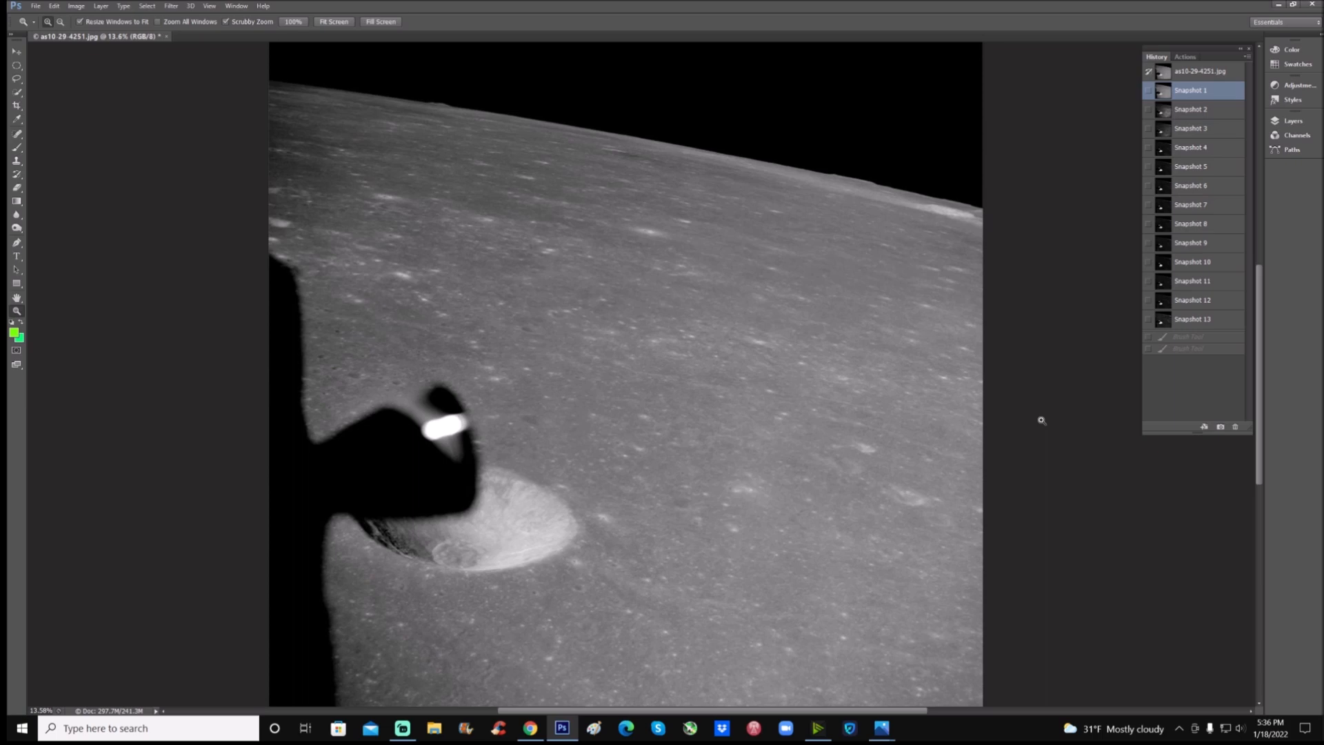
Switch to Snapshot 13 and move to the area below the bright crater.
{"action": "left_click", "coordinate": [1192, 318]}
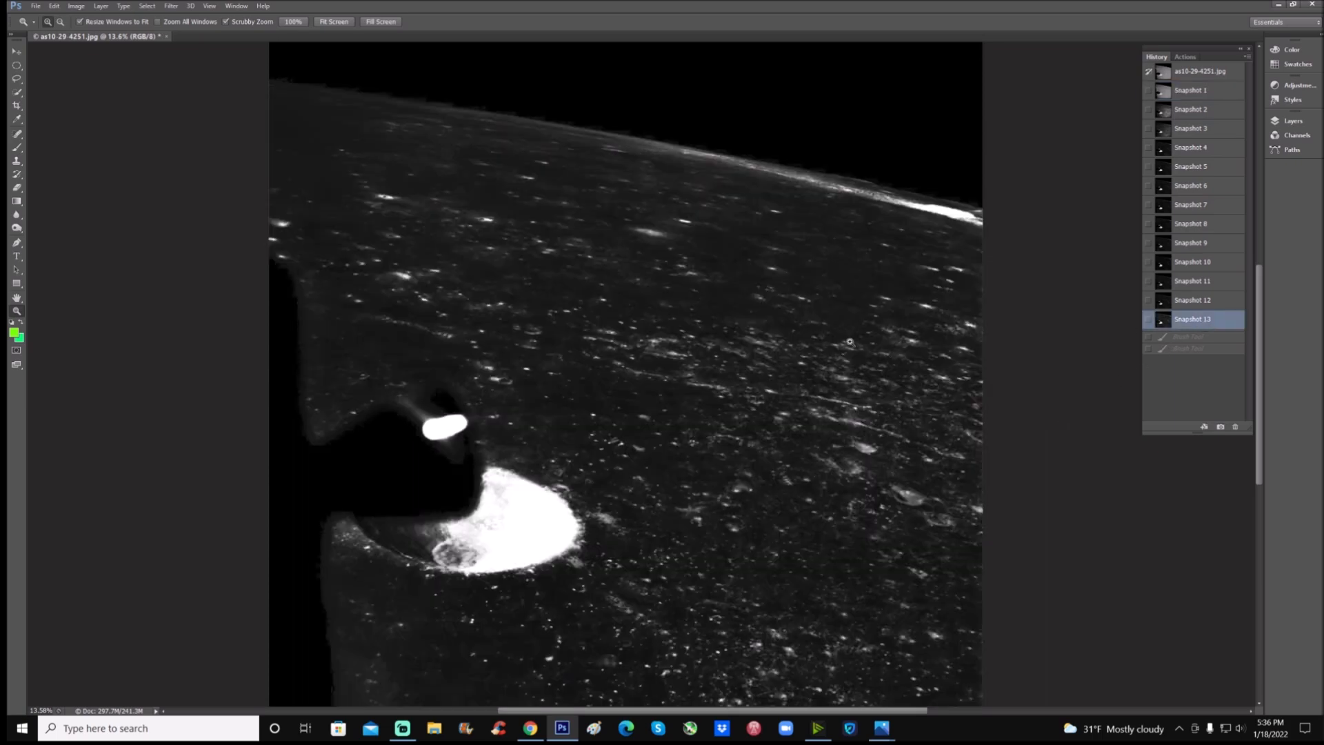
{"action": "mouse_move", "coordinate": [1077, 494]}
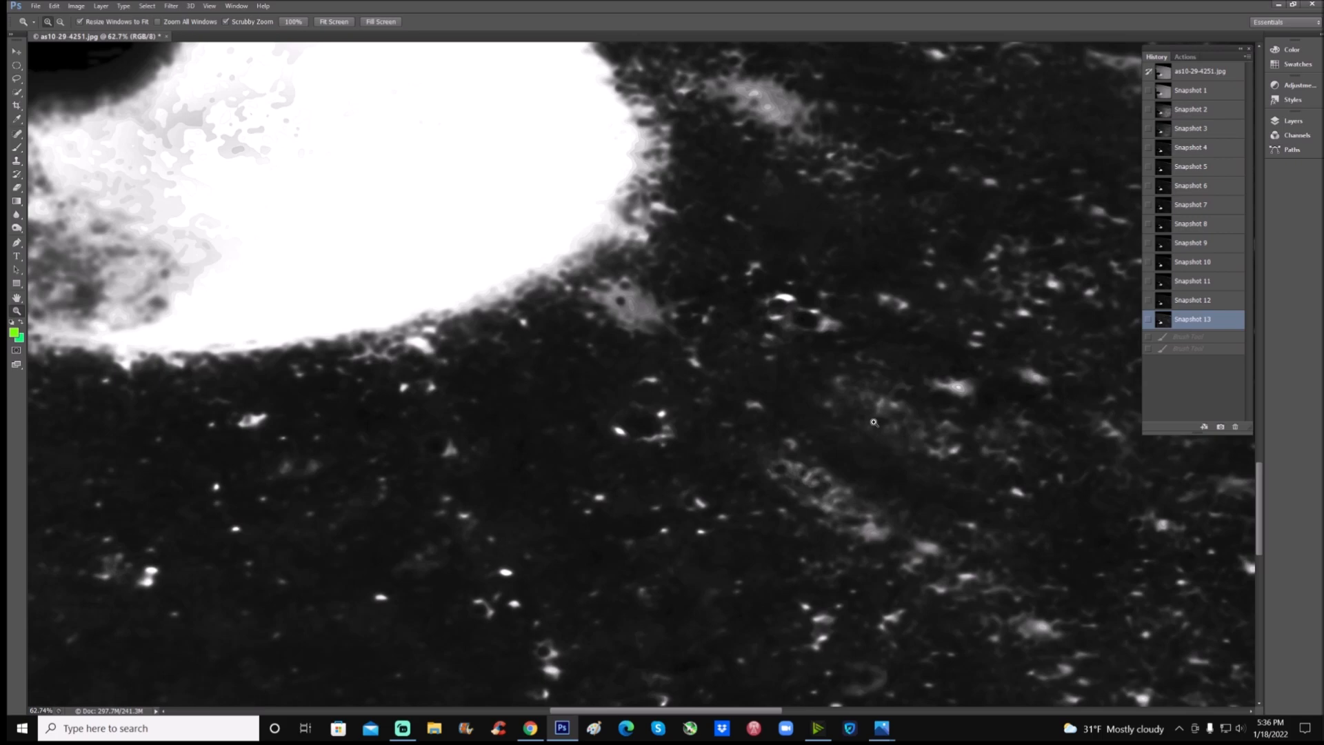
{"action": "mouse_move", "coordinate": [817, 432]}
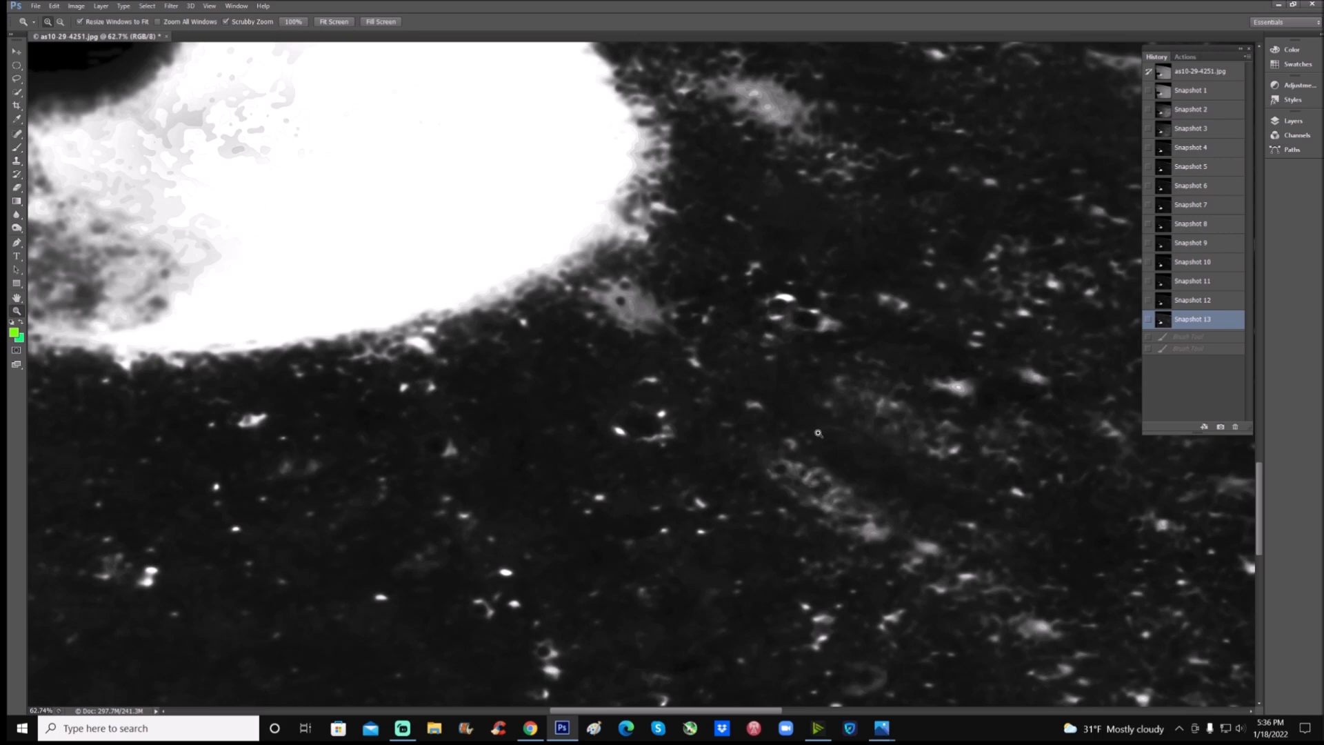
{"action": "scroll", "scroll_direction": "down", "scroll_amount": 3}
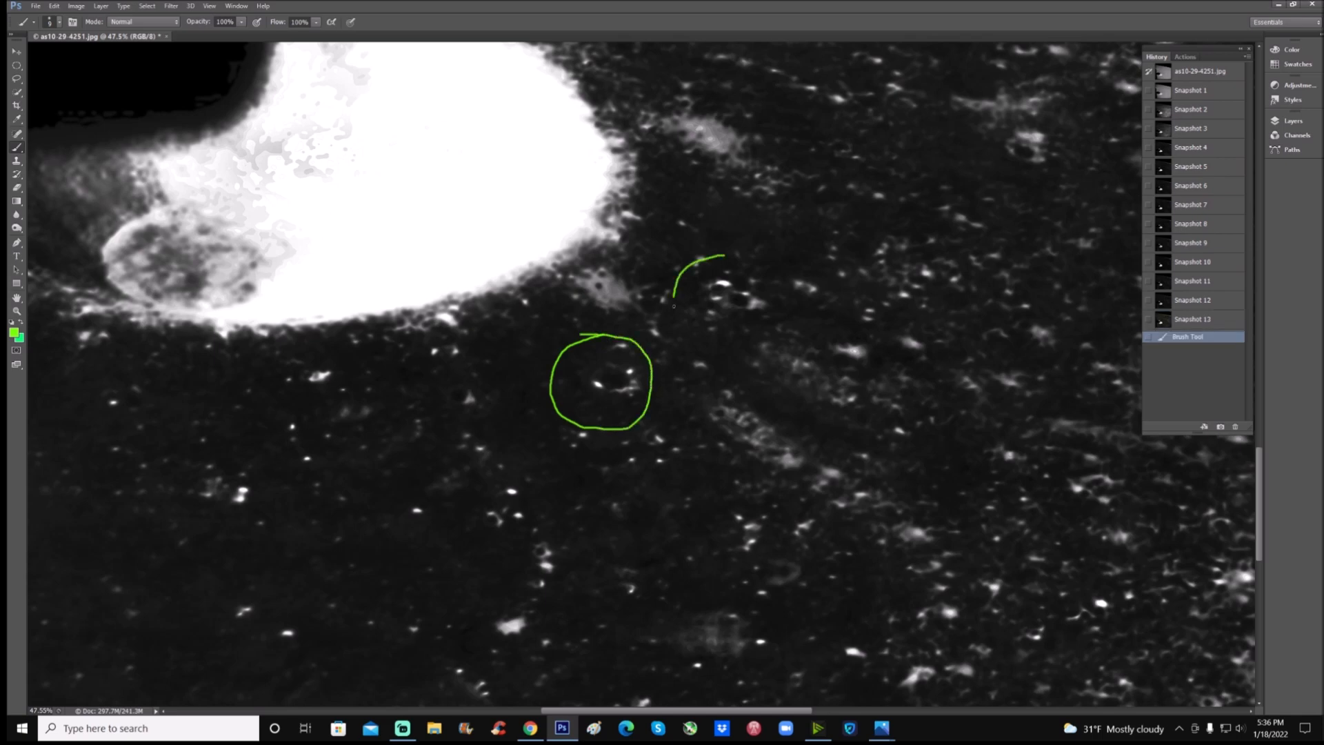
Draw a green circle, arrow and small marks near the bright specks, then discard the last marks.
{"action": "left_click_drag", "start_coordinate": [692, 253], "coordinate": [777, 338]}
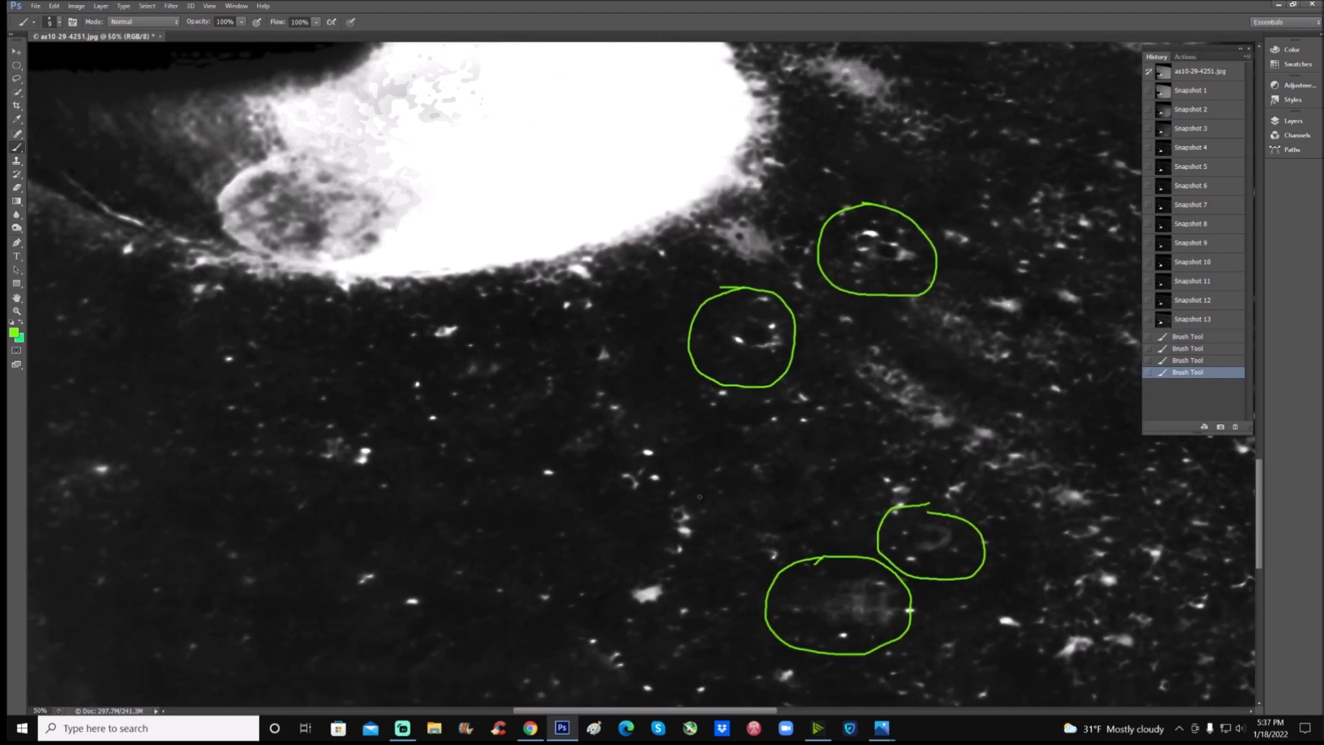
{"action": "left_click_drag", "start_coordinate": [742, 463], "coordinate": [703, 507]}
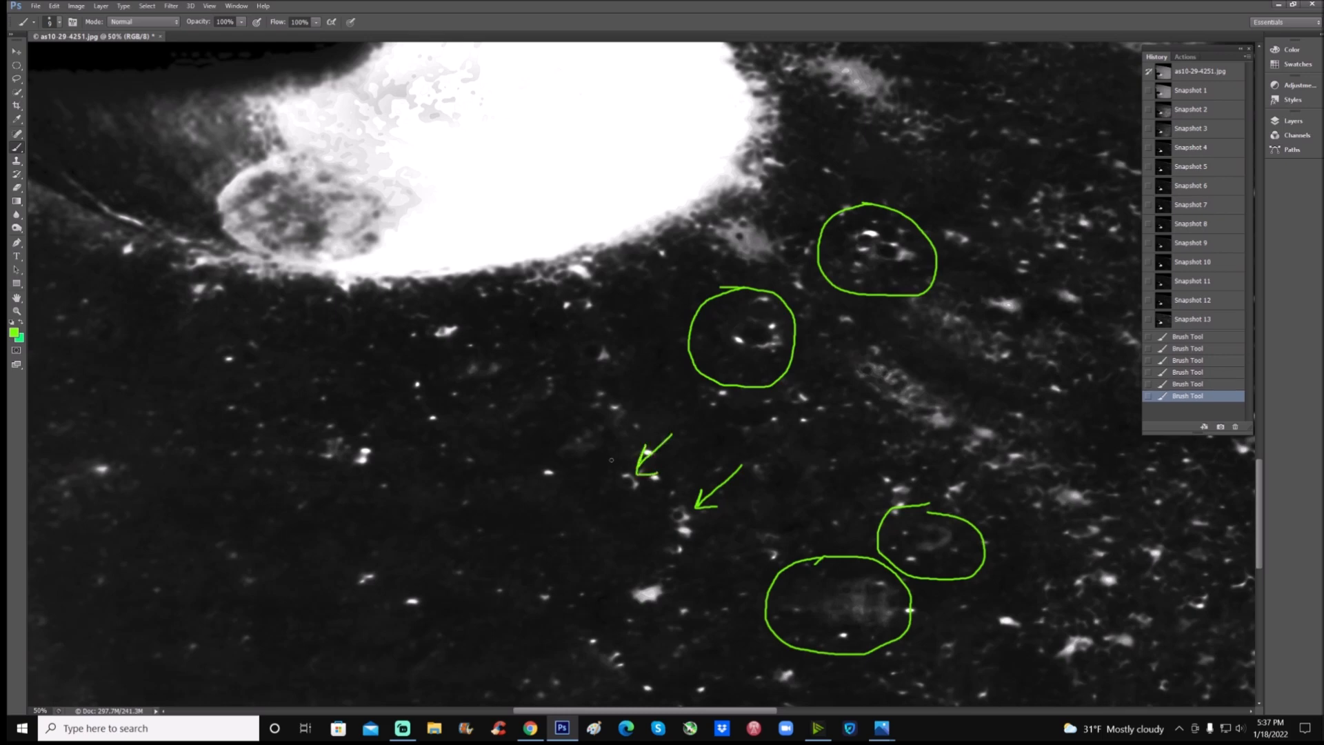
{"action": "left_click_drag", "start_coordinate": [610, 459], "coordinate": [640, 500]}
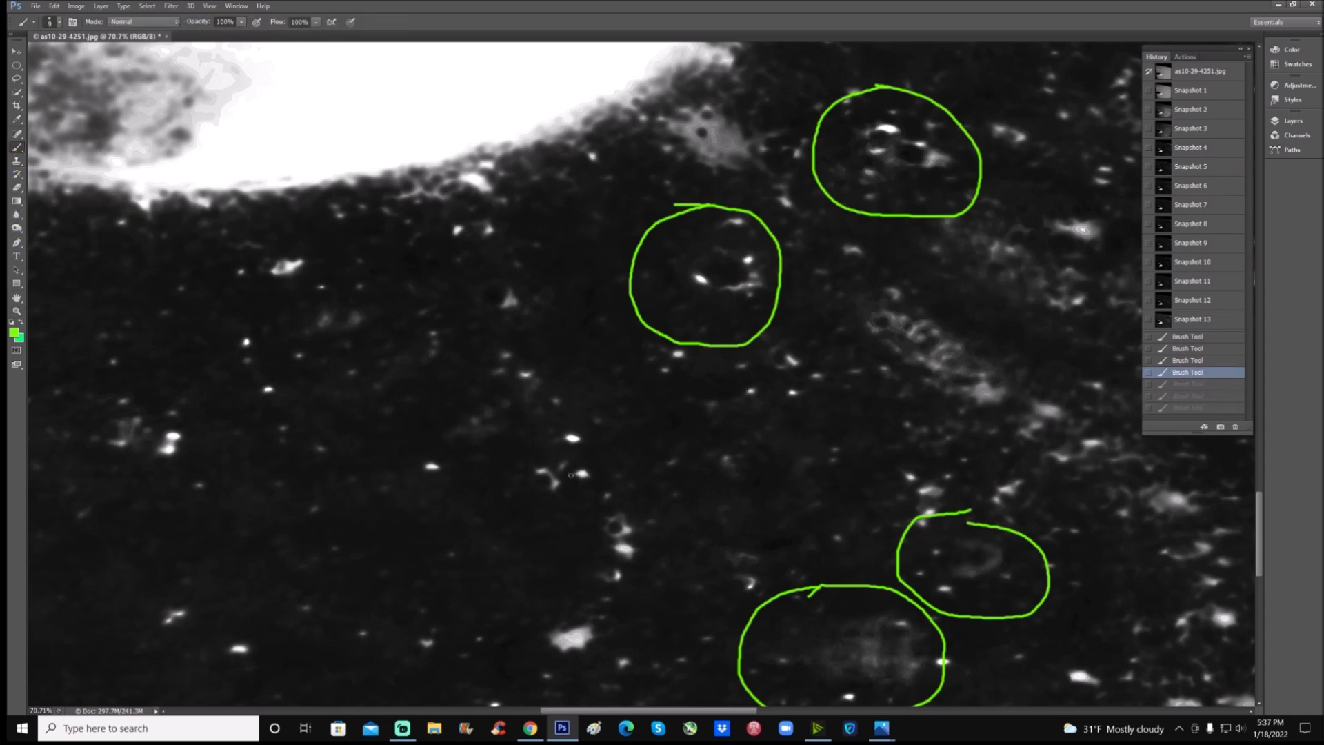
{"action": "left_click_drag", "start_coordinate": [534, 452], "coordinate": [559, 496]}
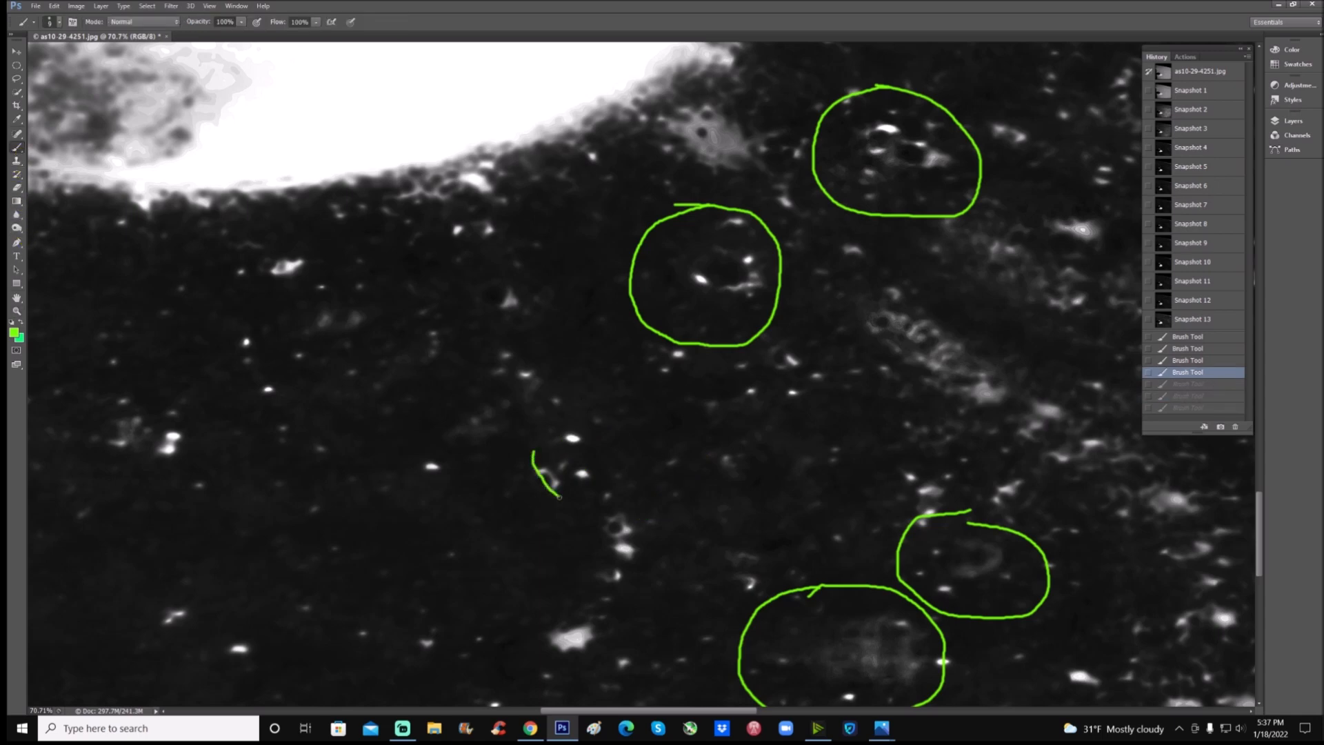
{"action": "left_click_drag", "start_coordinate": [532, 460], "coordinate": [557, 496]}
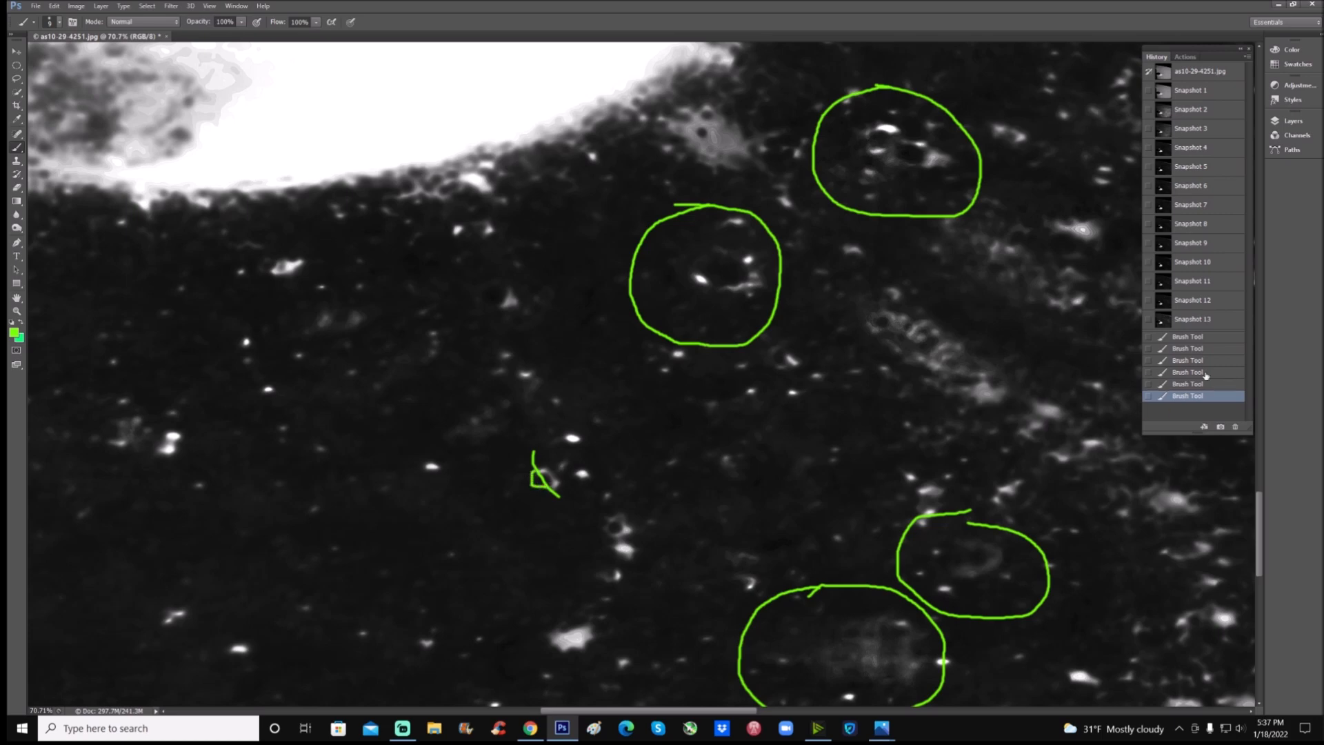
{"action": "left_click", "coordinate": [1188, 384]}
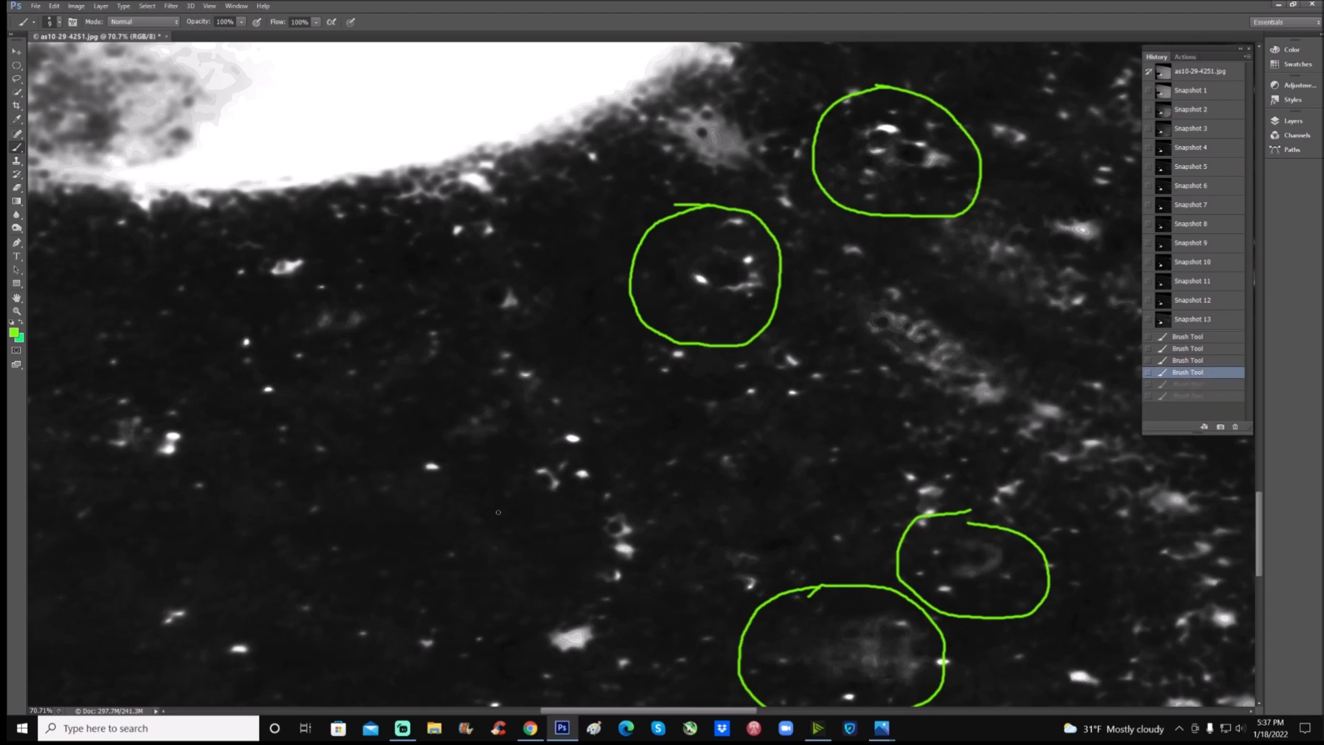
Draw two green arrows and outline a small bright feature, then return to the unmarked snapshot.
{"action": "left_click_drag", "start_coordinate": [498, 513], "coordinate": [533, 492]}
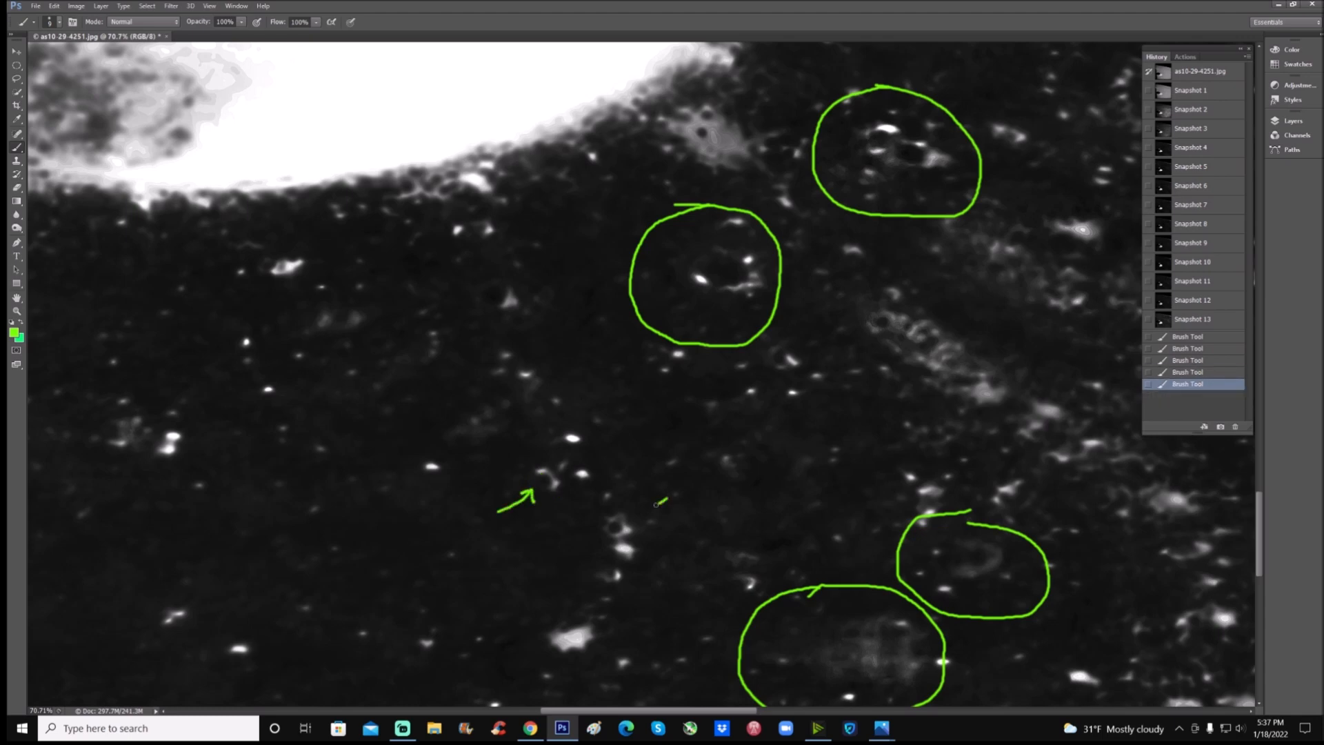
{"action": "left_click_drag", "start_coordinate": [667, 503], "coordinate": [637, 511]}
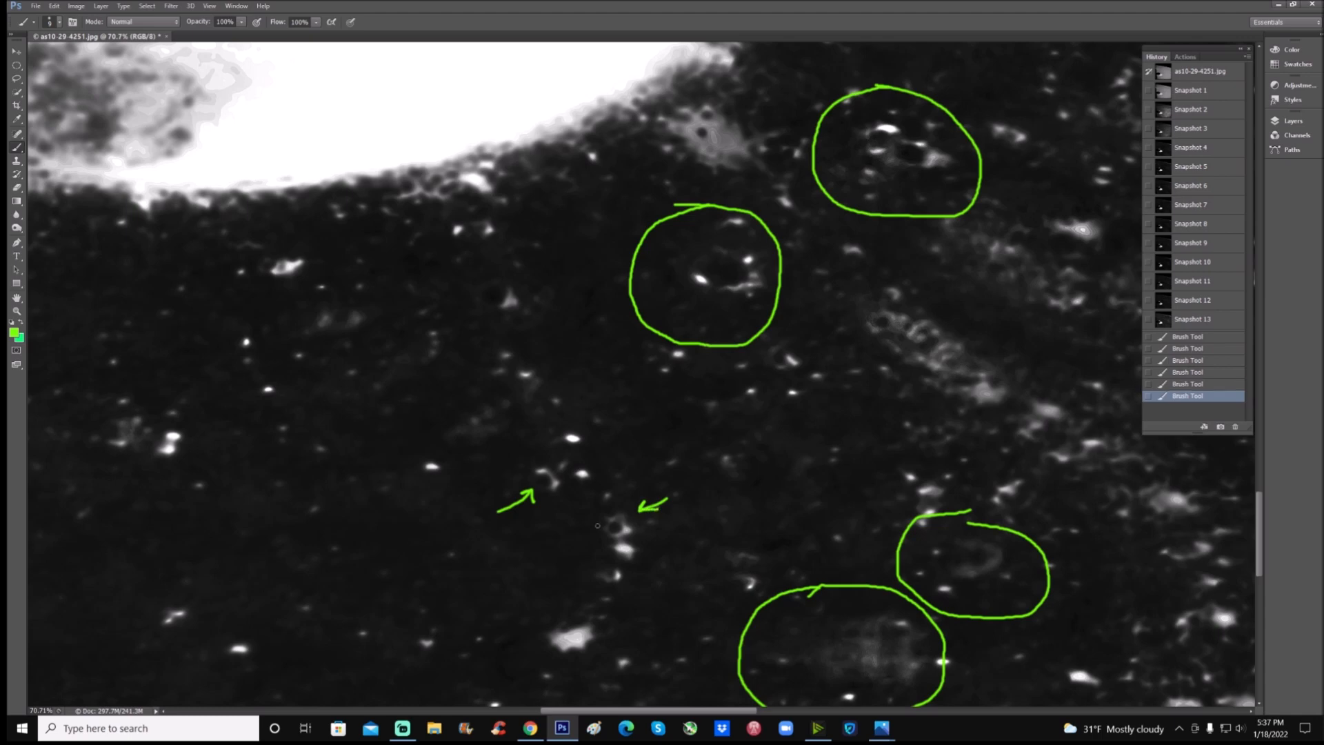
{"action": "left_click_drag", "start_coordinate": [598, 526], "coordinate": [635, 530]}
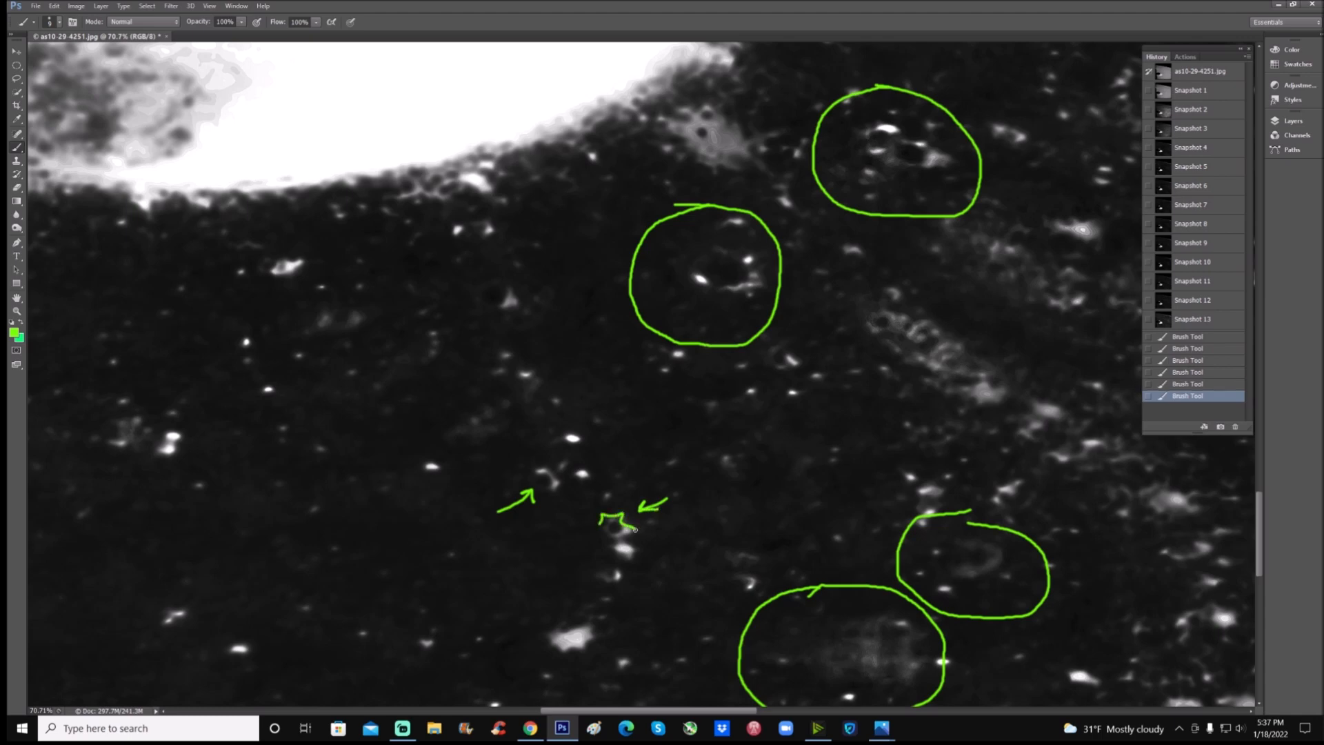
{"action": "left_click_drag", "start_coordinate": [617, 520], "coordinate": [629, 534]}
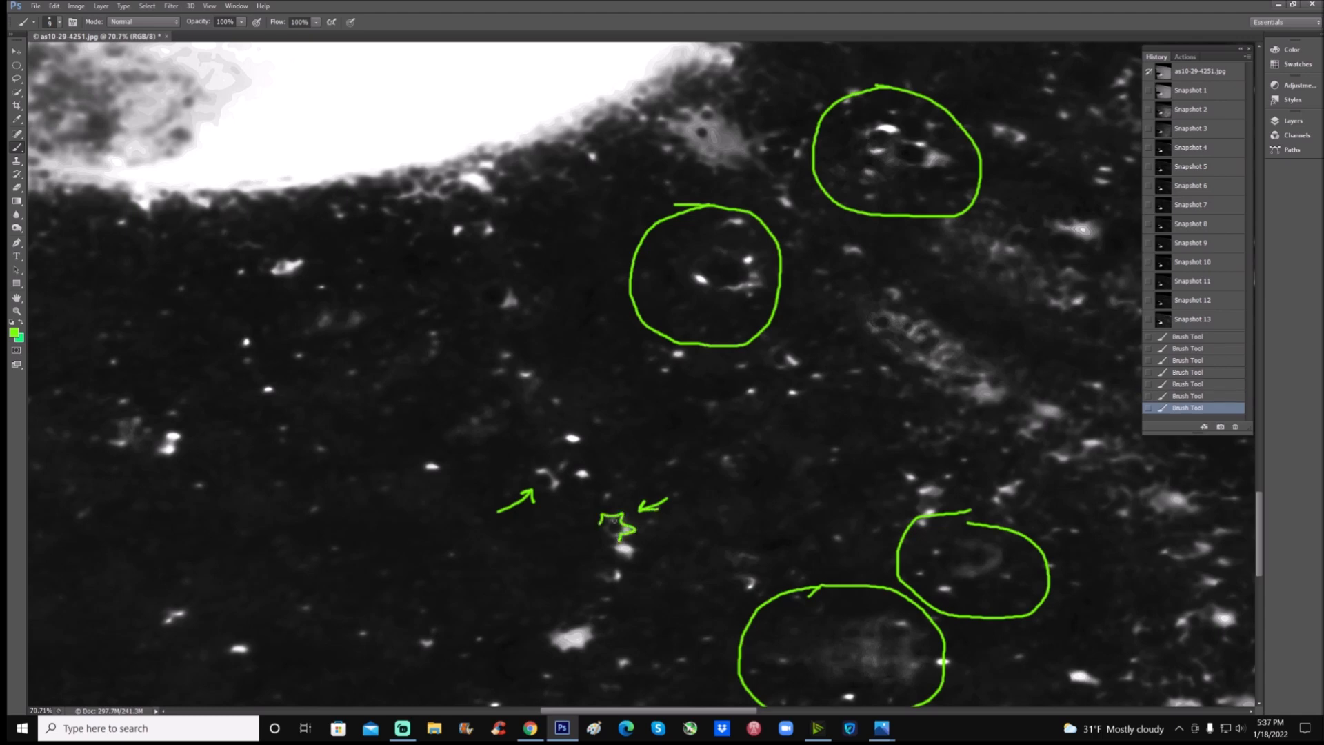
{"action": "left_click", "coordinate": [616, 527]}
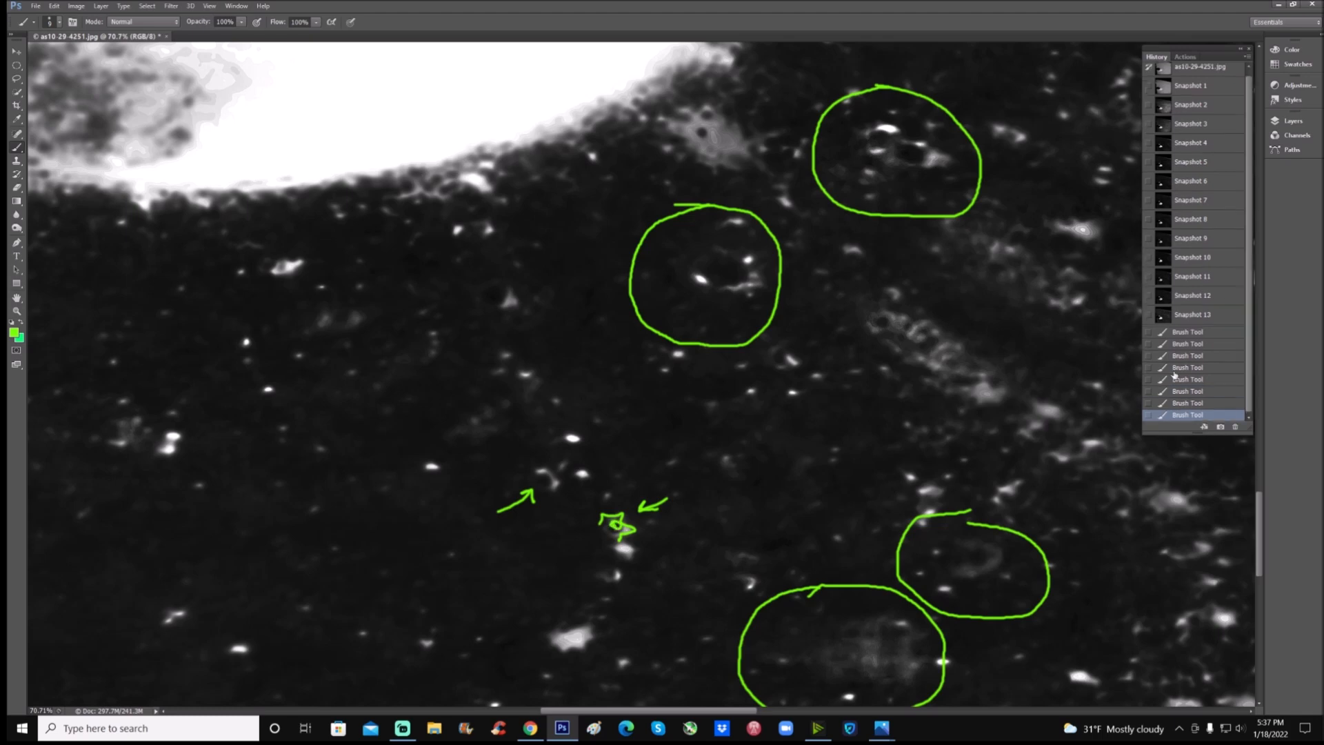
{"action": "left_click", "coordinate": [1192, 315]}
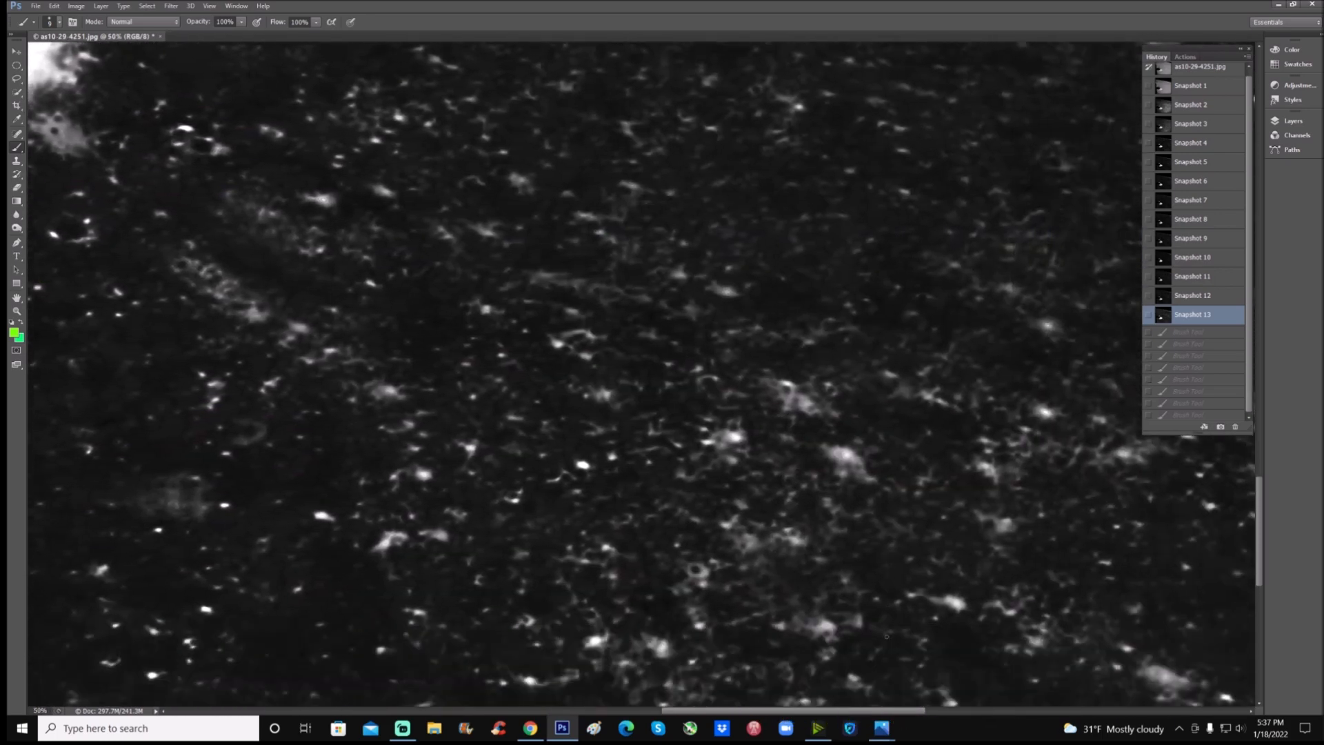
Pan to the area beside the bright crater and circle a faint feature above the glare in green.
{"action": "left_click_drag", "start_coordinate": [689, 511], "coordinate": [693, 578]}
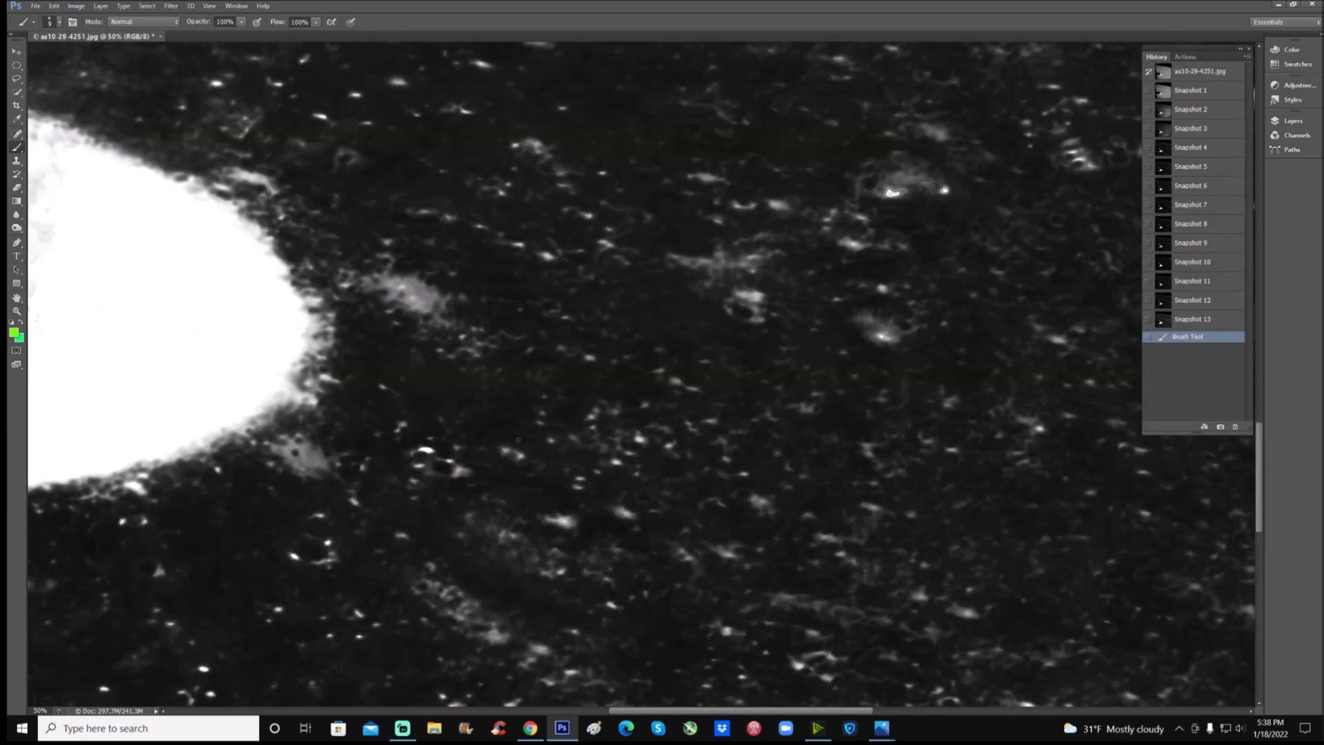
{"action": "left_click_drag", "start_coordinate": [604, 369], "coordinate": [678, 504]}
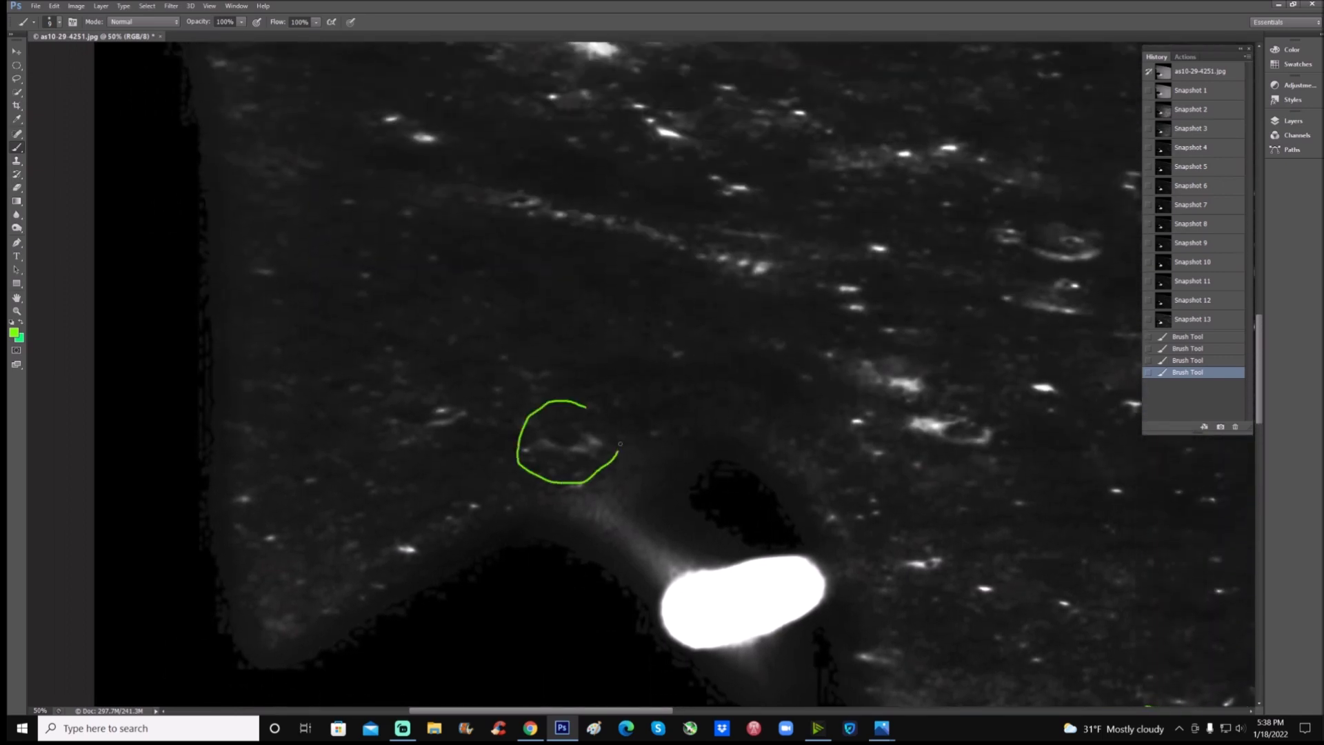
Circle another suspected structure in green and add a small green loop beside it.
{"action": "left_click_drag", "start_coordinate": [448, 372], "coordinate": [439, 389]}
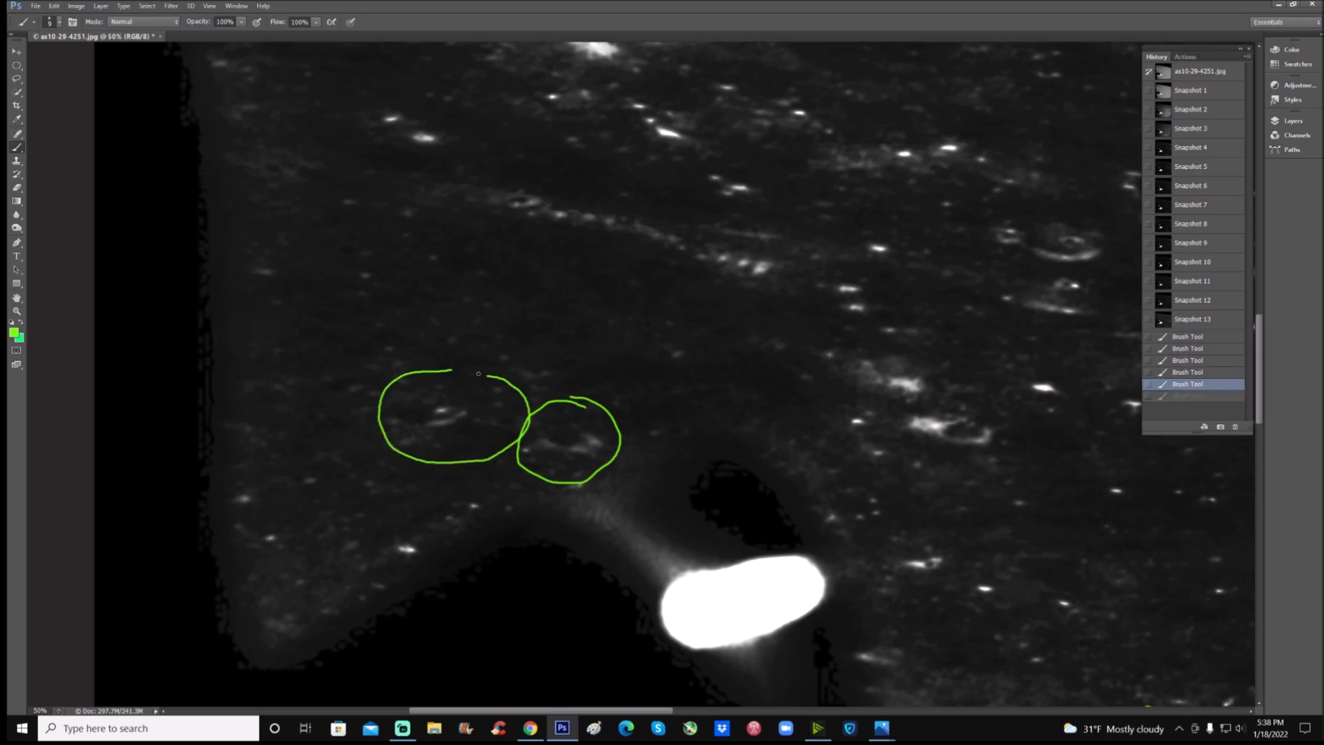
{"action": "left_click", "coordinate": [1191, 109]}
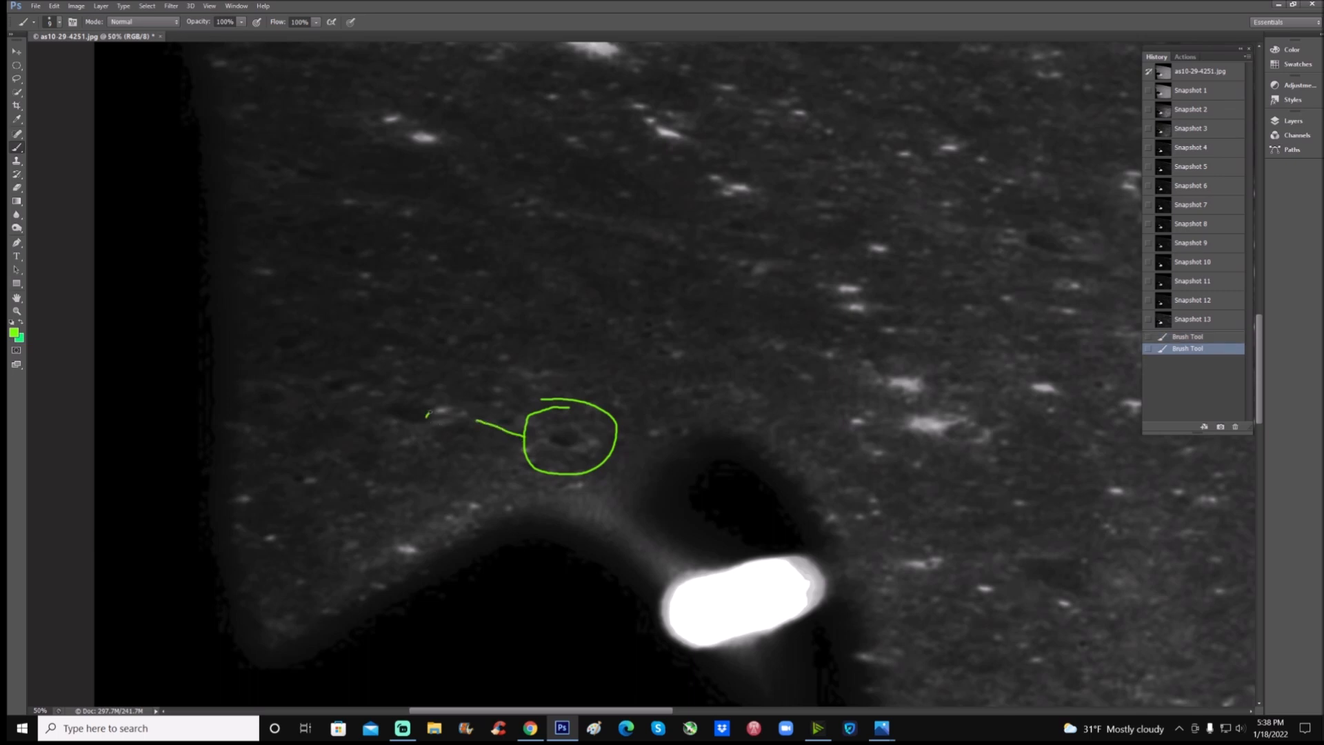
{"action": "left_click_drag", "start_coordinate": [431, 424], "coordinate": [452, 412]}
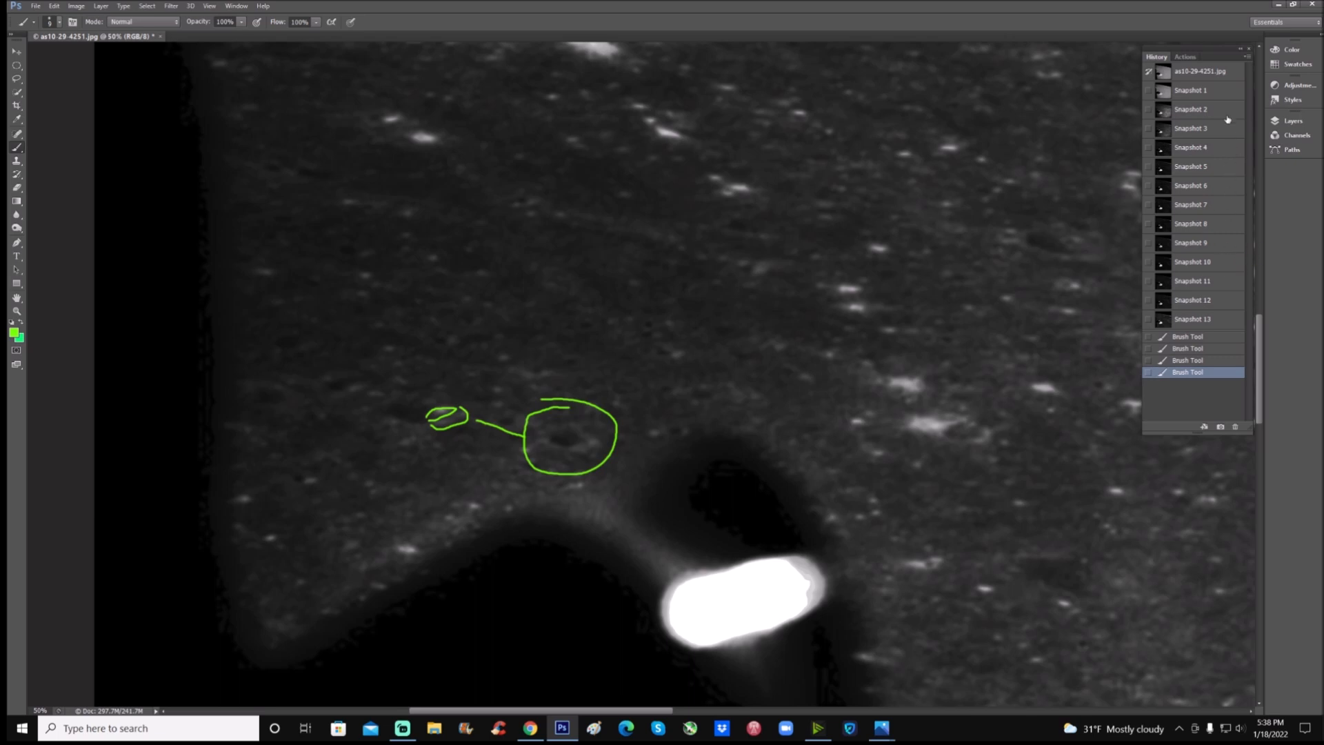
Step through the original and each enhancement snapshot to compare, then mark the small dark feature in green.
{"action": "left_click", "coordinate": [1191, 128]}
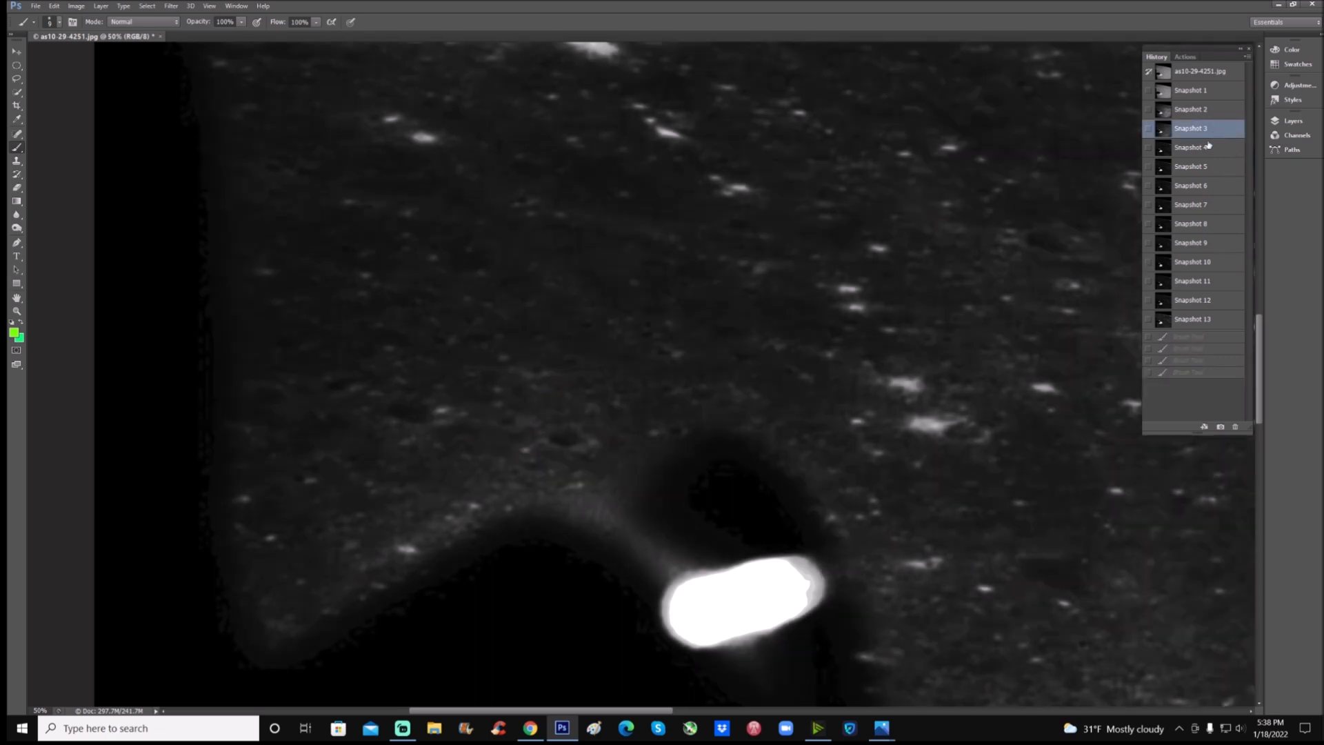
{"action": "left_click", "coordinate": [1192, 91]}
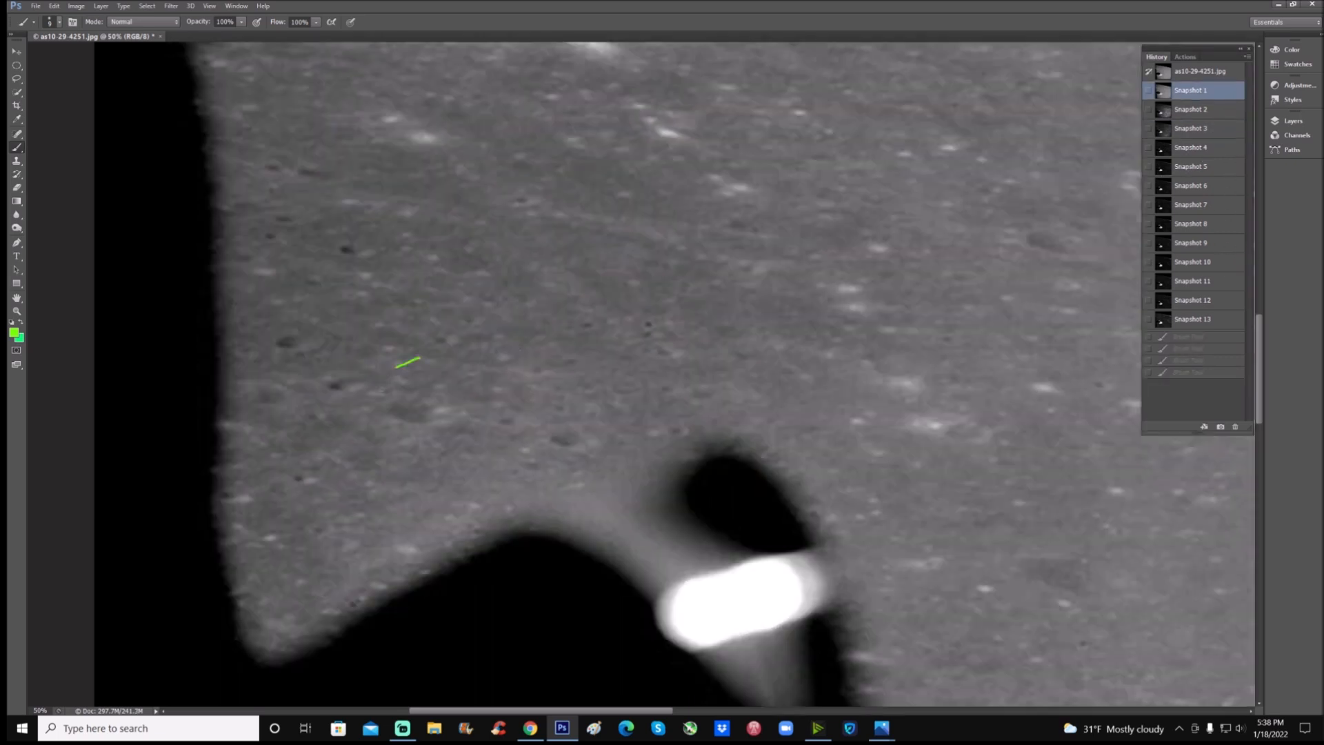
{"action": "left_click", "coordinate": [1191, 109]}
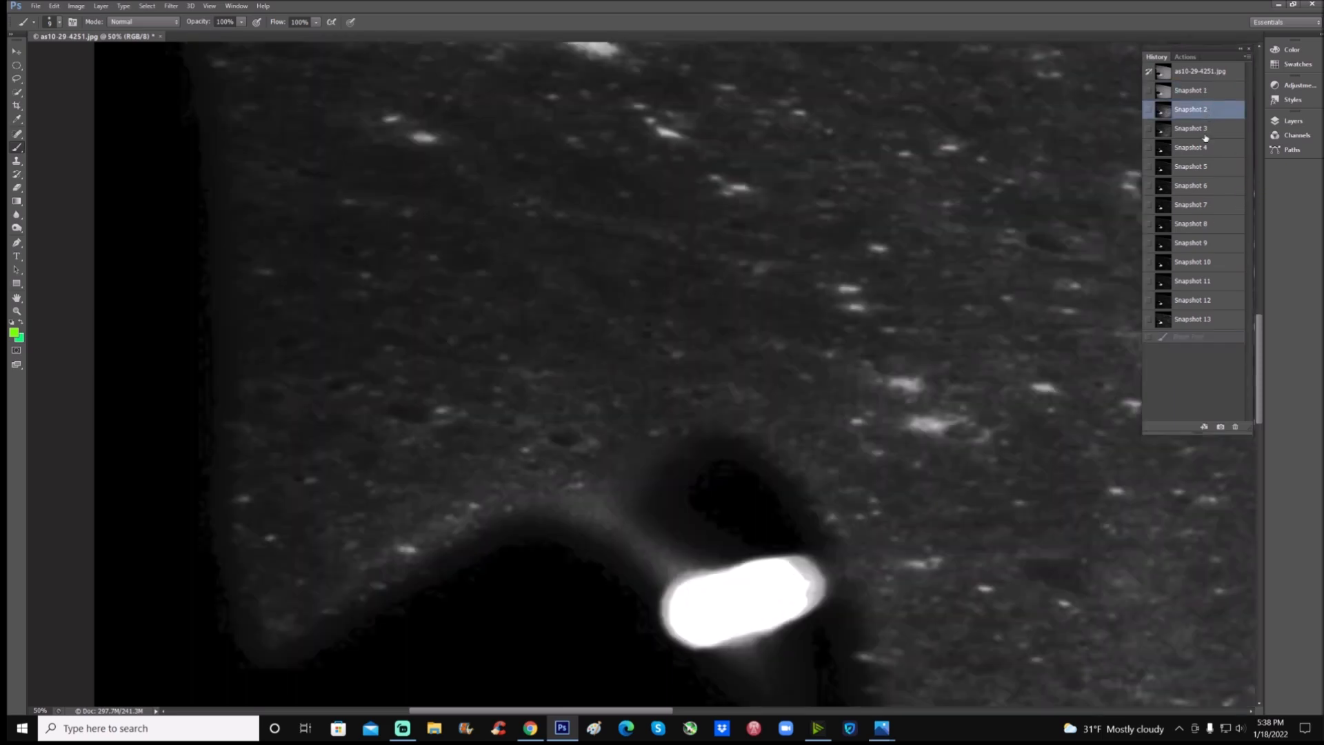
{"action": "left_click", "coordinate": [1191, 147]}
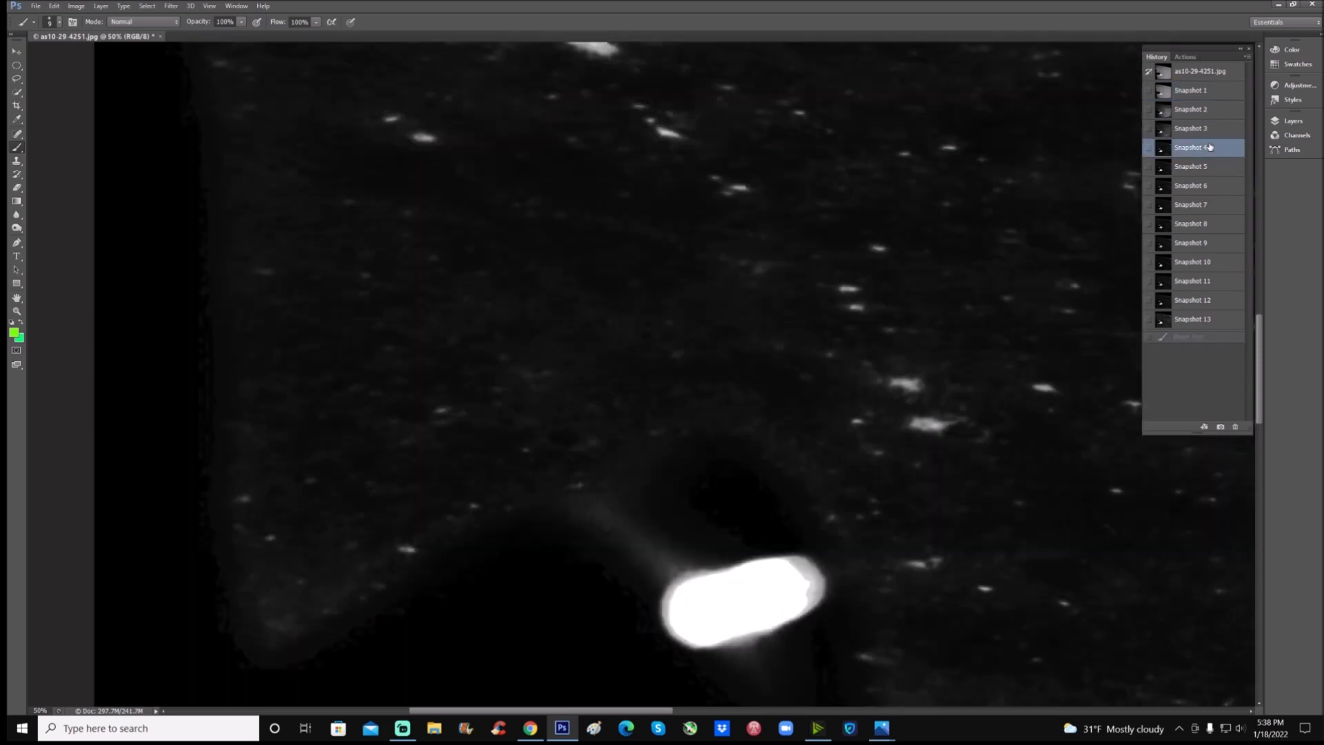
{"action": "left_click", "coordinate": [1192, 128]}
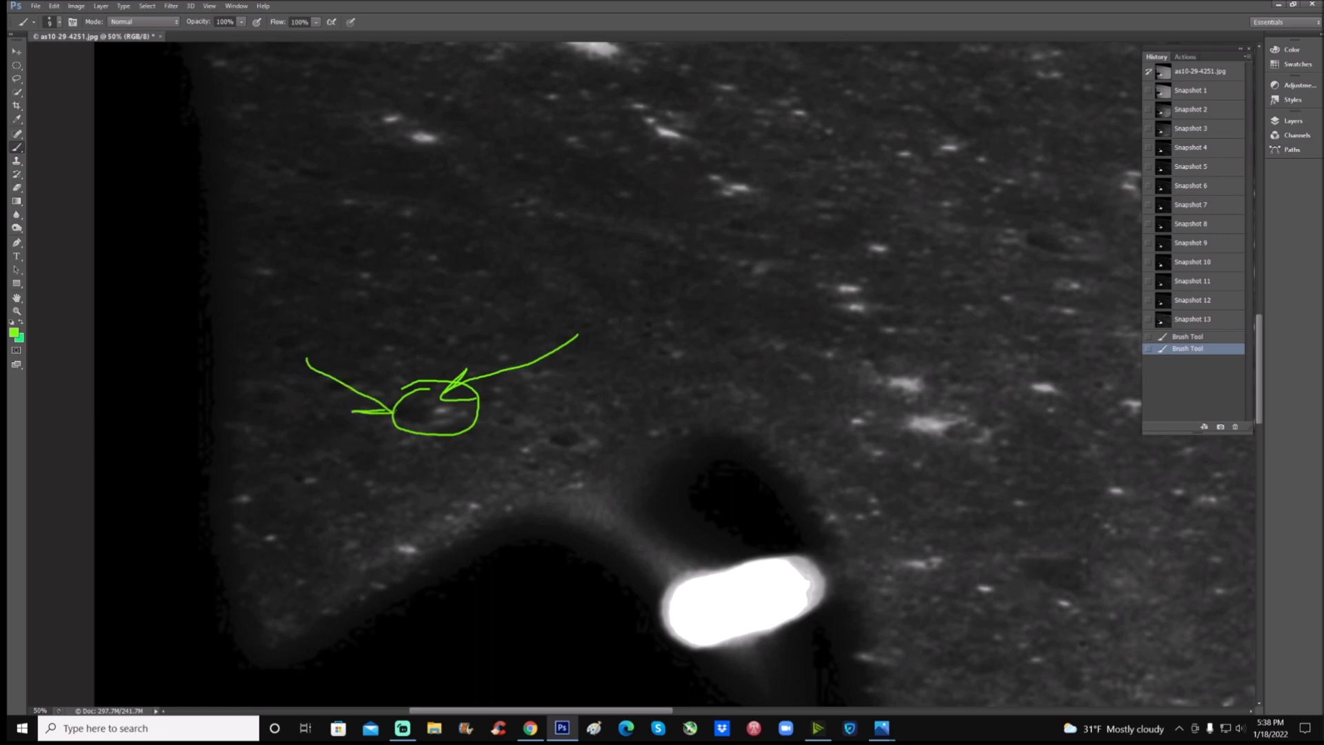
{"action": "left_click", "coordinate": [1192, 318]}
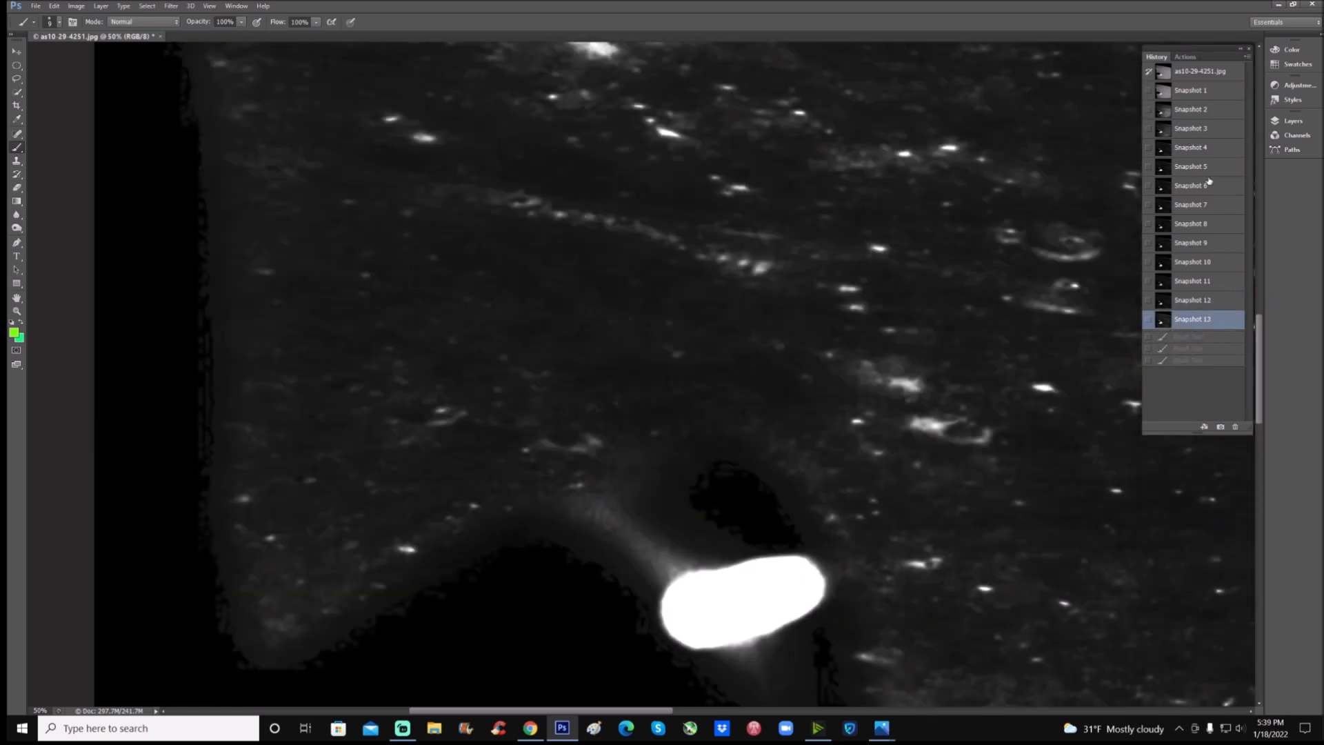
{"action": "left_click", "coordinate": [1191, 109]}
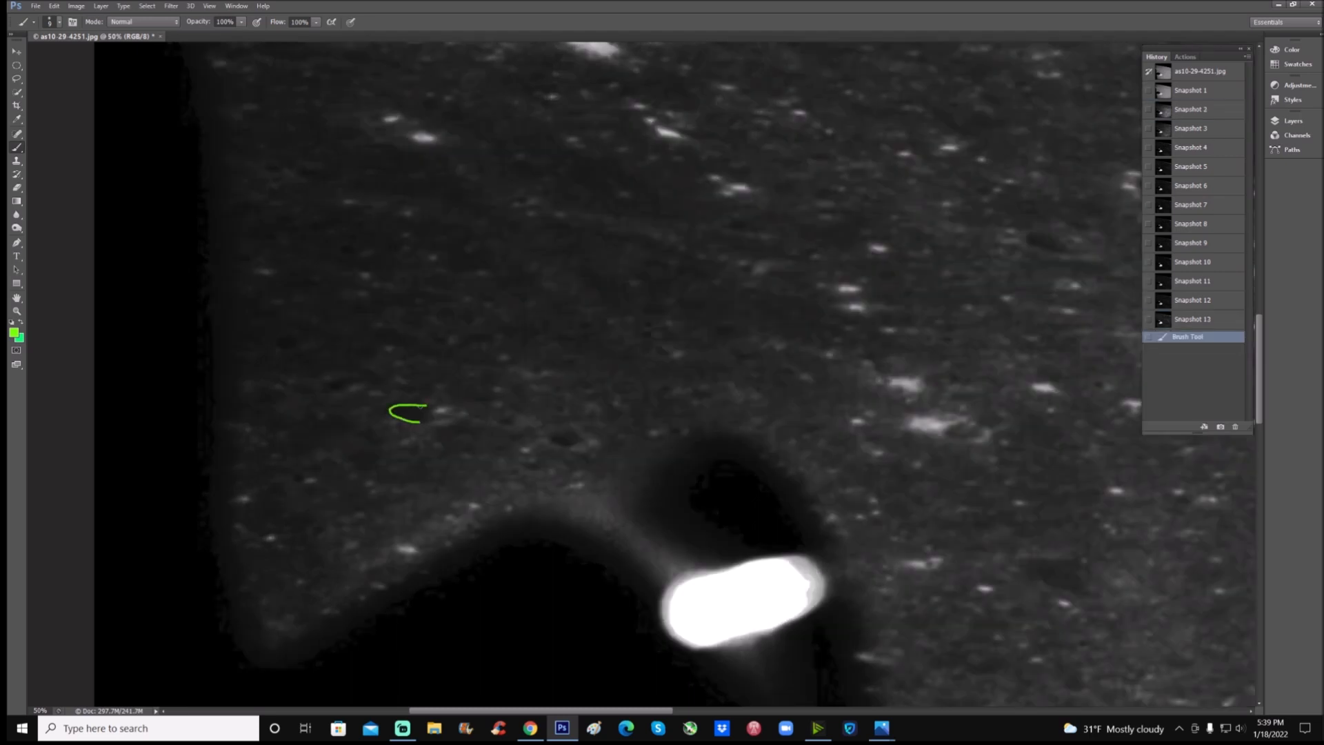
{"action": "left_click_drag", "start_coordinate": [426, 414], "coordinate": [464, 408]}
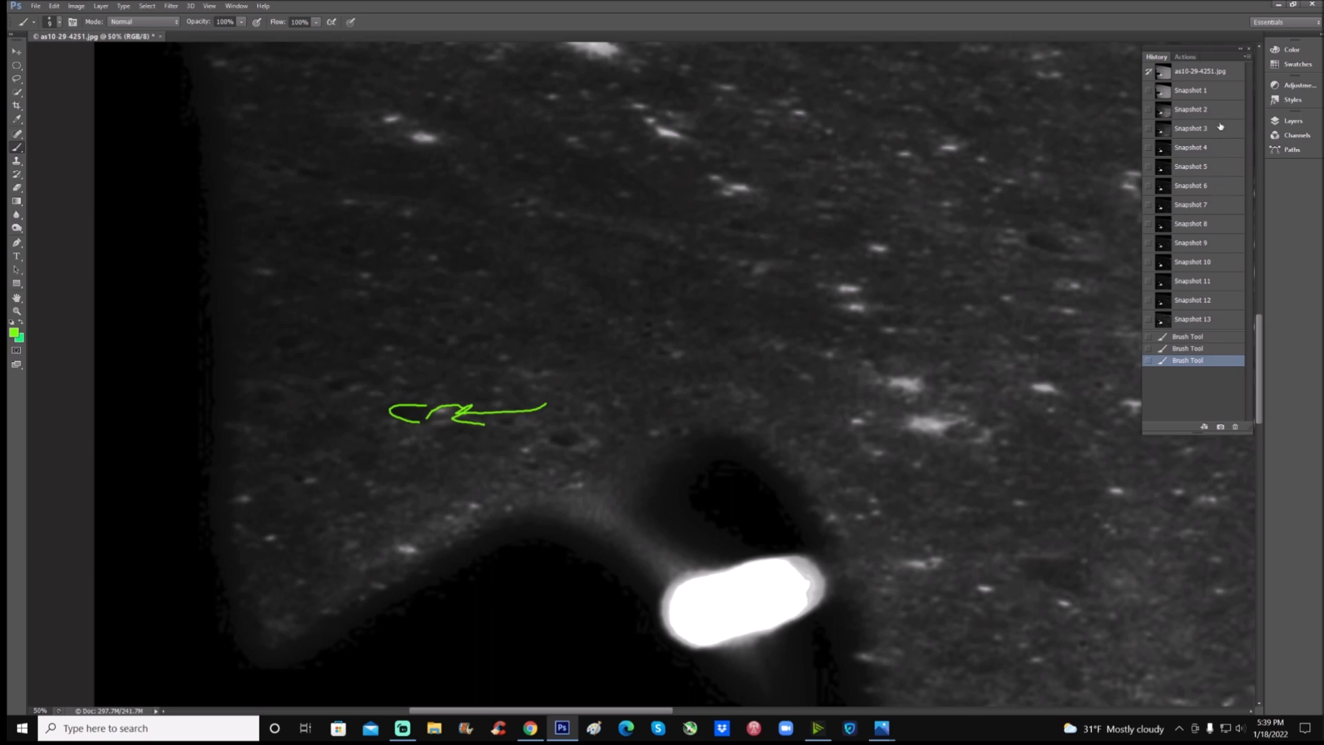
Flip between Snapshots 12 and 13, then pan to another region of the photo.
{"action": "left_click", "coordinate": [1193, 300]}
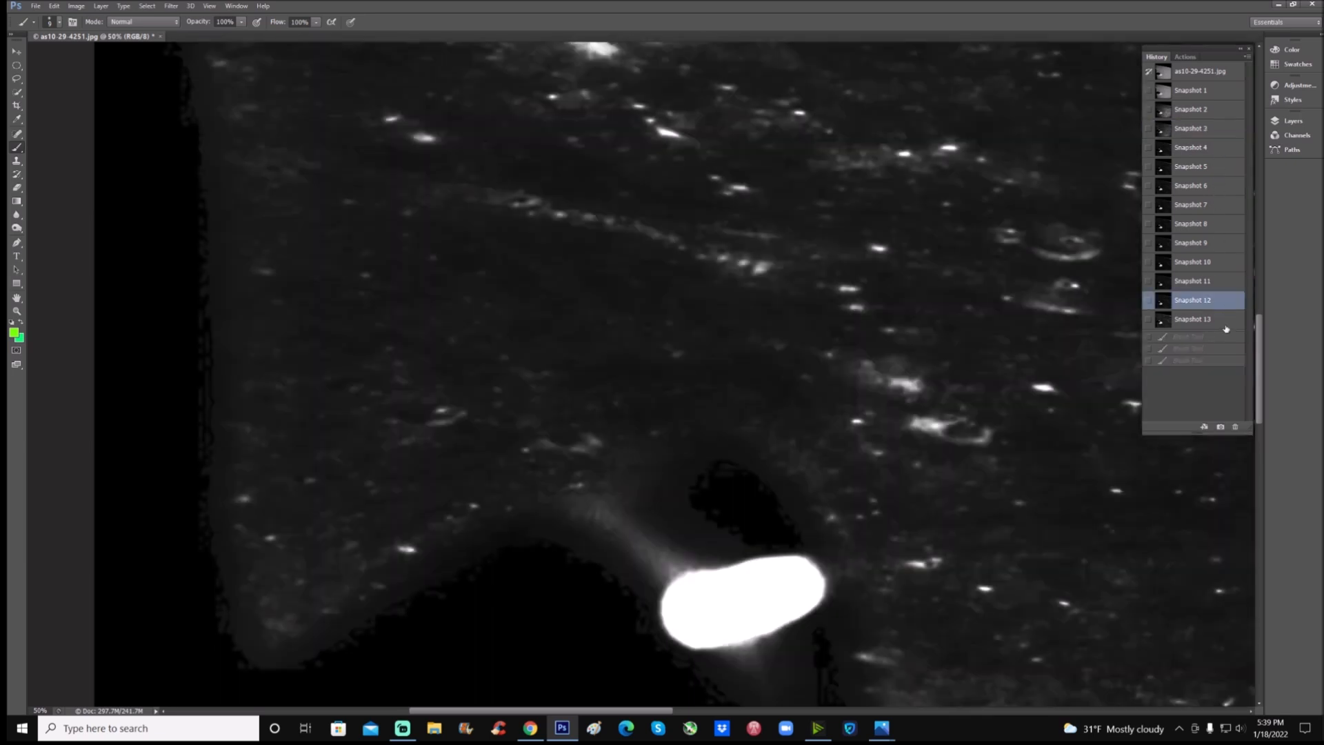
{"action": "left_click", "coordinate": [1193, 319]}
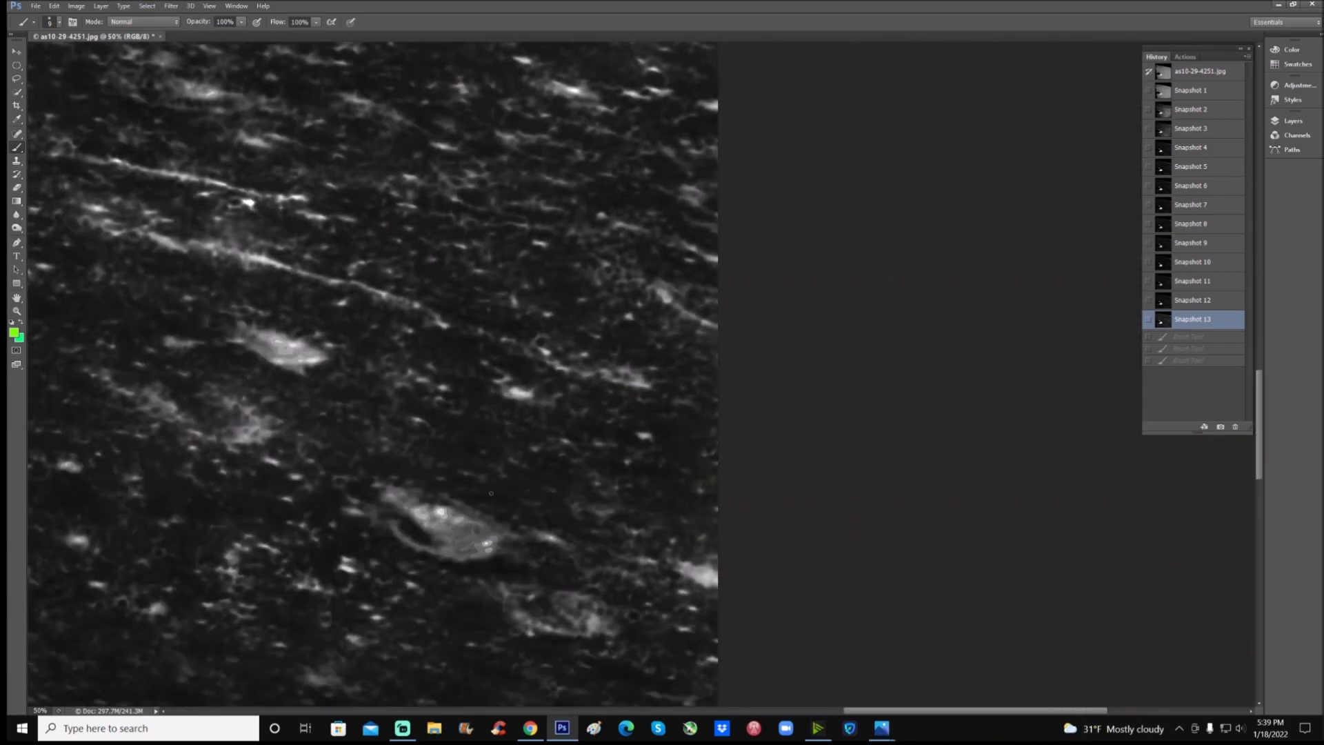
{"action": "left_click_drag", "start_coordinate": [440, 473], "coordinate": [439, 600]}
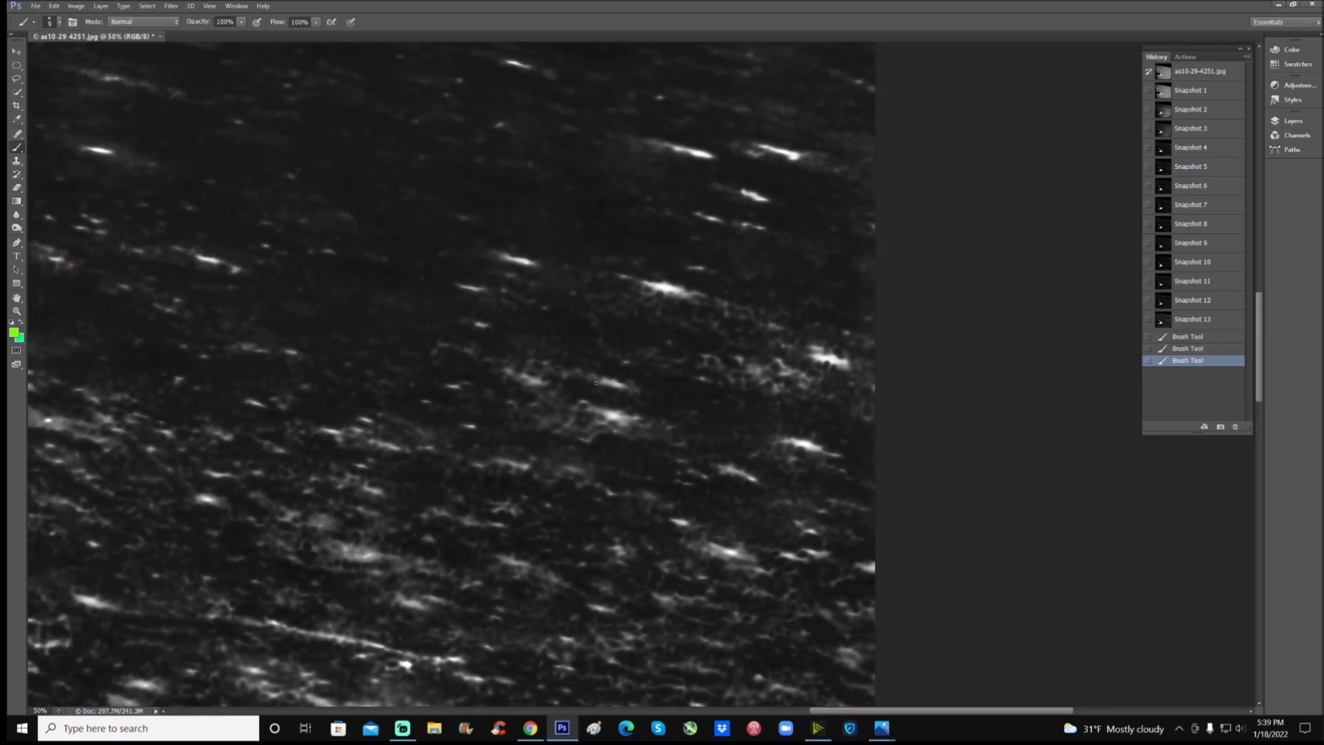
Circle the bright patch in green, revert to the original photo and outline it again there.
{"action": "left_click_drag", "start_coordinate": [595, 379], "coordinate": [691, 422]}
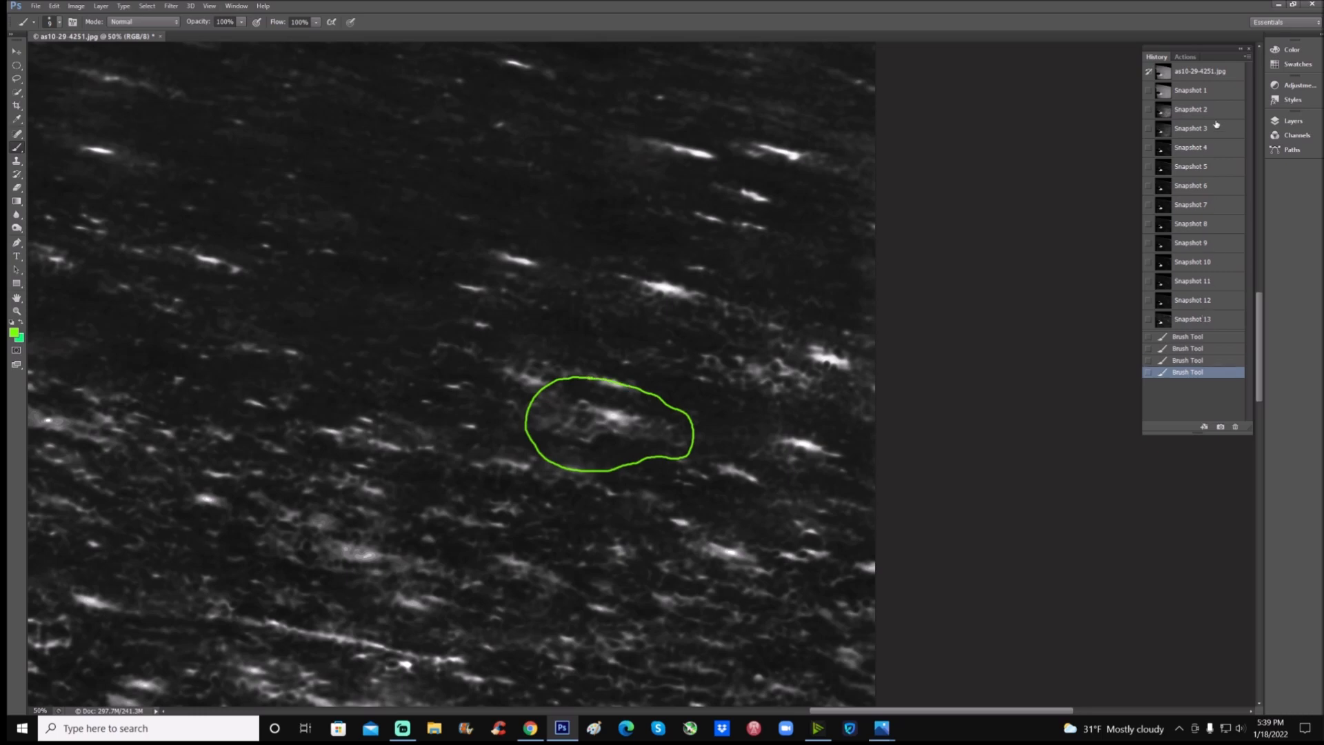
{"action": "left_click", "coordinate": [1192, 90]}
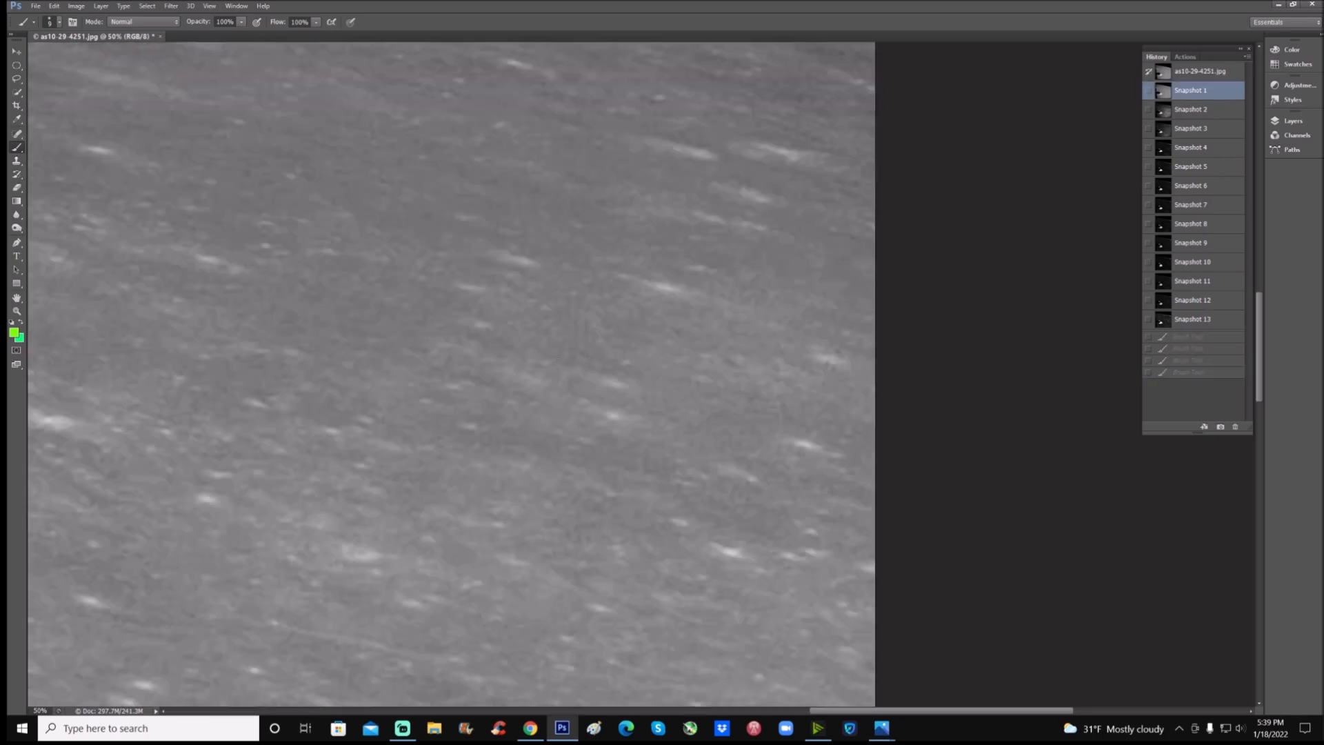
{"action": "left_click_drag", "start_coordinate": [556, 373], "coordinate": [658, 456]}
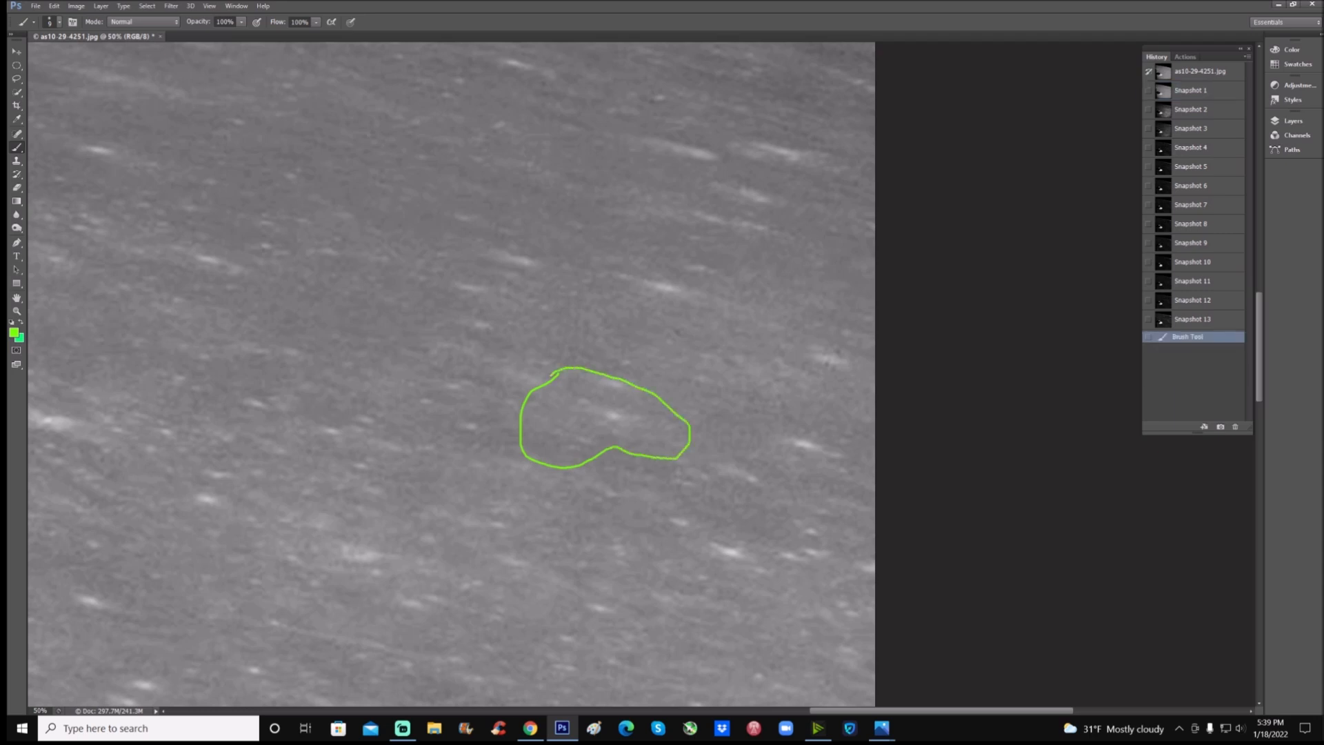
Sketch the suspected structure's shape in green inside the outline.
{"action": "left_click", "coordinate": [566, 429]}
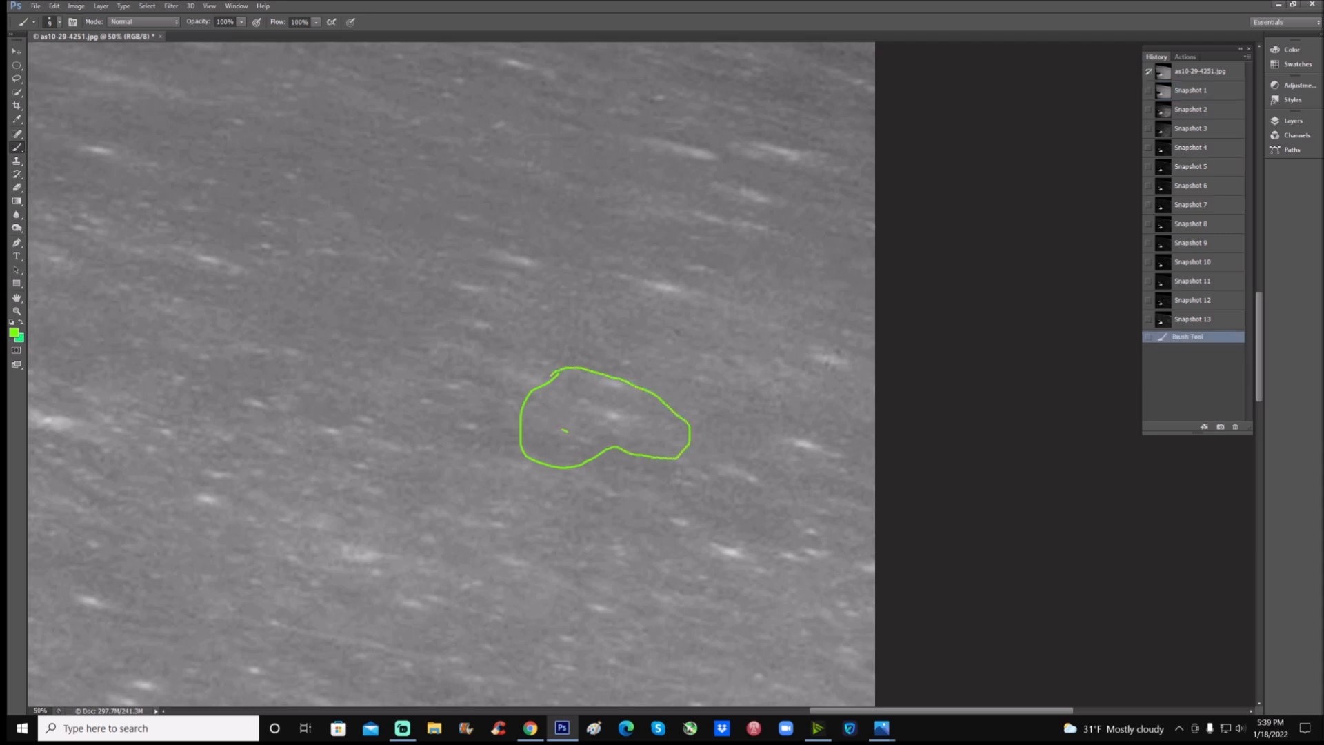
{"action": "left_click_drag", "start_coordinate": [564, 430], "coordinate": [606, 429]}
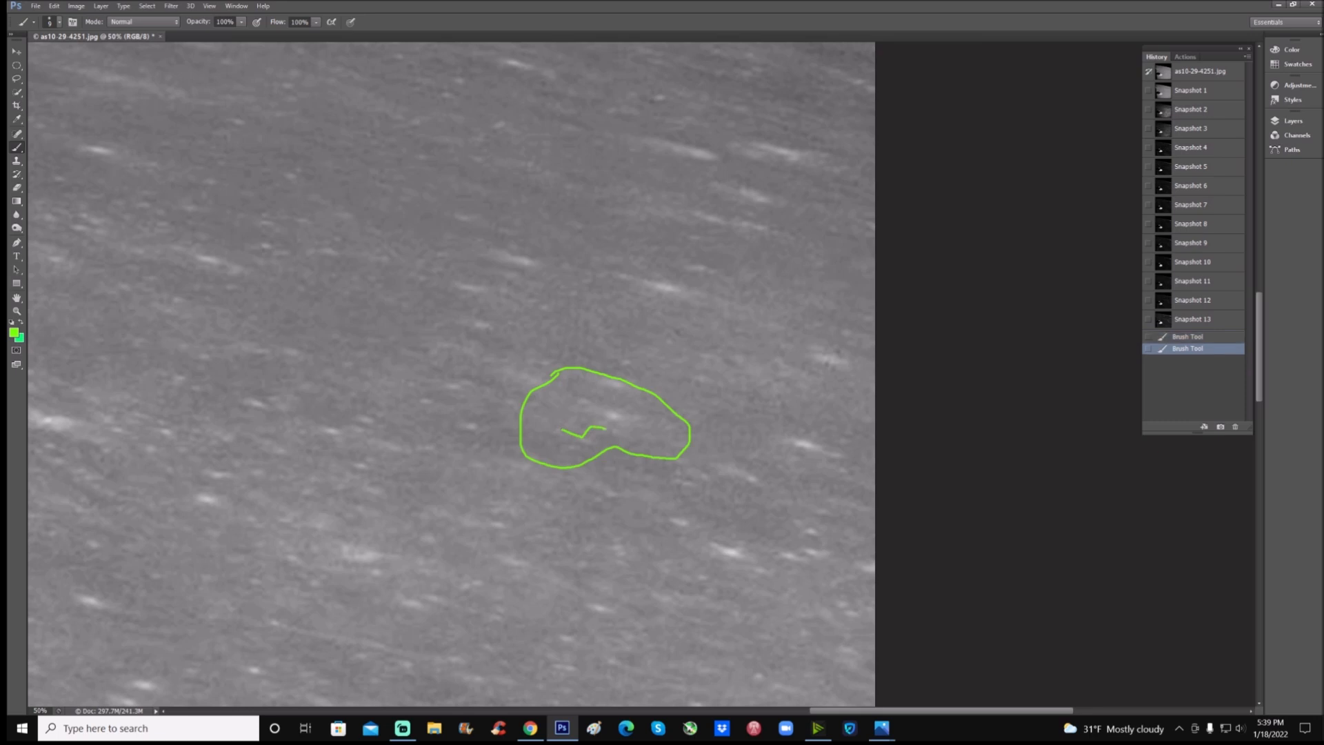
{"action": "left_click_drag", "start_coordinate": [583, 430], "coordinate": [562, 422]}
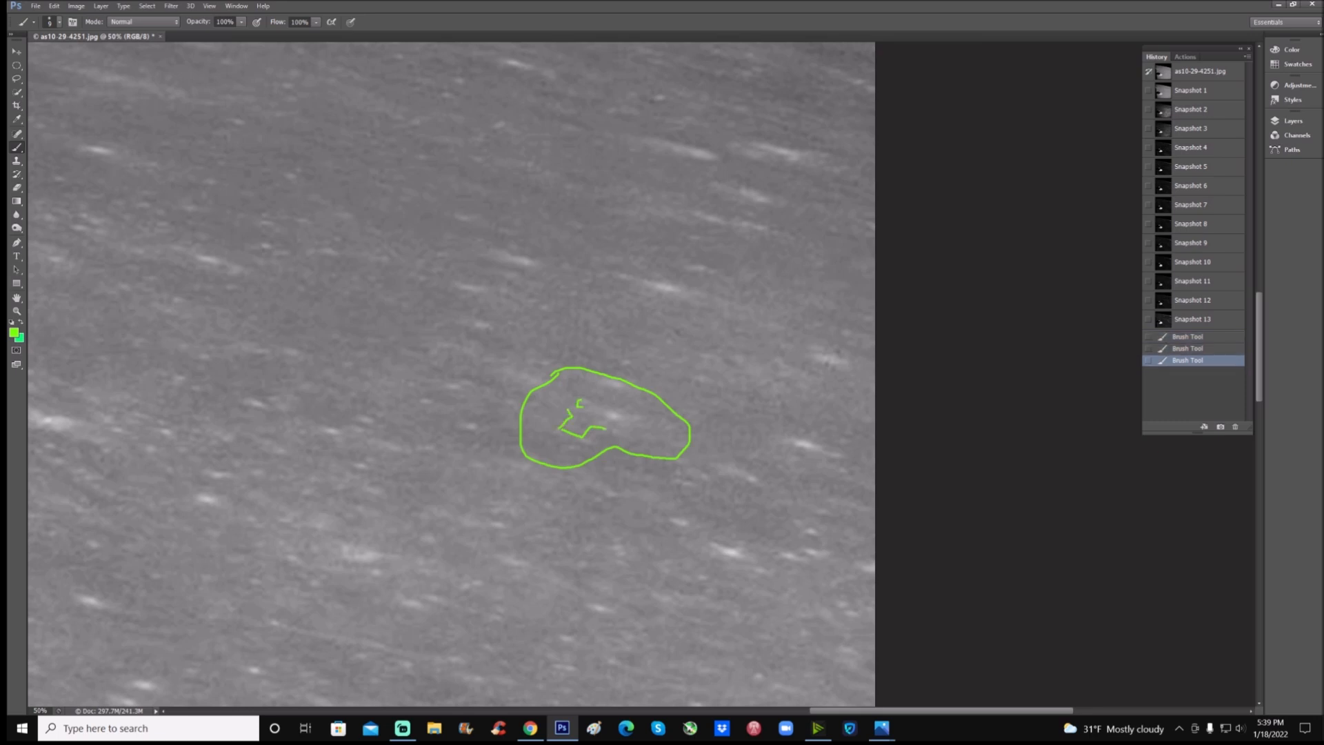
{"action": "left_click_drag", "start_coordinate": [578, 405], "coordinate": [587, 422]}
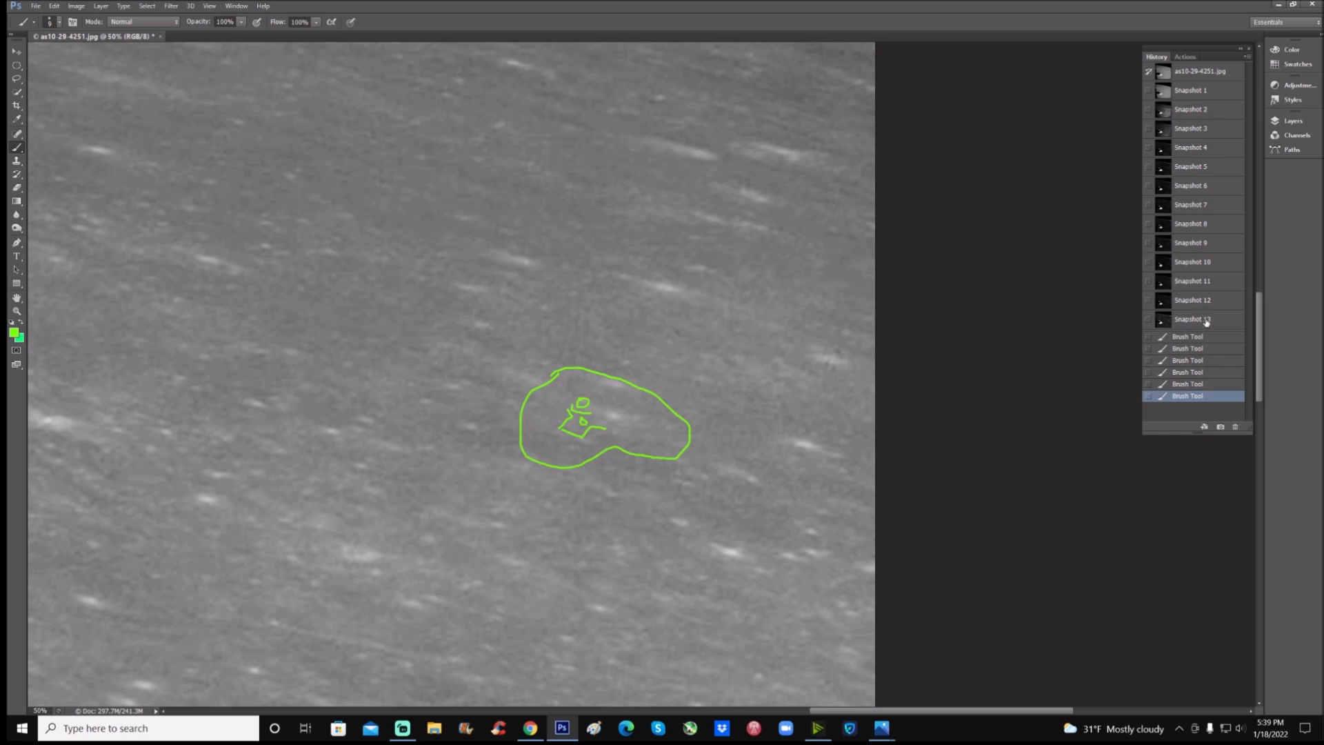
On Snapshot 12 circle several bright patches in green, then return to Snapshot 13 to discard them.
{"action": "left_click", "coordinate": [1192, 318]}
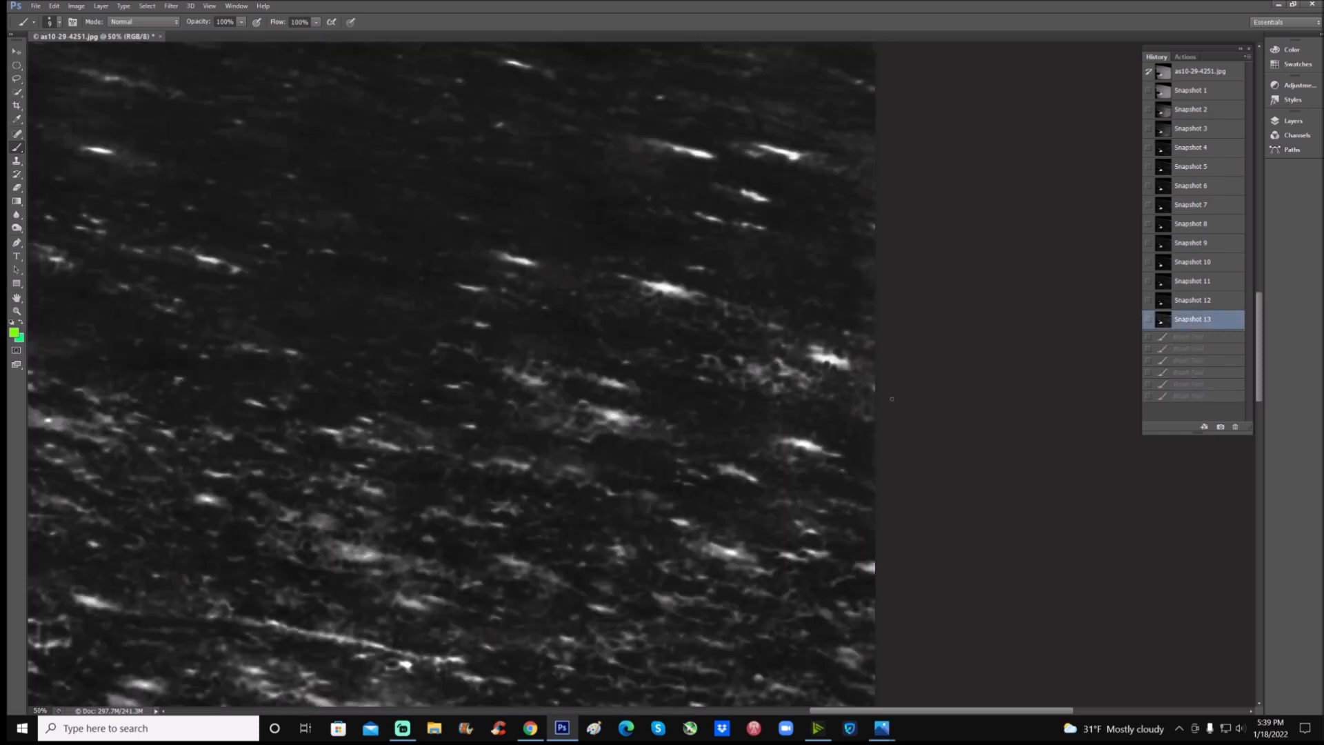
{"action": "left_click", "coordinate": [1192, 300]}
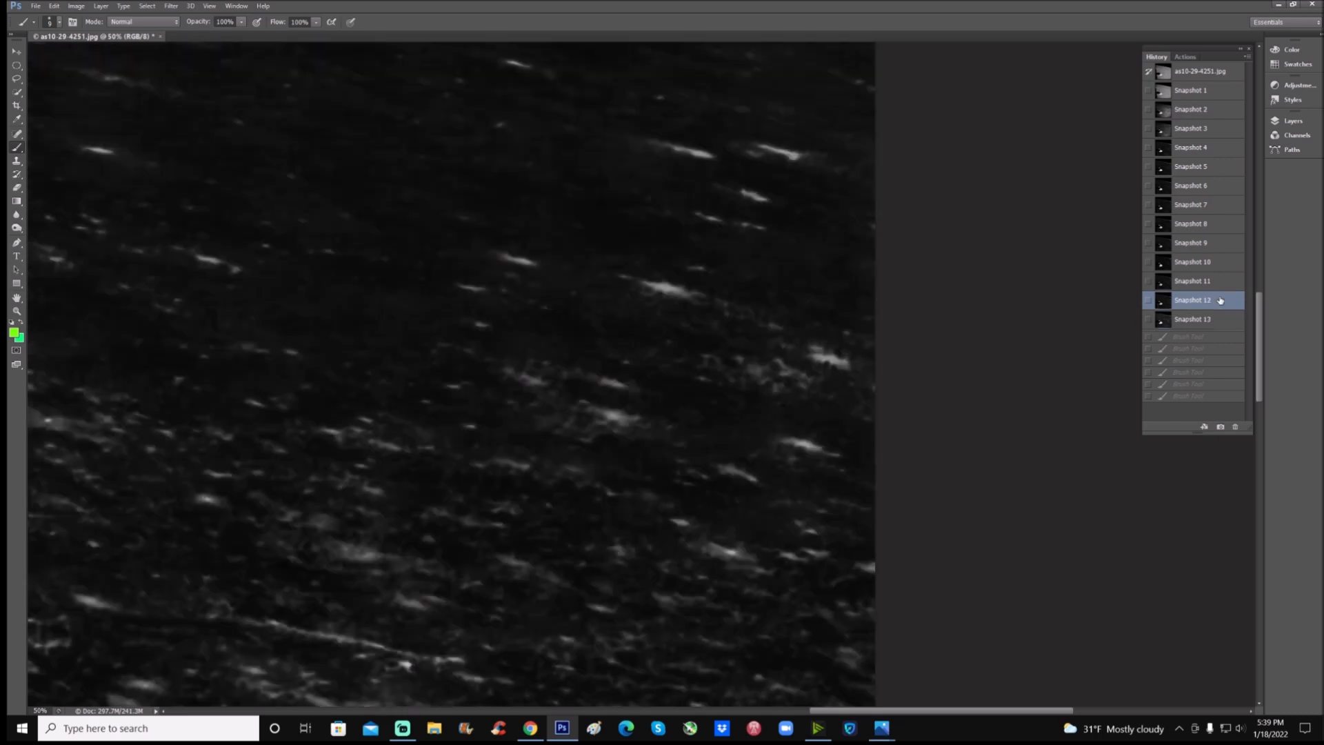
{"action": "left_click_drag", "start_coordinate": [553, 376], "coordinate": [671, 414]}
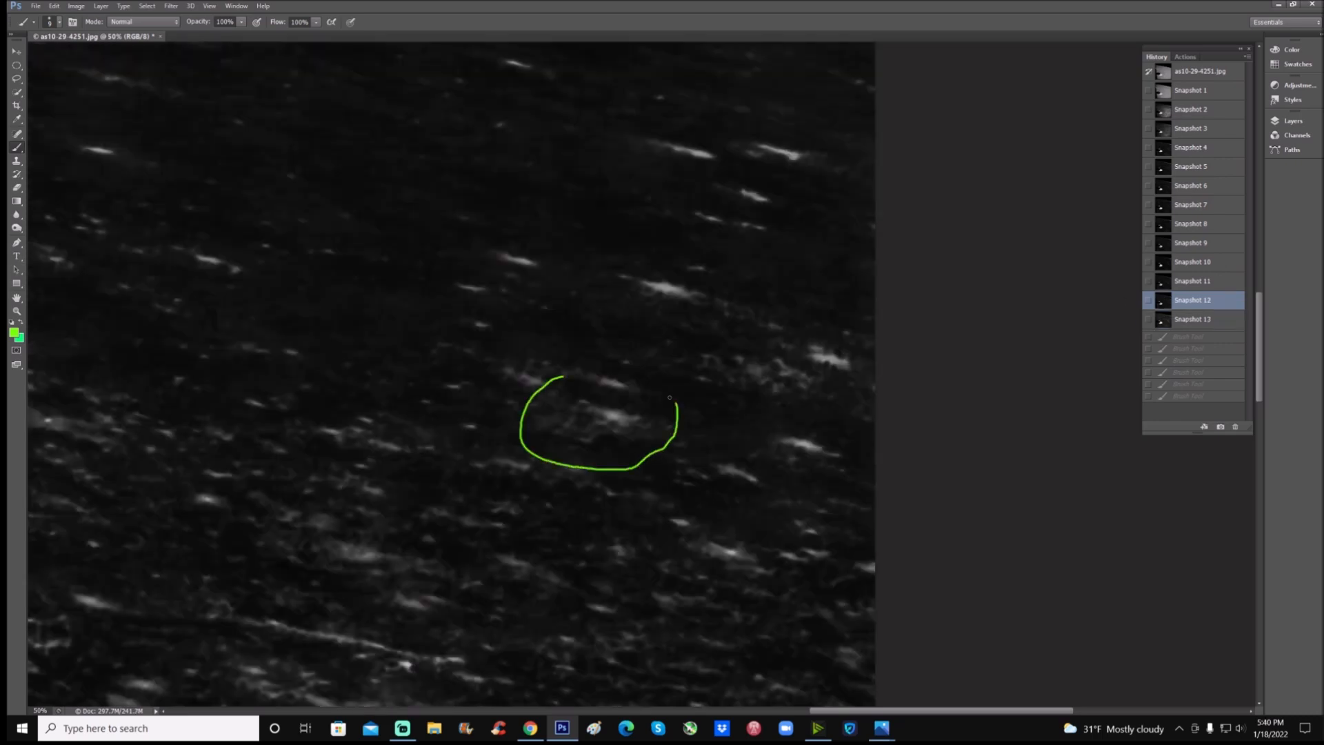
{"action": "left_click_drag", "start_coordinate": [553, 379], "coordinate": [676, 404]}
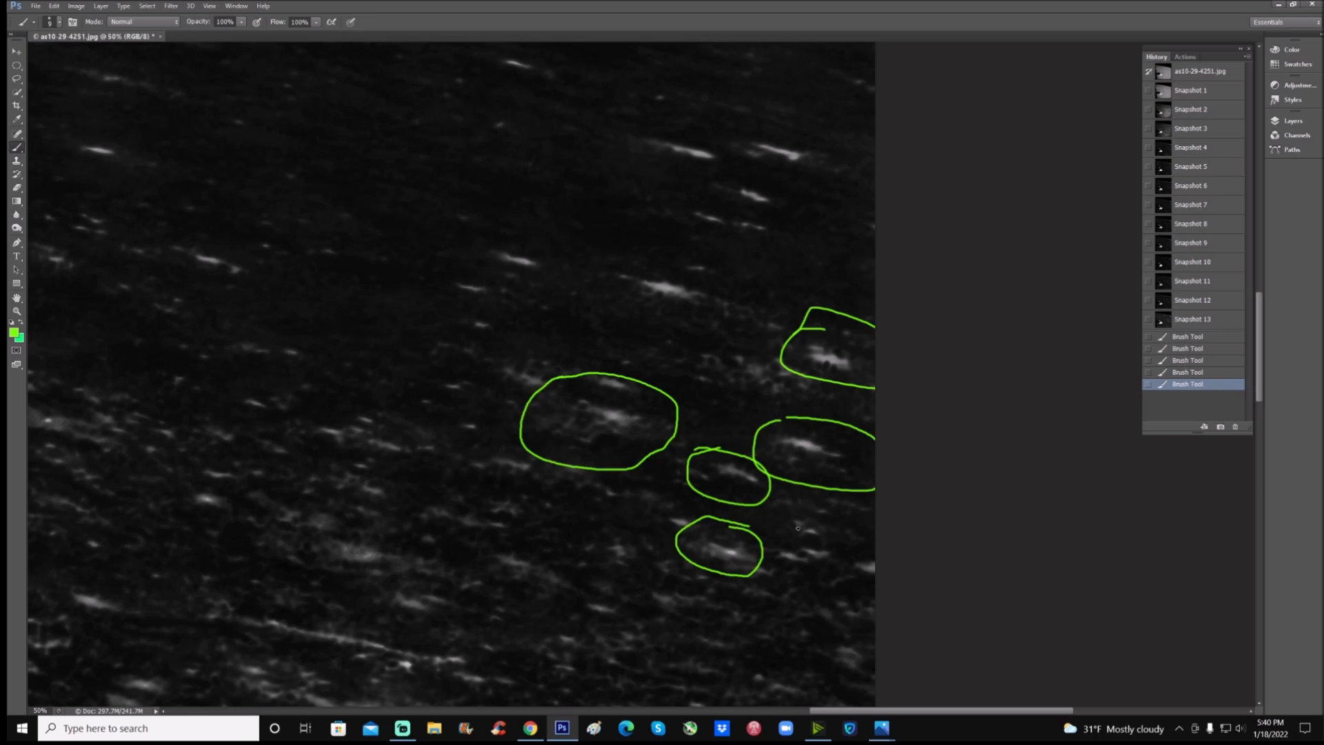
{"action": "left_click", "coordinate": [1192, 318]}
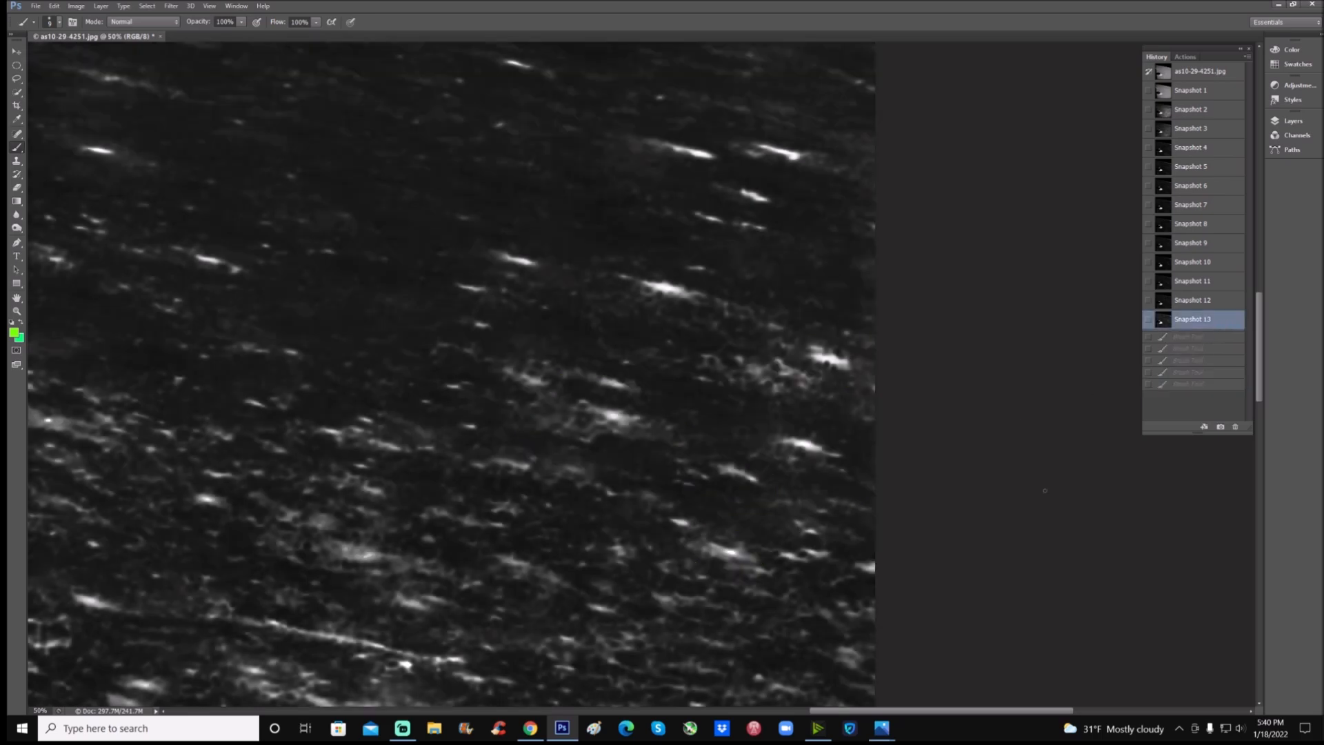
Return to the final enhancement and trace a green hook and arrow beside the bright streaks.
{"action": "left_click", "coordinate": [1193, 301]}
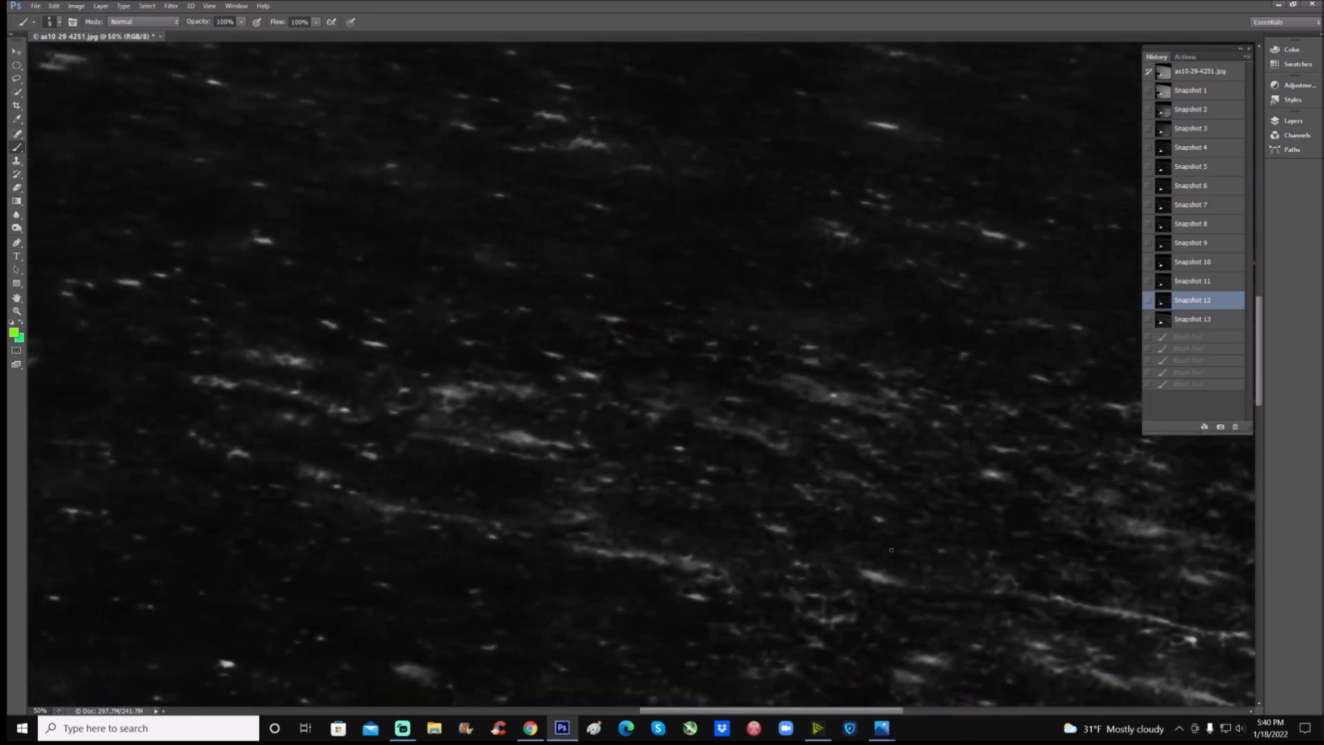
{"action": "left_click", "coordinate": [1192, 319]}
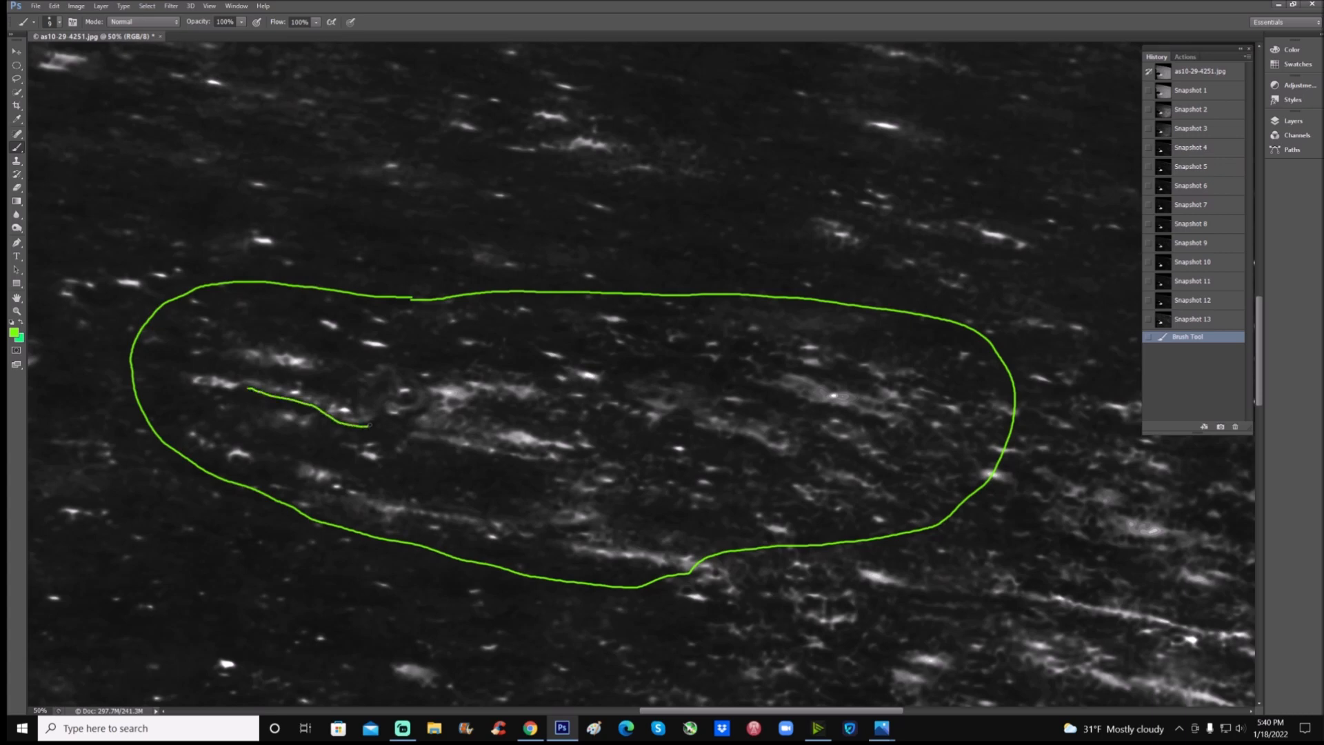
{"action": "left_click_drag", "start_coordinate": [362, 427], "coordinate": [388, 397]}
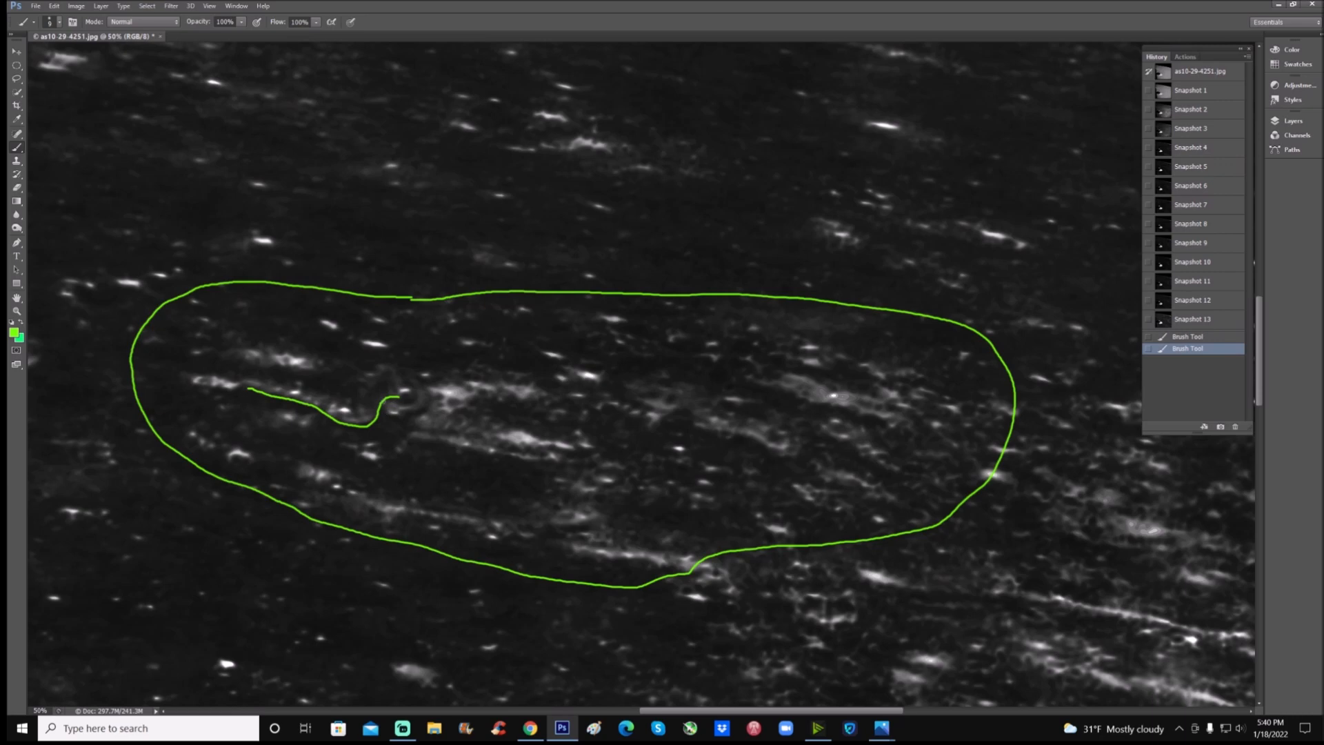
{"action": "left_click_drag", "start_coordinate": [382, 404], "coordinate": [414, 413]}
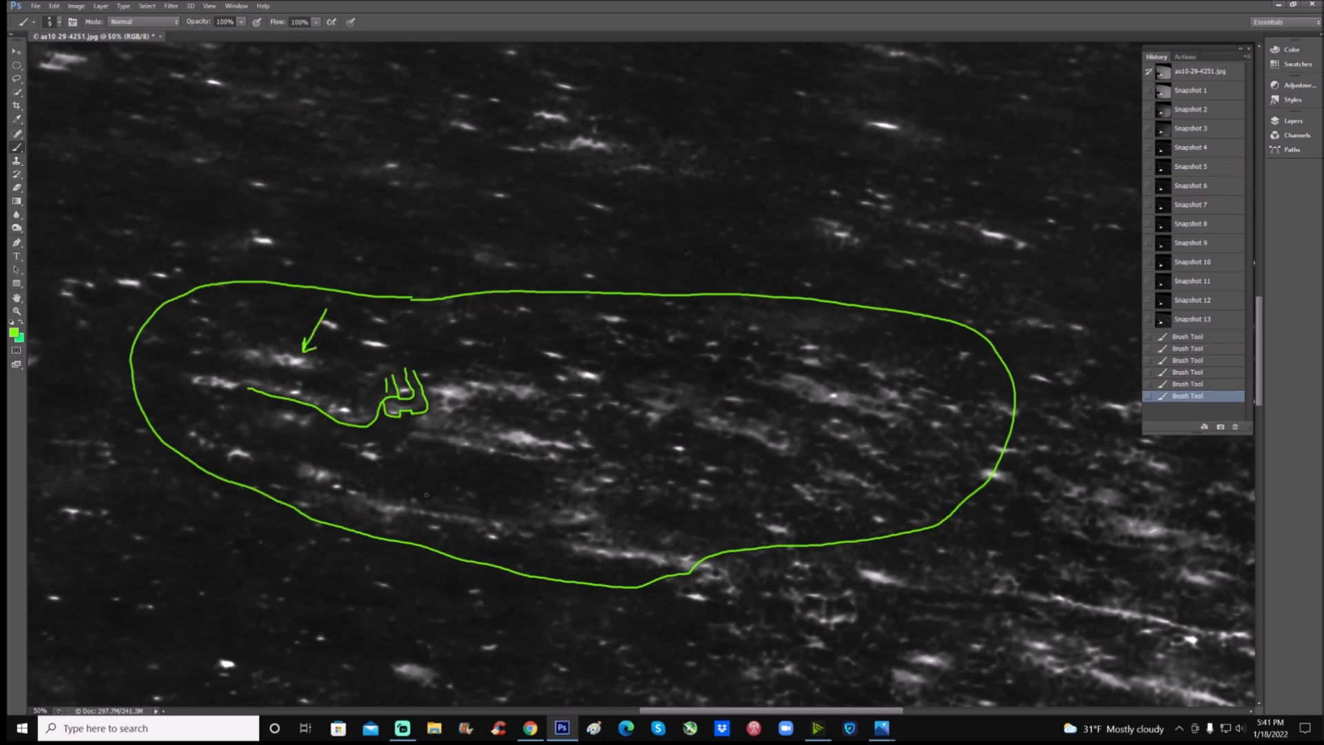
Circle a small bright feature and one on the loop's right, then clear the marks back to the enhanced image.
{"action": "left_click_drag", "start_coordinate": [557, 490], "coordinate": [591, 537]}
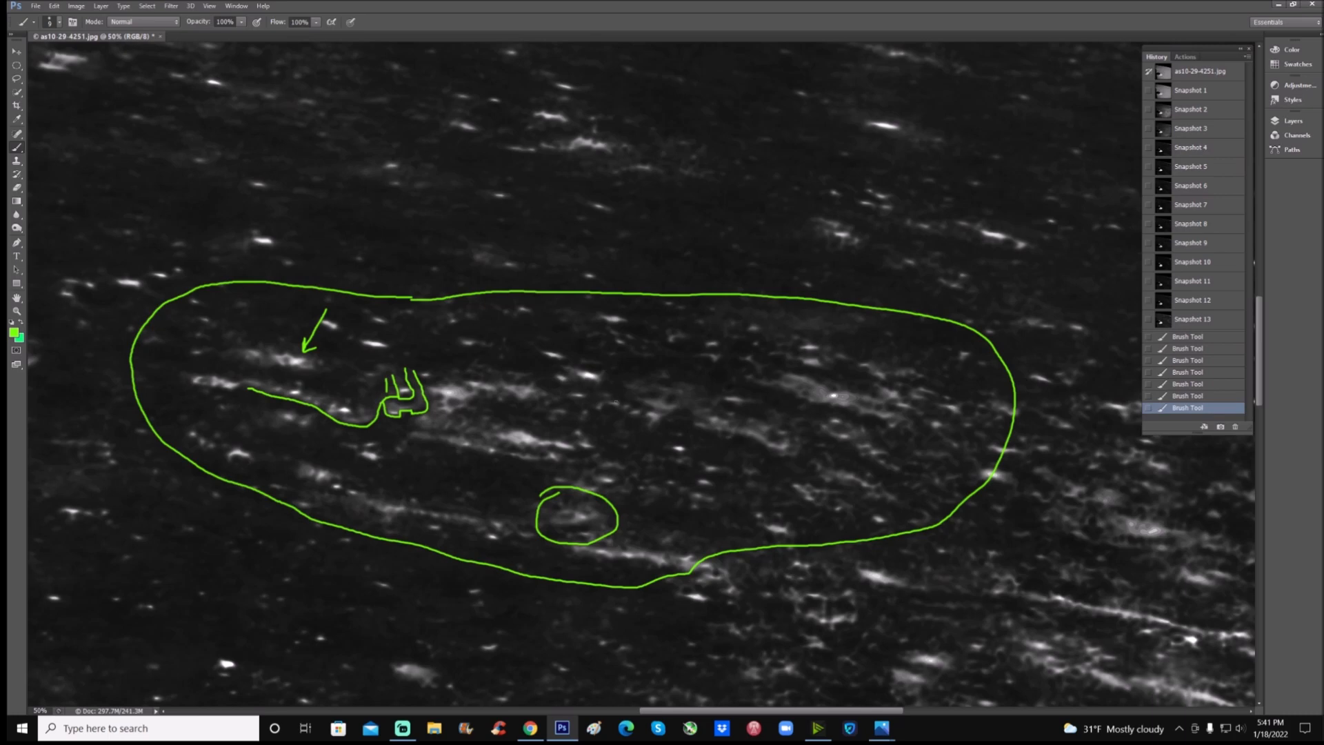
{"action": "left_click_drag", "start_coordinate": [693, 429], "coordinate": [783, 450]}
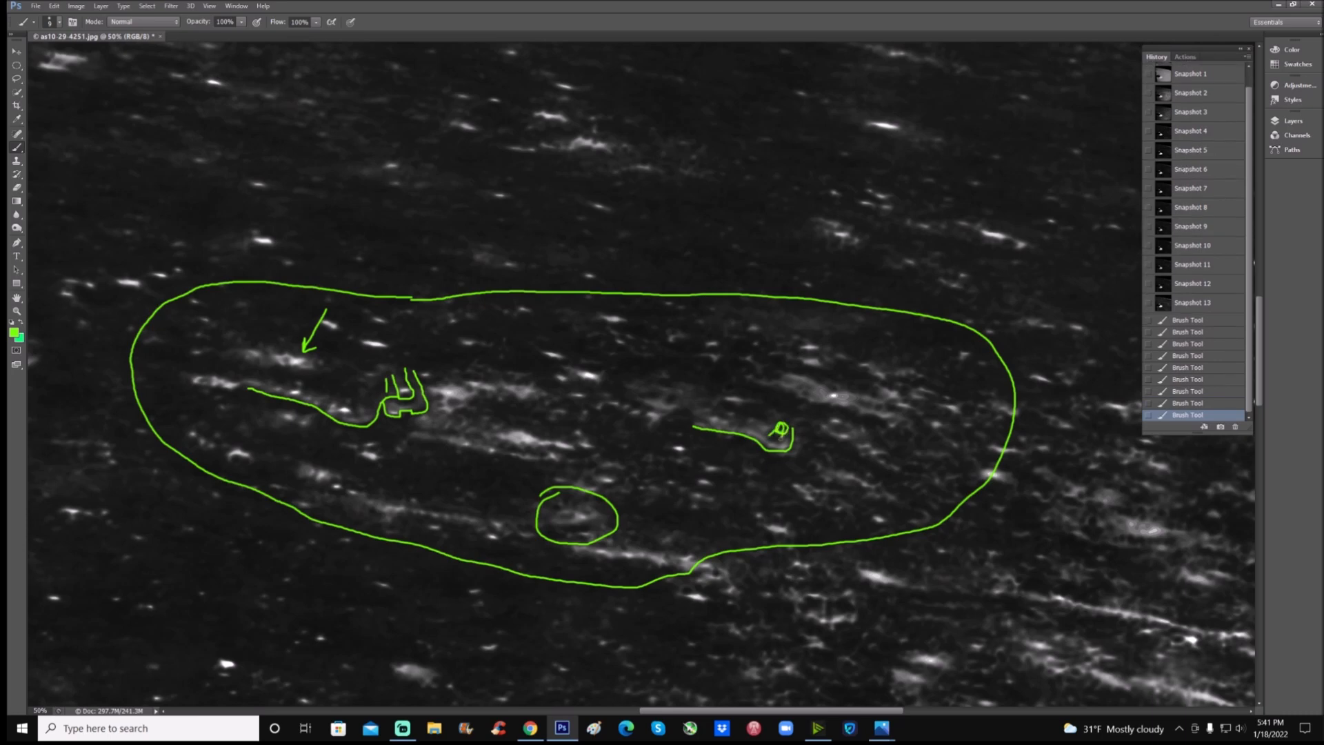
{"action": "scroll", "scroll_direction": "down", "scroll_amount": 3}
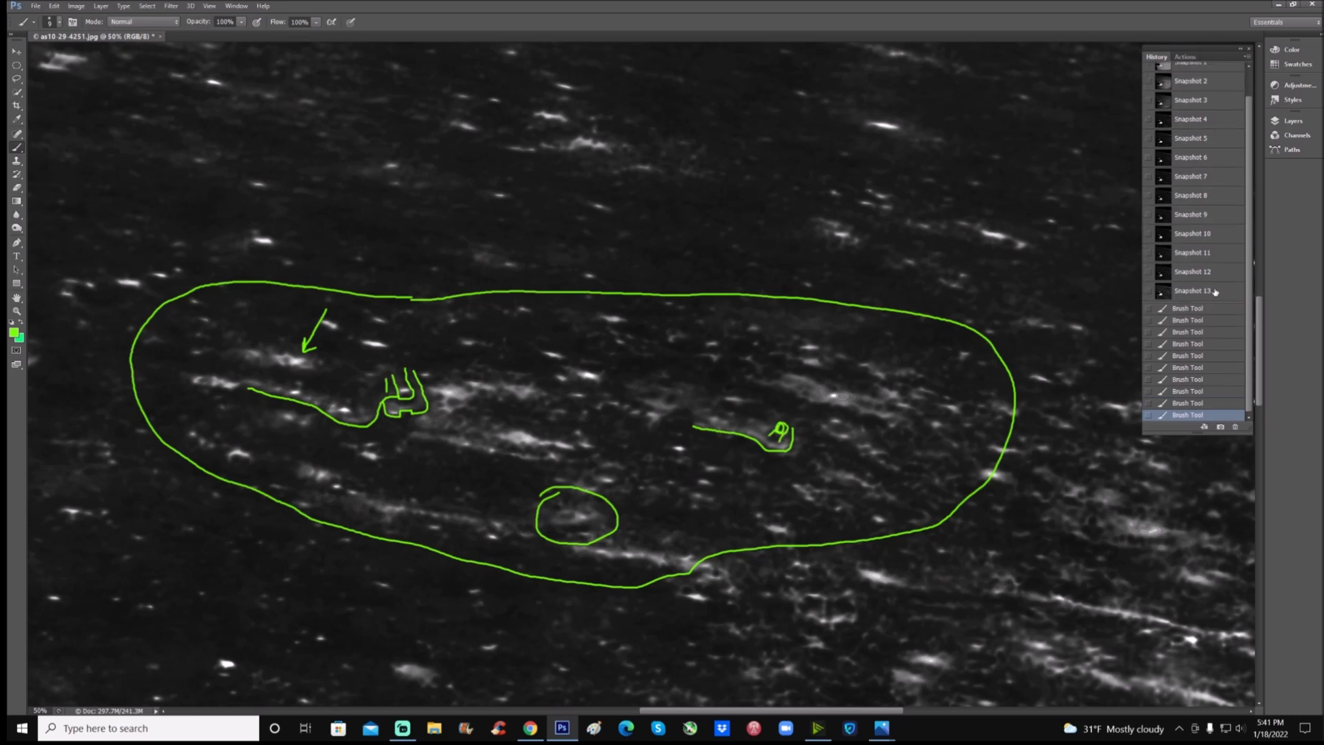
{"action": "left_click", "coordinate": [1192, 289]}
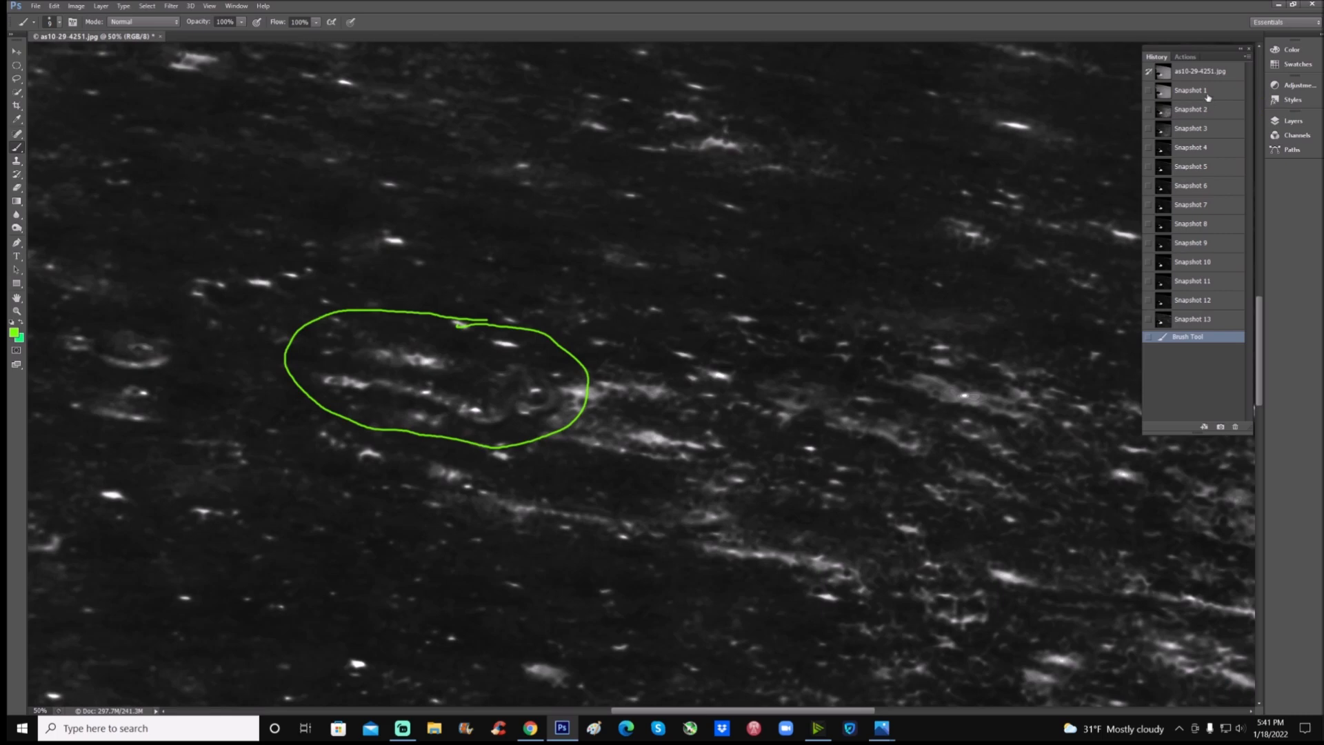
Sketch a green hook on the original and a curve under the ring feature on the enhanced photo, then discard them via Snapshot 12.
{"action": "left_click", "coordinate": [1191, 91]}
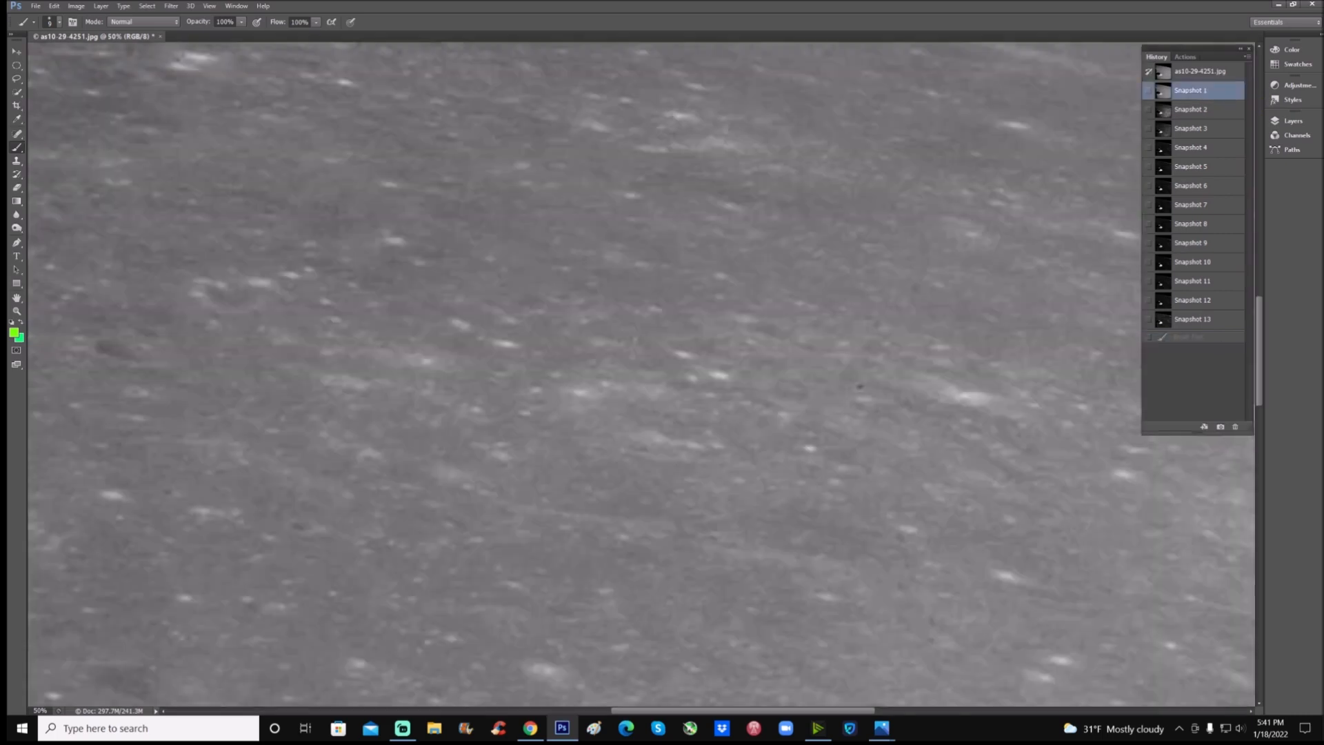
{"action": "left_click_drag", "start_coordinate": [466, 414], "coordinate": [530, 393]}
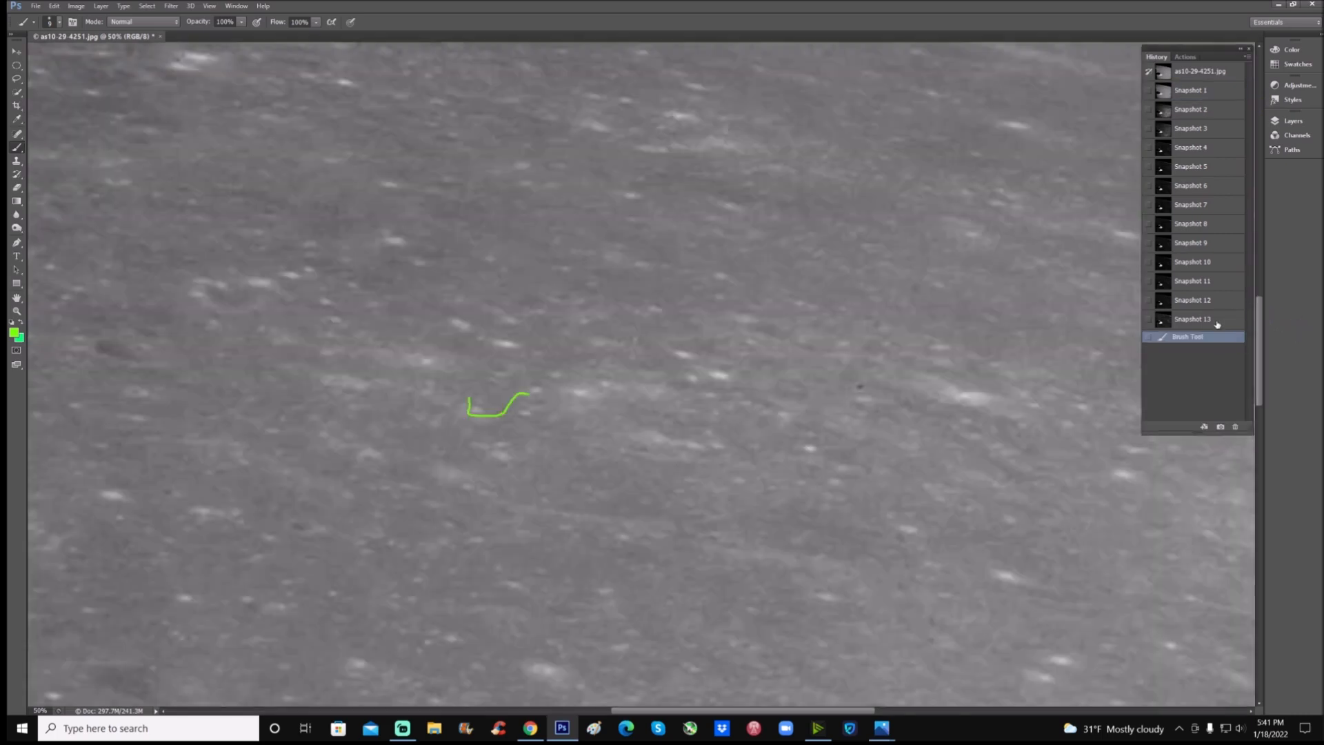
{"action": "left_click", "coordinate": [1192, 320]}
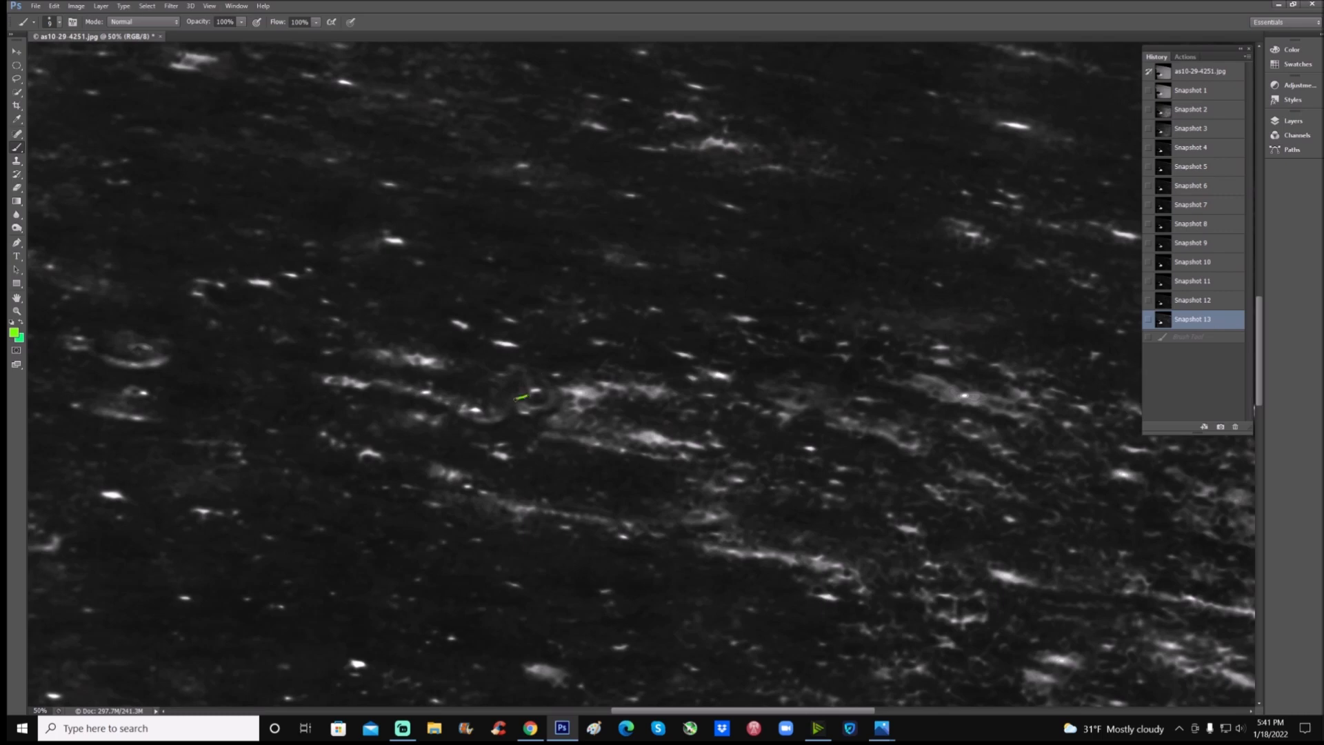
{"action": "left_click_drag", "start_coordinate": [522, 397], "coordinate": [477, 422]}
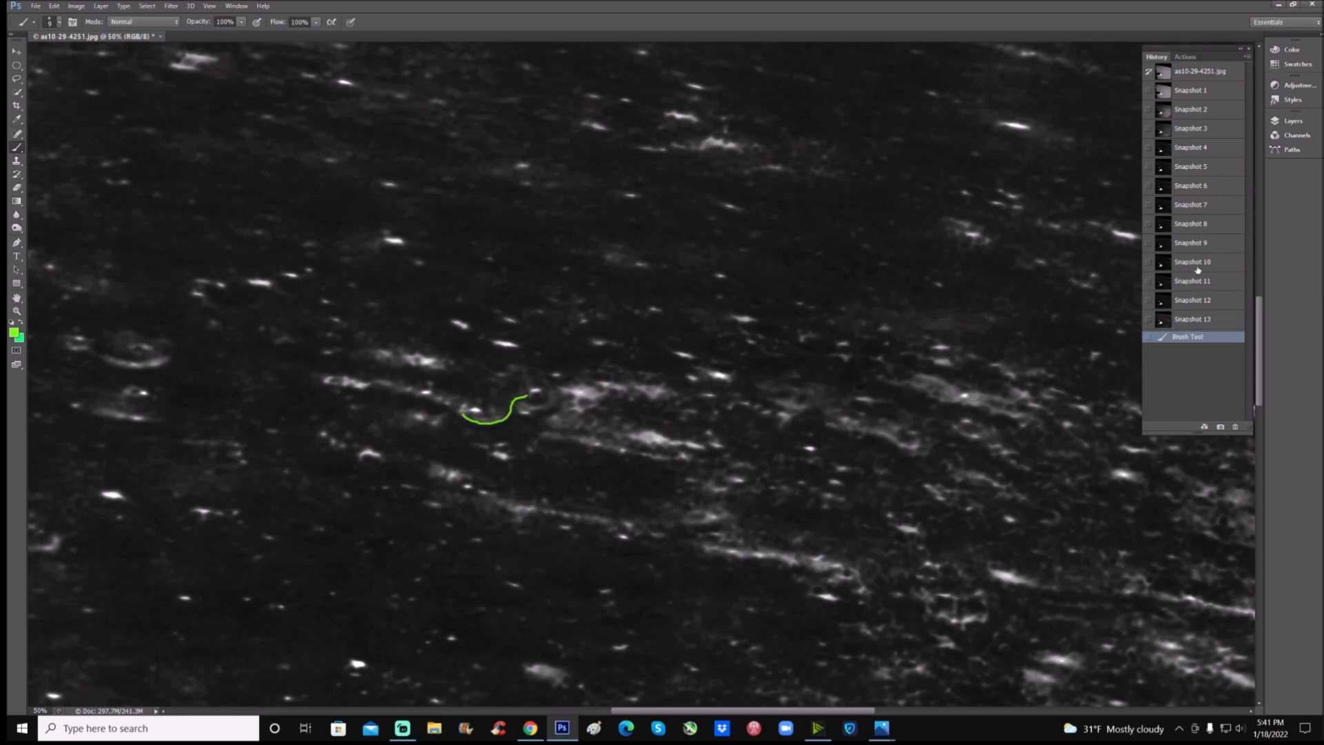
{"action": "left_click", "coordinate": [1192, 301]}
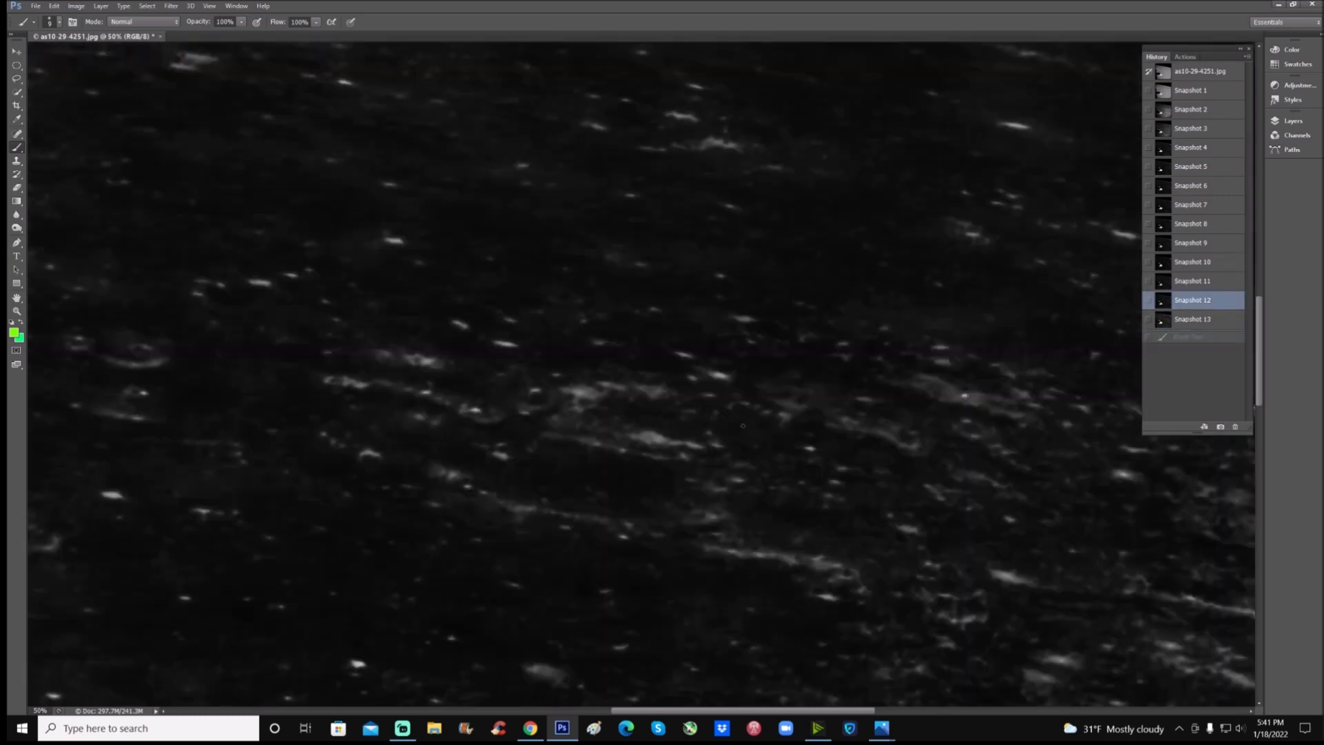
{"action": "mouse_move", "coordinate": [795, 436]}
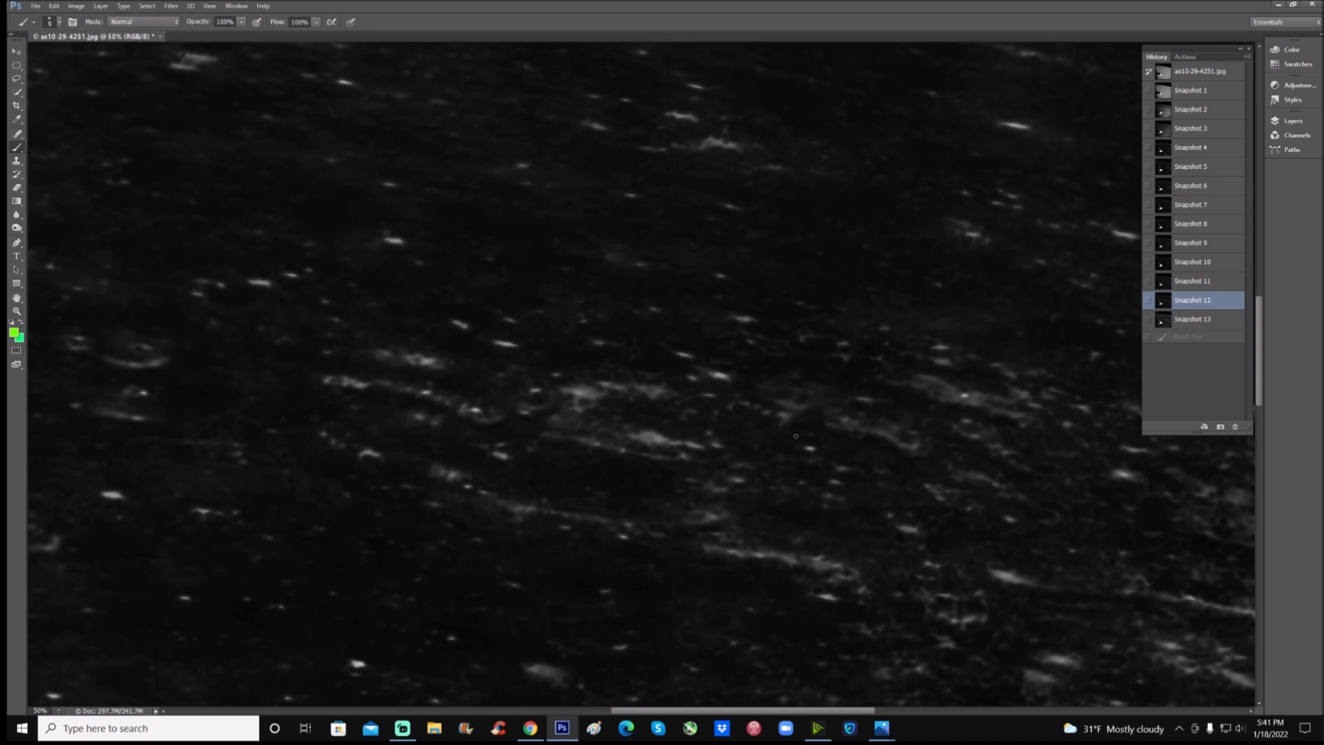
{"action": "mouse_move", "coordinate": [960, 311]}
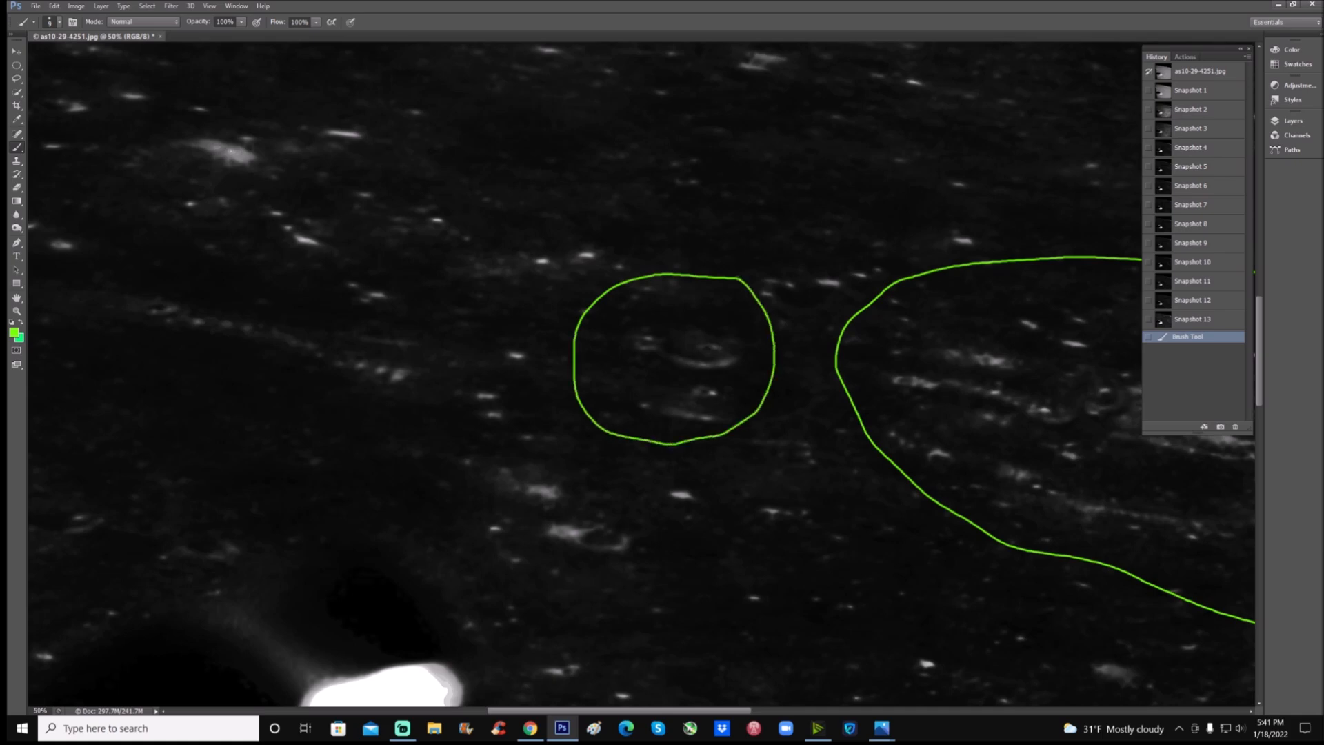
From Snapshot 12, outline the long bright streak in green with an arrow and hatch marks.
{"action": "left_click", "coordinate": [1193, 319]}
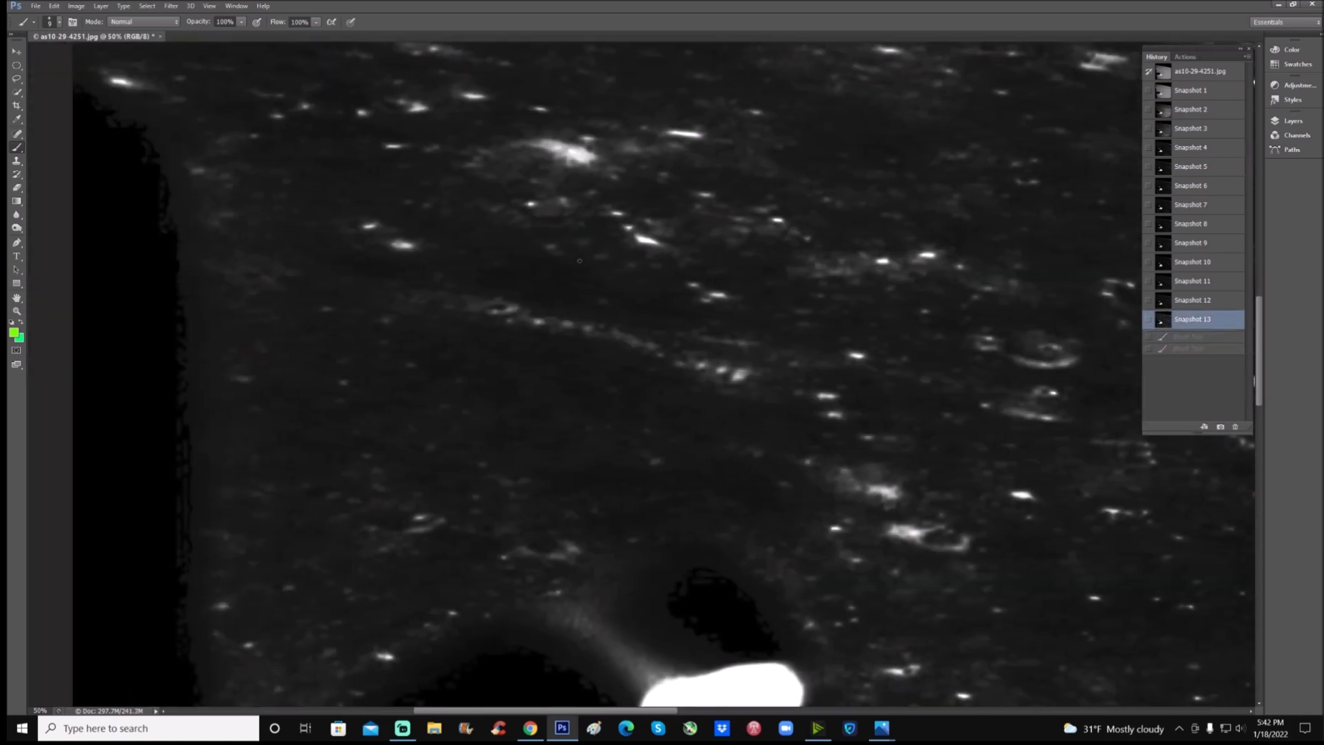
{"action": "left_click_drag", "start_coordinate": [578, 262], "coordinate": [714, 286]}
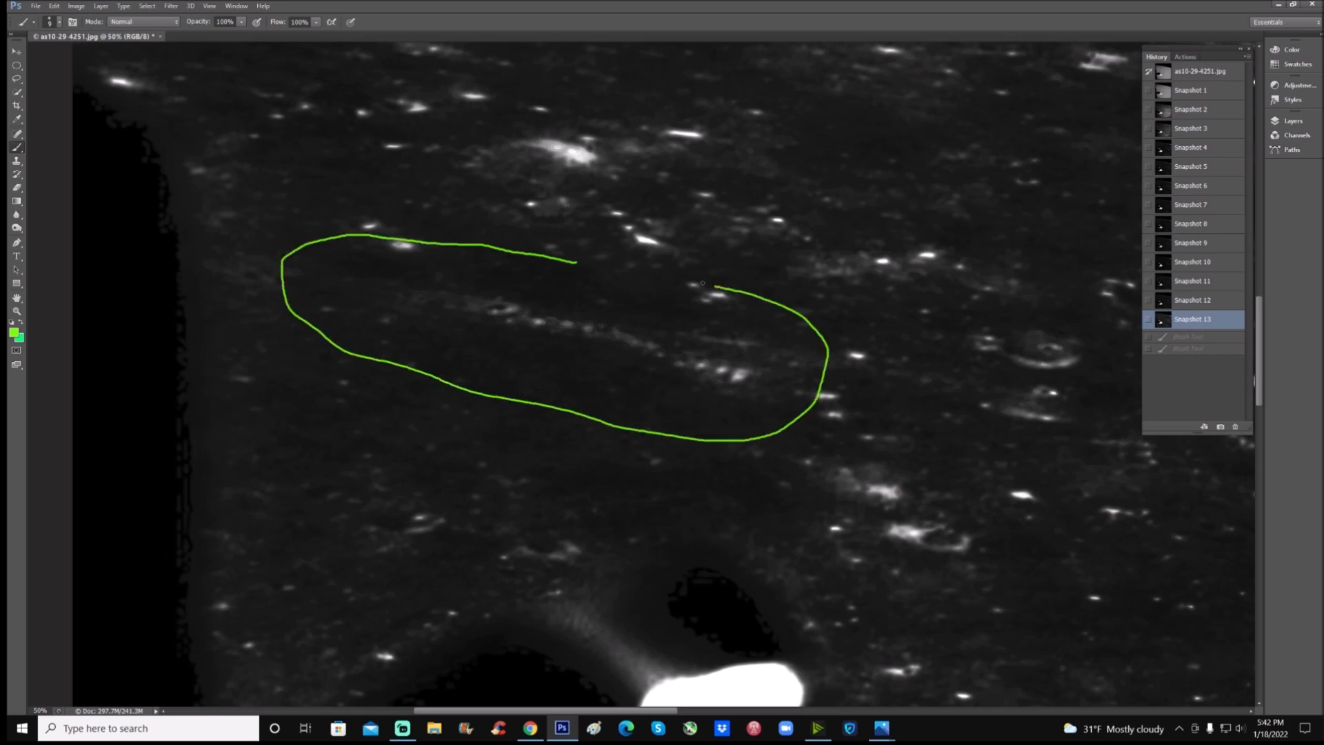
{"action": "left_click_drag", "start_coordinate": [498, 331], "coordinate": [498, 380]}
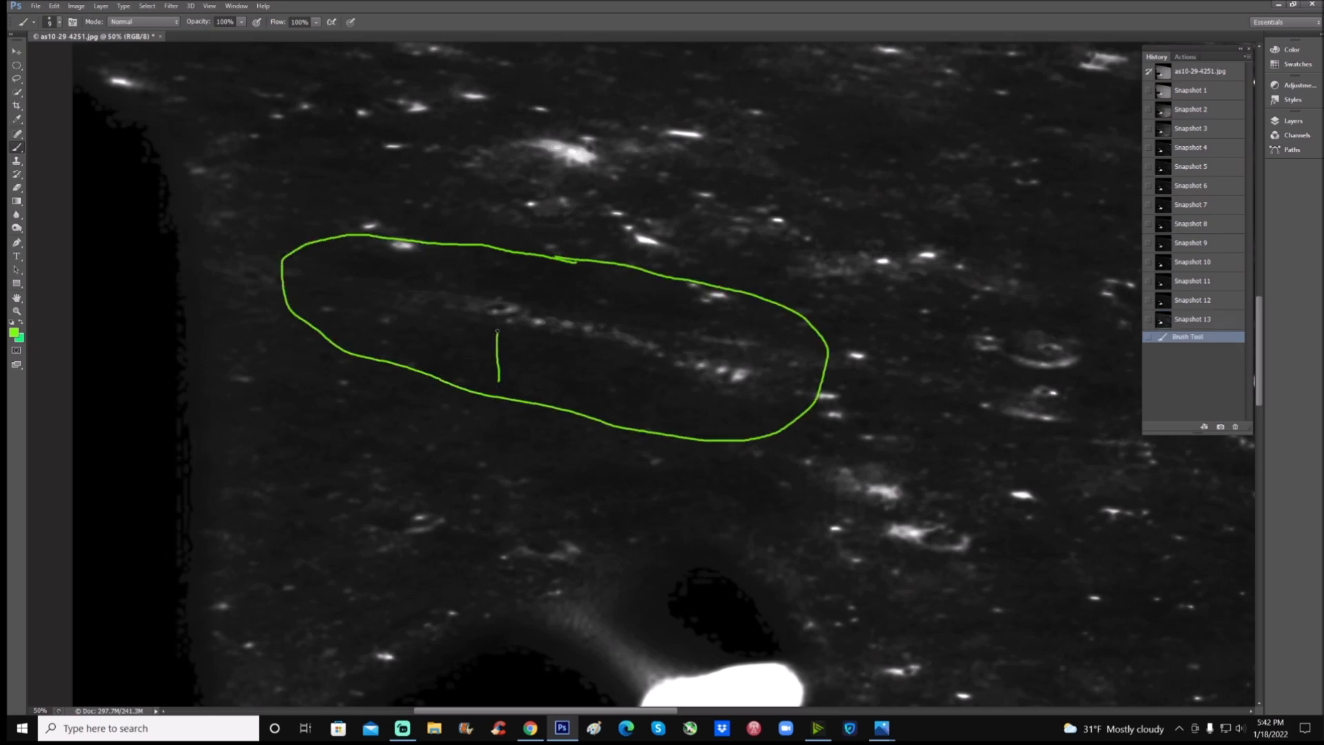
{"action": "left_click_drag", "start_coordinate": [486, 354], "coordinate": [512, 325]}
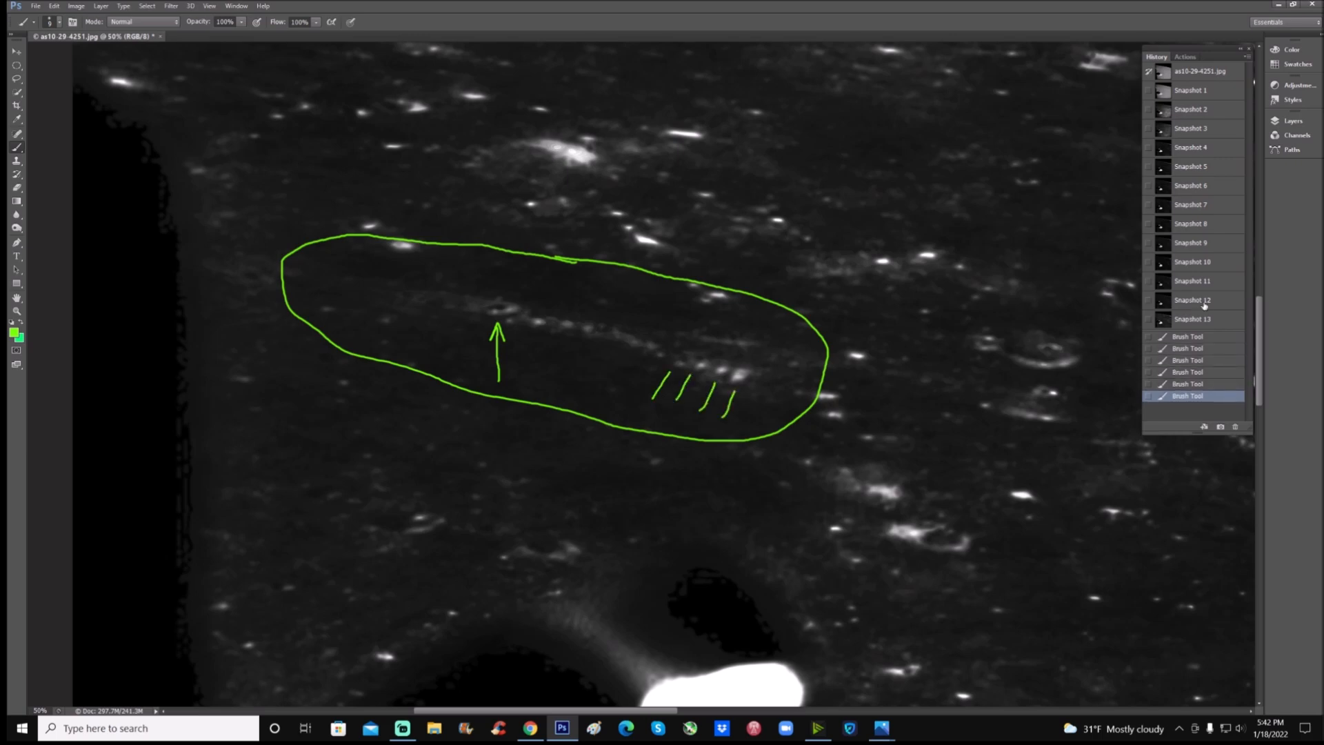
Discard the marks by switching between Snapshot 13 and Snapshot 12, ending on Snapshot 12.
{"action": "left_click", "coordinate": [1192, 300]}
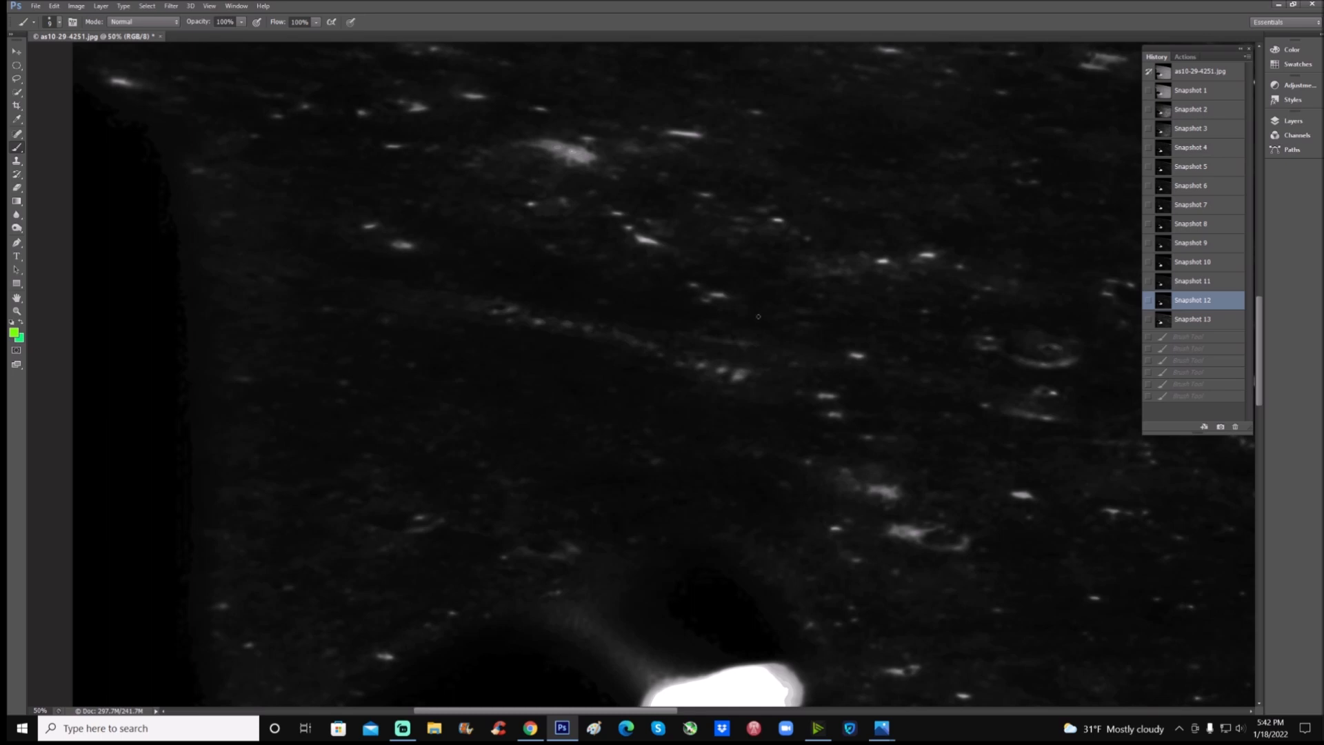
{"action": "mouse_move", "coordinate": [566, 506]}
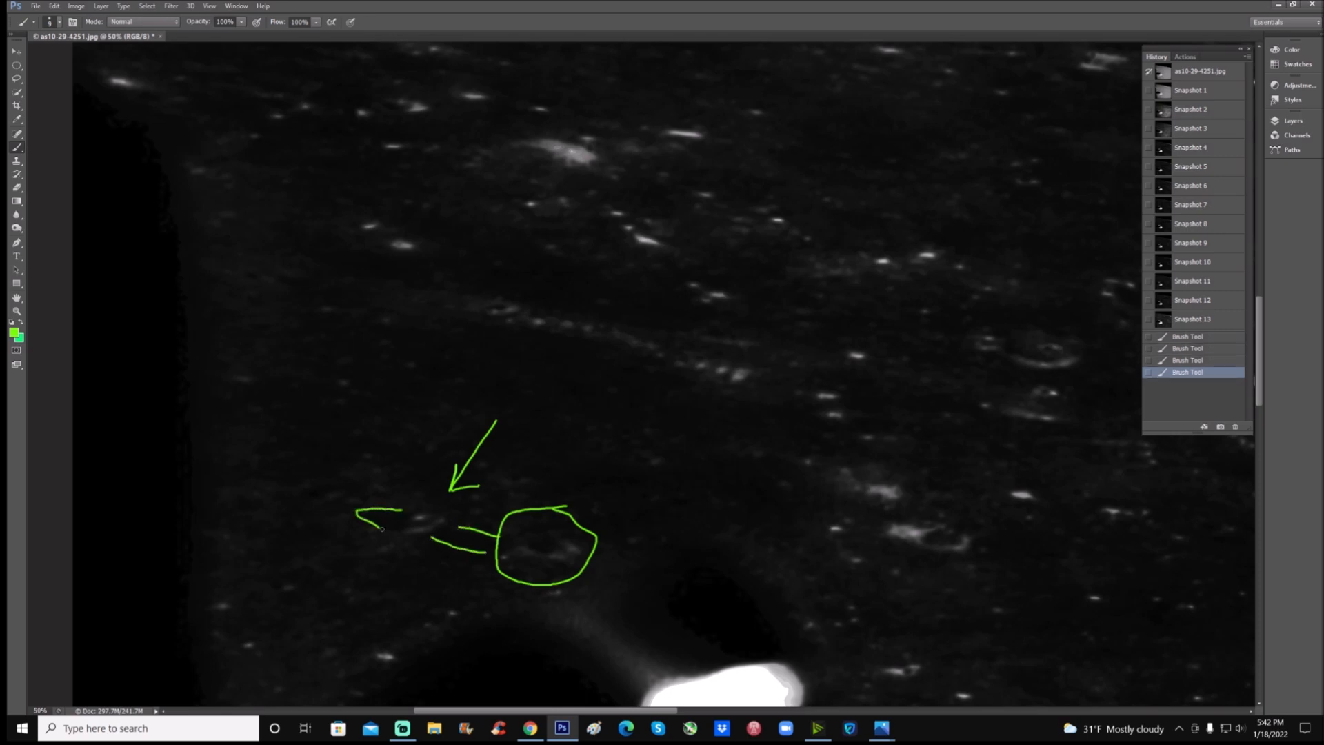
{"action": "left_click", "coordinate": [1192, 319]}
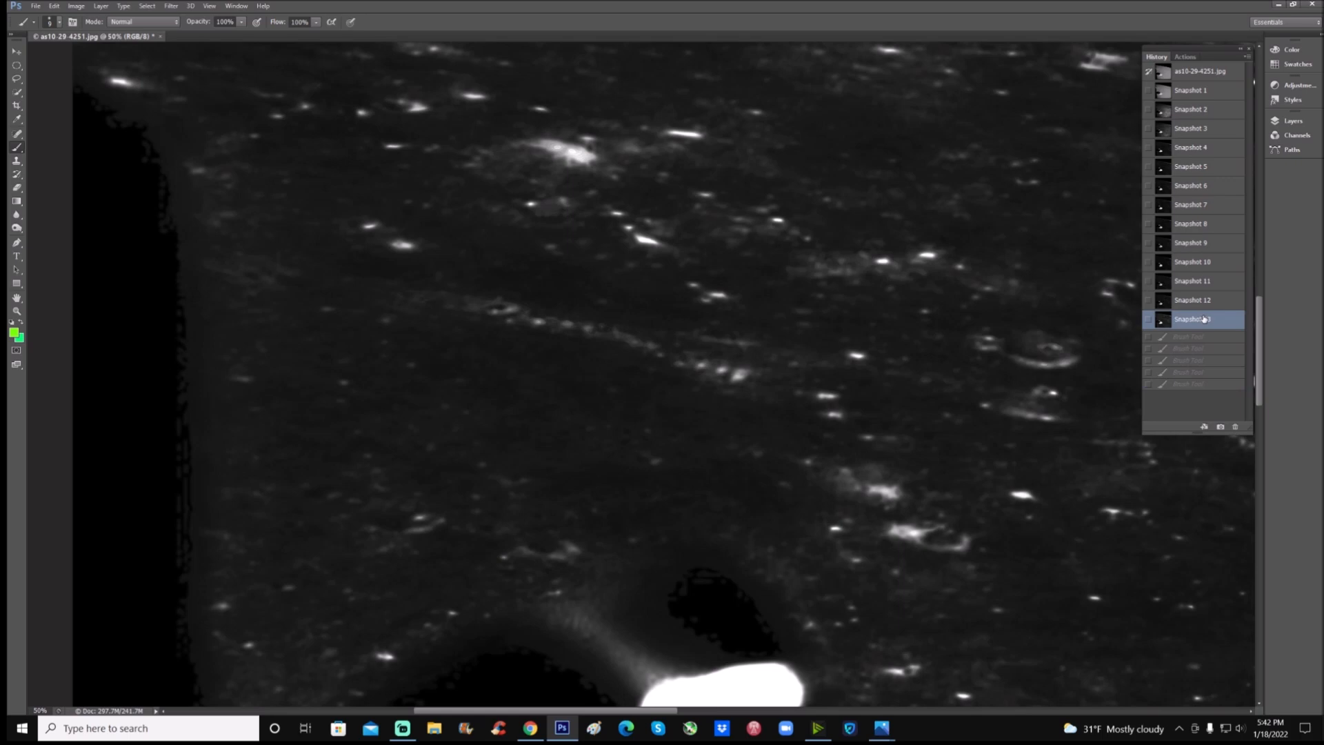
{"action": "left_click", "coordinate": [1192, 300]}
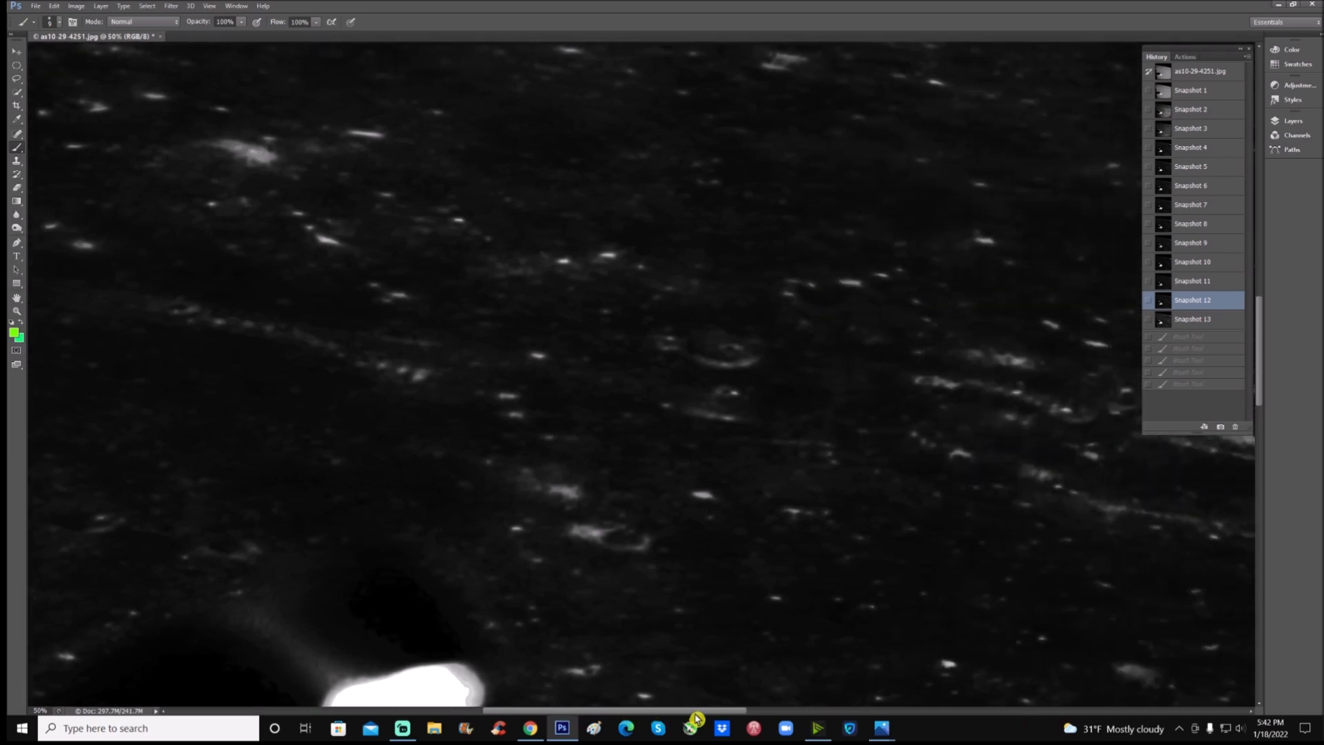
{"action": "mouse_move", "coordinate": [16, 316]}
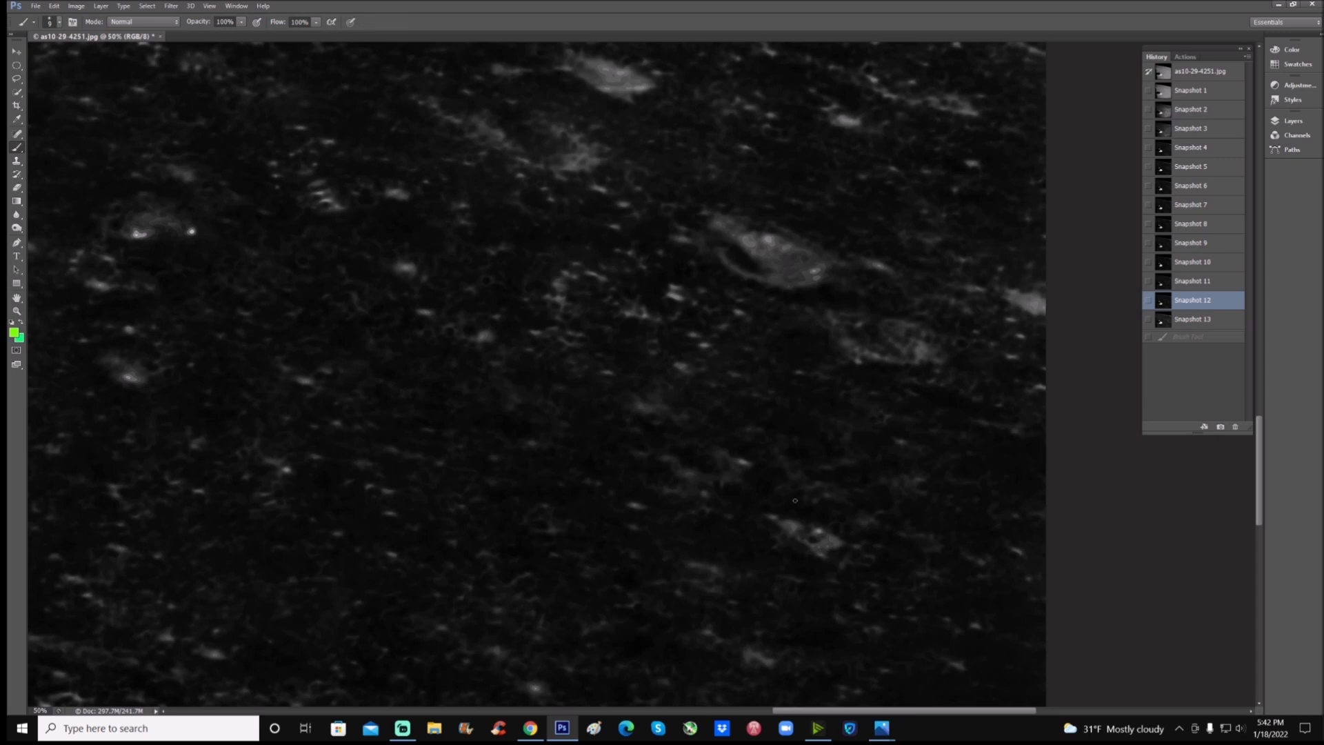
Circle the small bright lower-right formation with a green arrow, then revert to Snapshot 13.
{"action": "left_click_drag", "start_coordinate": [794, 500], "coordinate": [839, 525]}
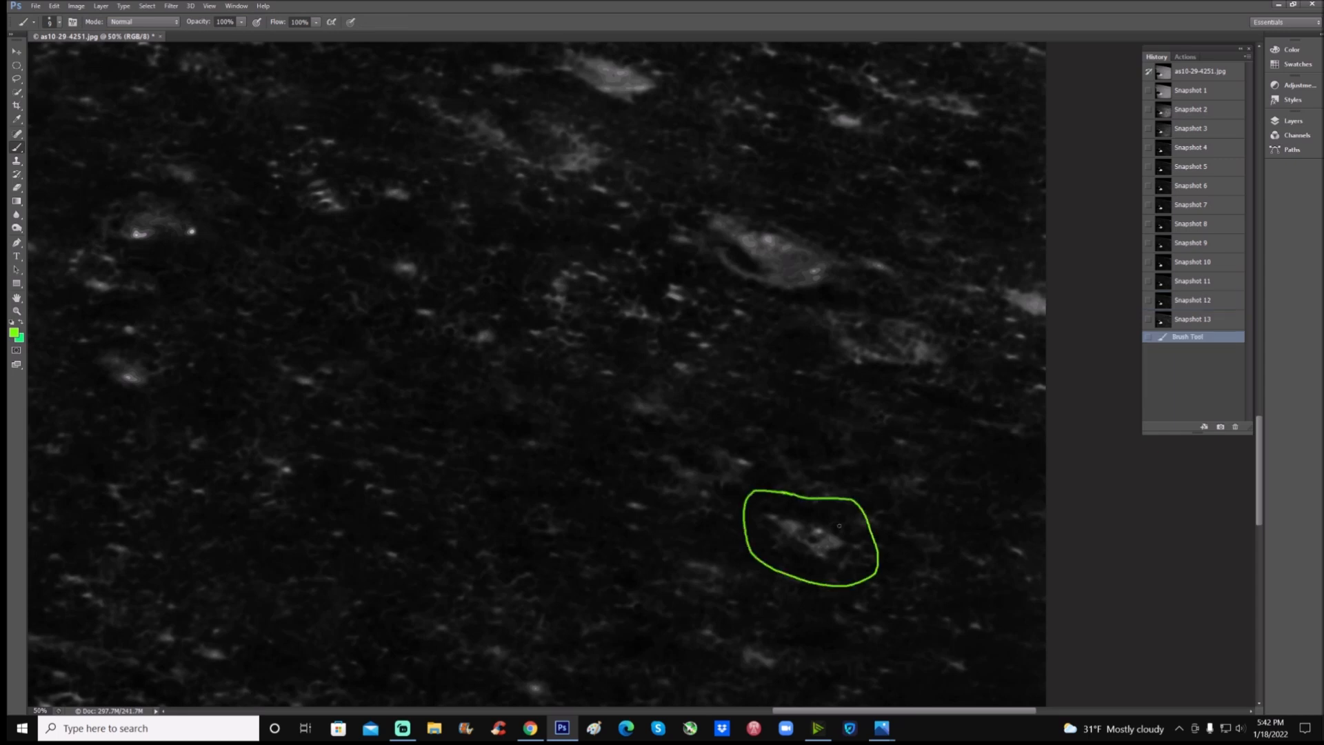
{"action": "left_click_drag", "start_coordinate": [857, 466], "coordinate": [832, 524]}
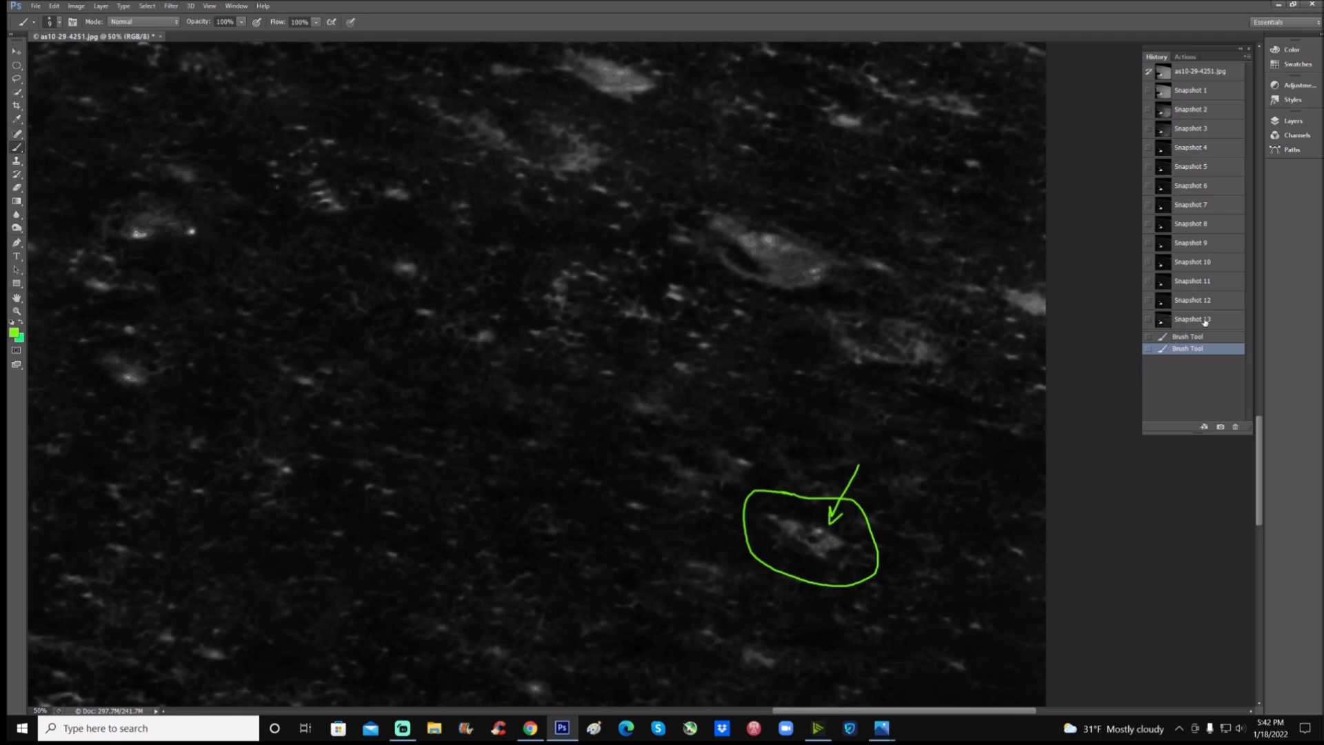
{"action": "left_click", "coordinate": [1192, 319]}
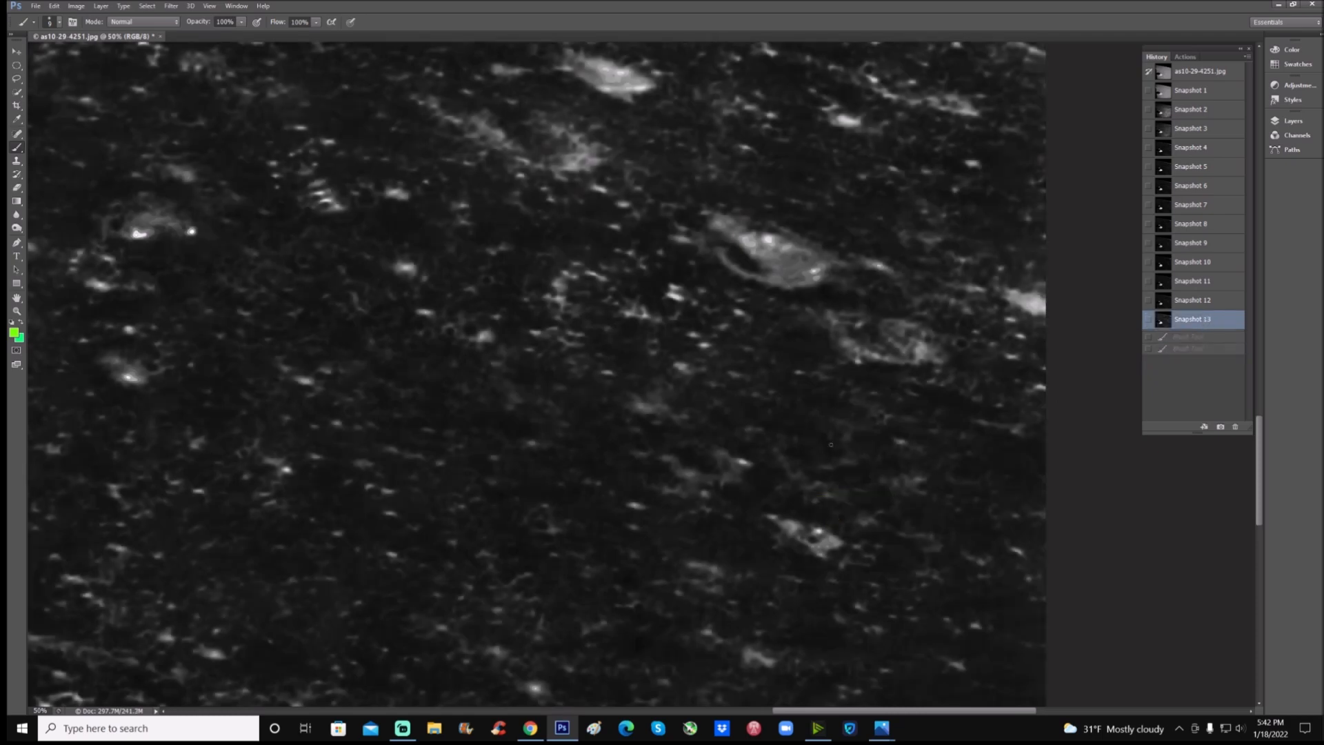
{"action": "mouse_move", "coordinate": [1222, 313]}
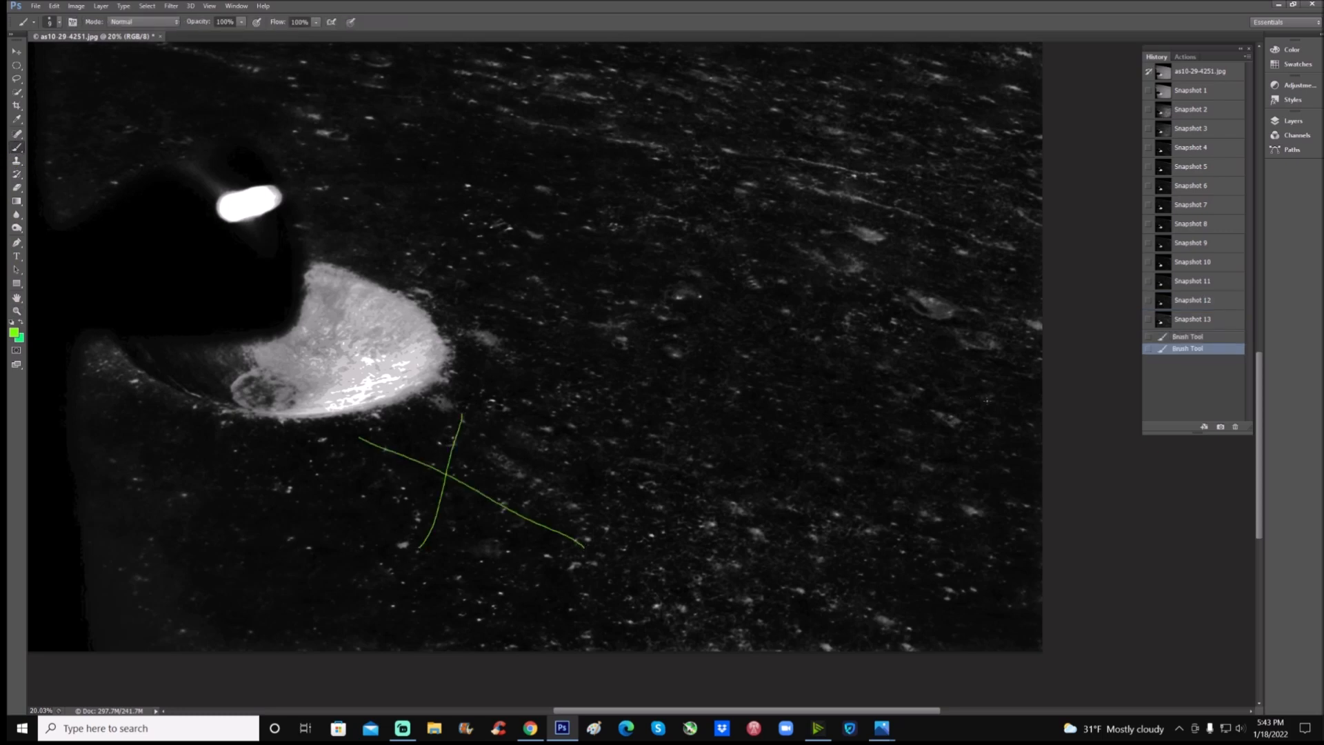
Brush a long curve, a loop over streaks, an arrow and a small circle above the bright crater.
{"action": "left_click_drag", "start_coordinate": [1018, 388], "coordinate": [976, 414]}
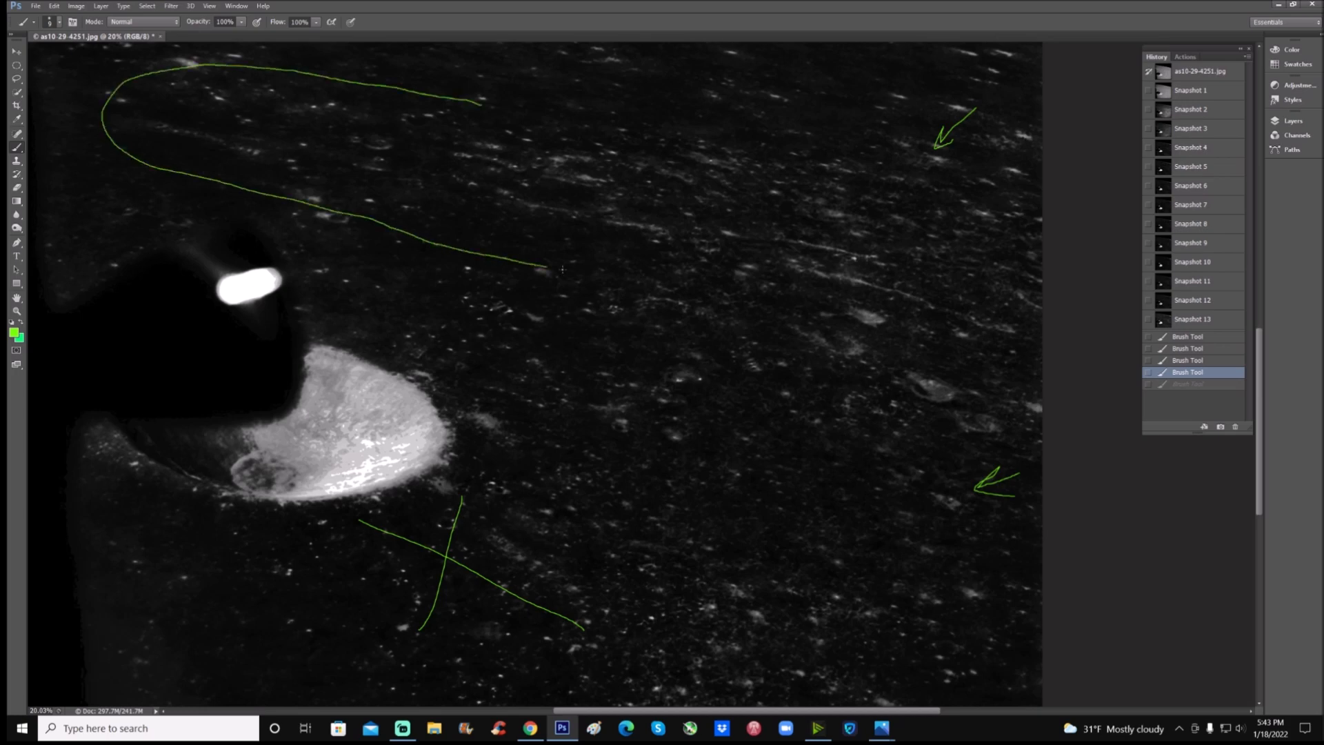
{"action": "left_click_drag", "start_coordinate": [546, 268], "coordinate": [666, 313]}
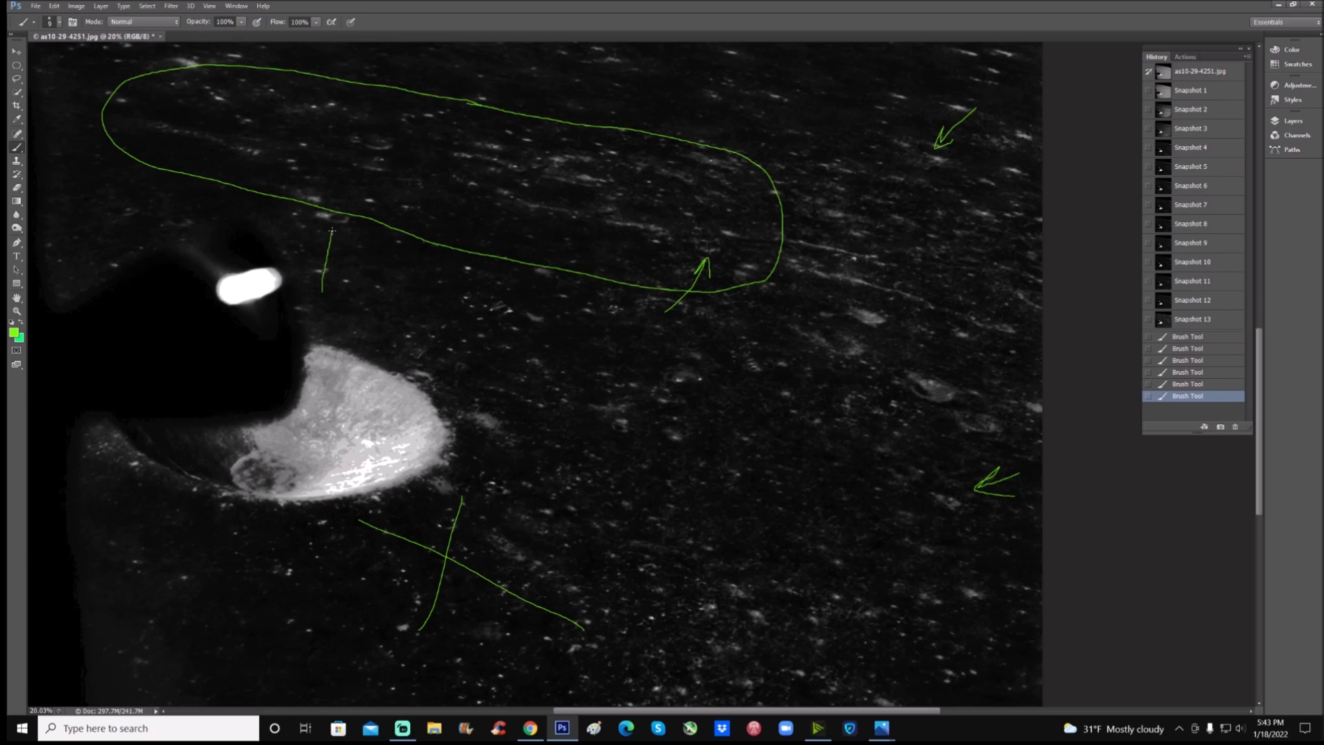
{"action": "left_click_drag", "start_coordinate": [323, 287], "coordinate": [334, 229]}
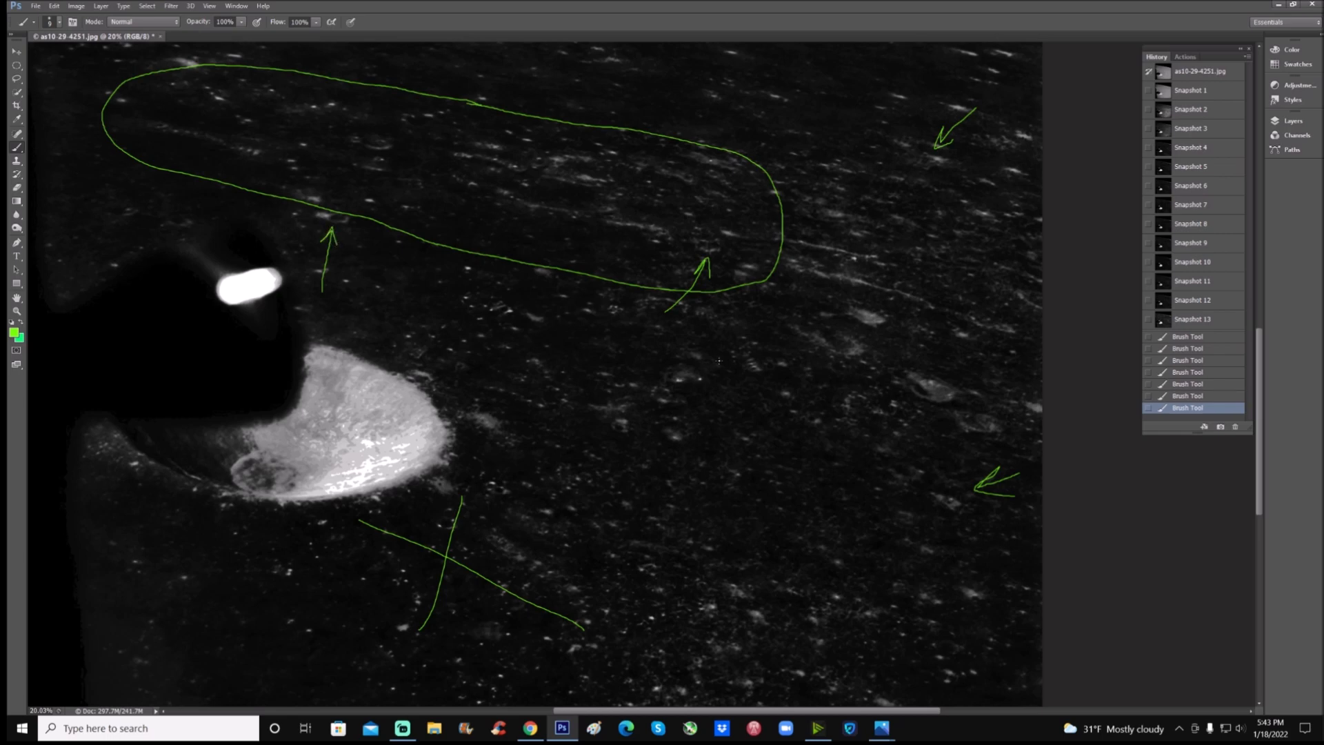
{"action": "left_click_drag", "start_coordinate": [481, 287], "coordinate": [515, 325]}
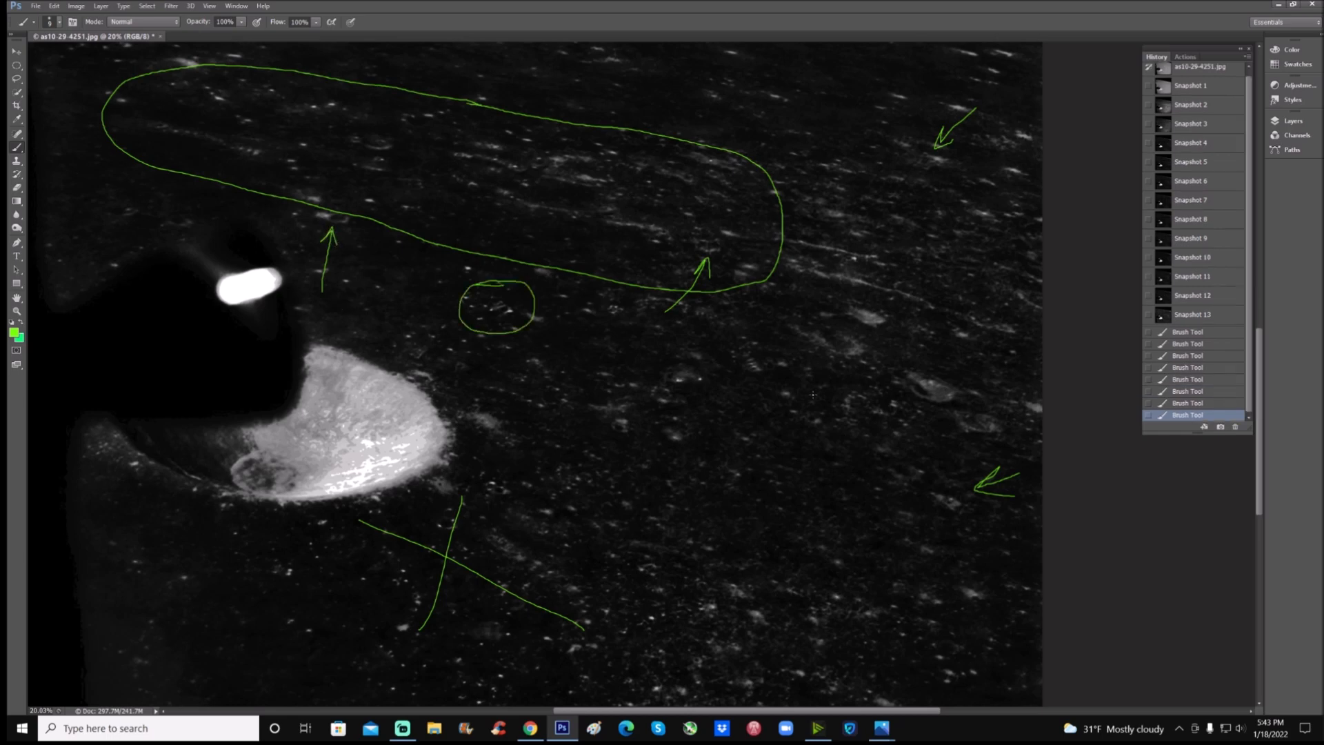
{"action": "mouse_move", "coordinate": [798, 350]}
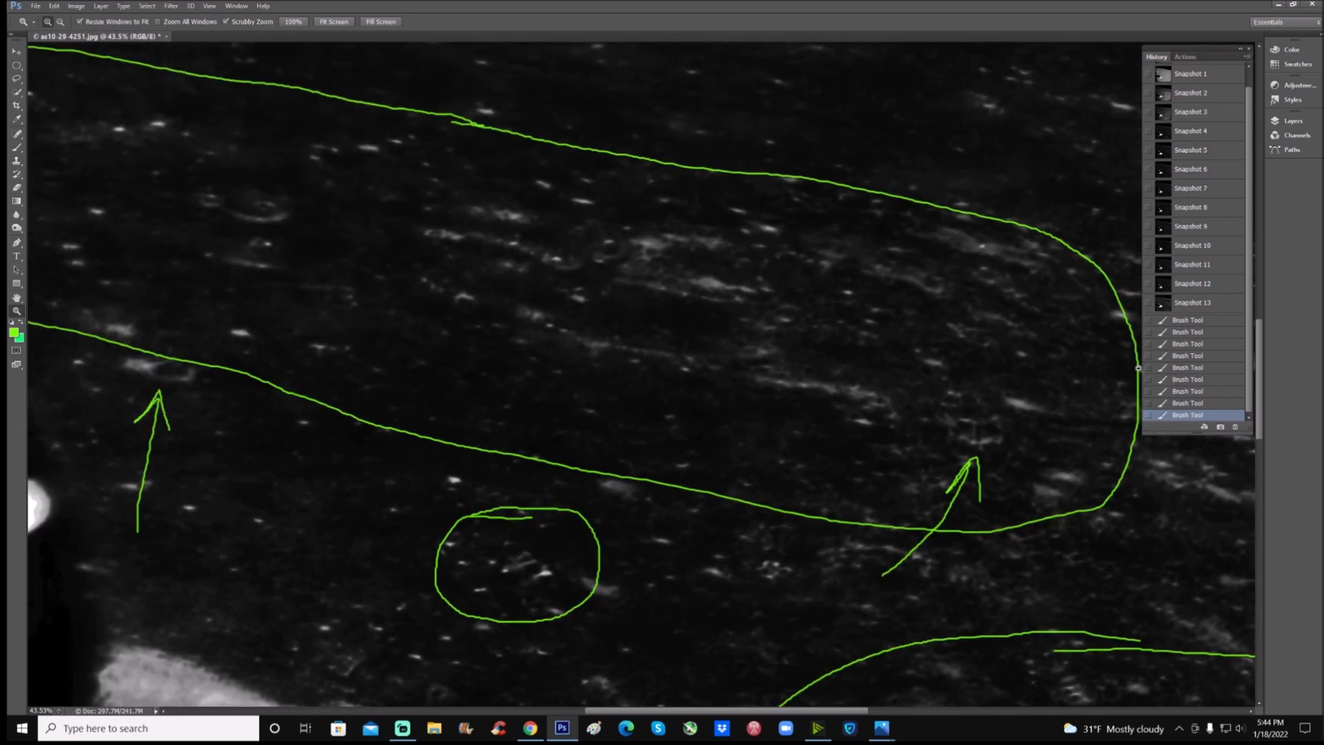
Discard all green marks via Snapshot 13, checking Snapshot 12 and returning to Snapshot 13.
{"action": "left_click", "coordinate": [1192, 302]}
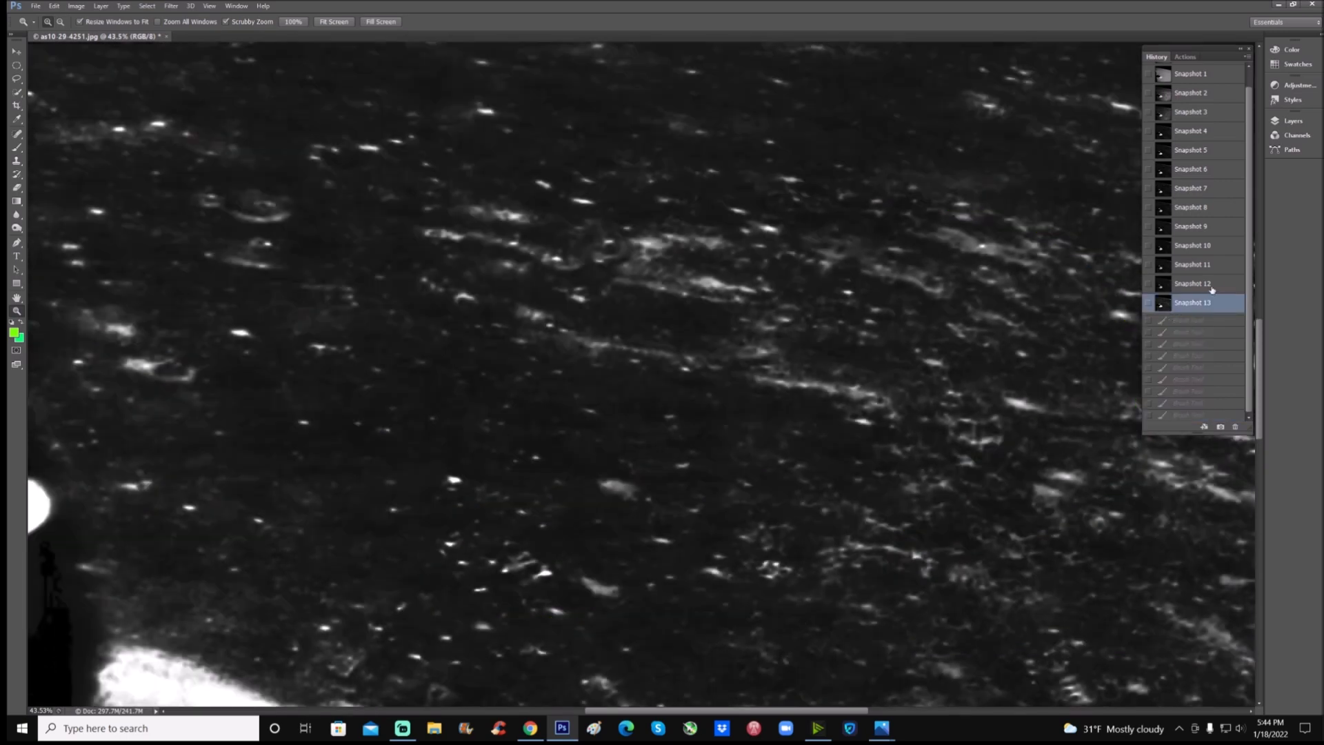
{"action": "left_click", "coordinate": [1192, 283]}
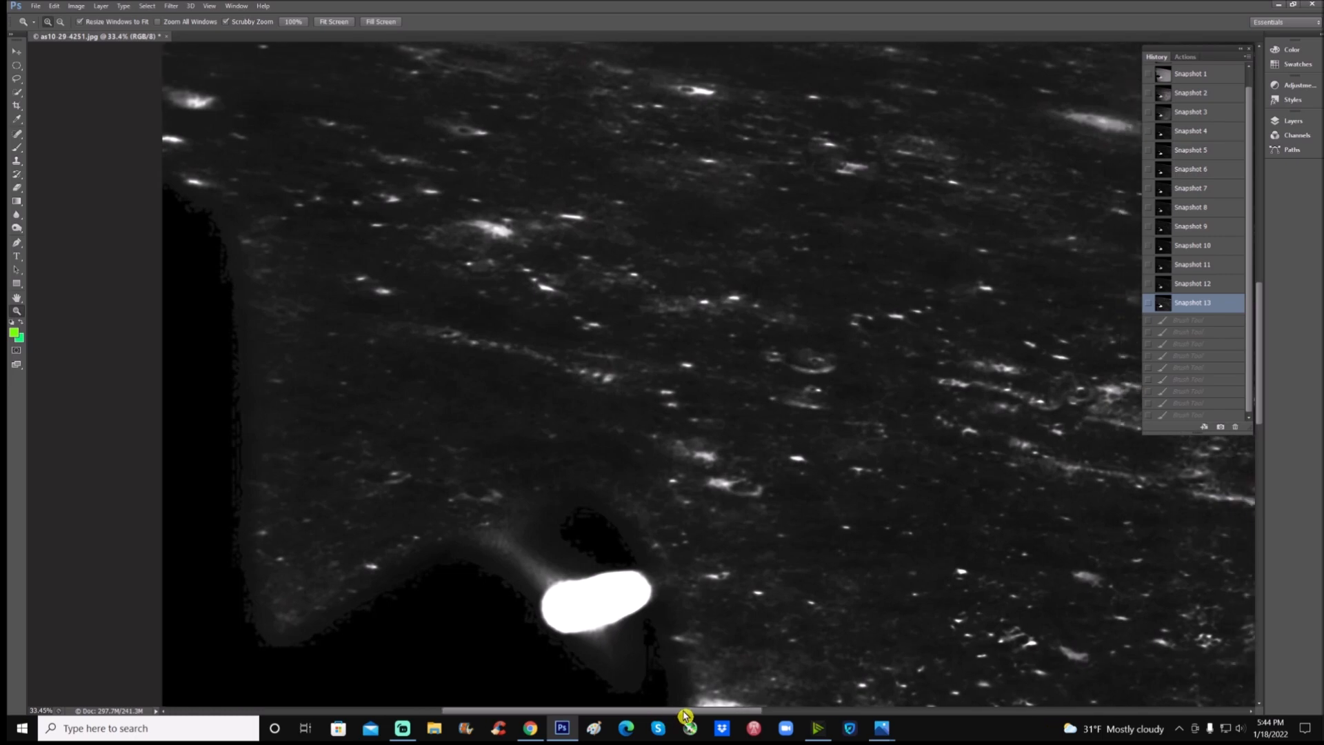
{"action": "left_click", "coordinate": [1192, 283]}
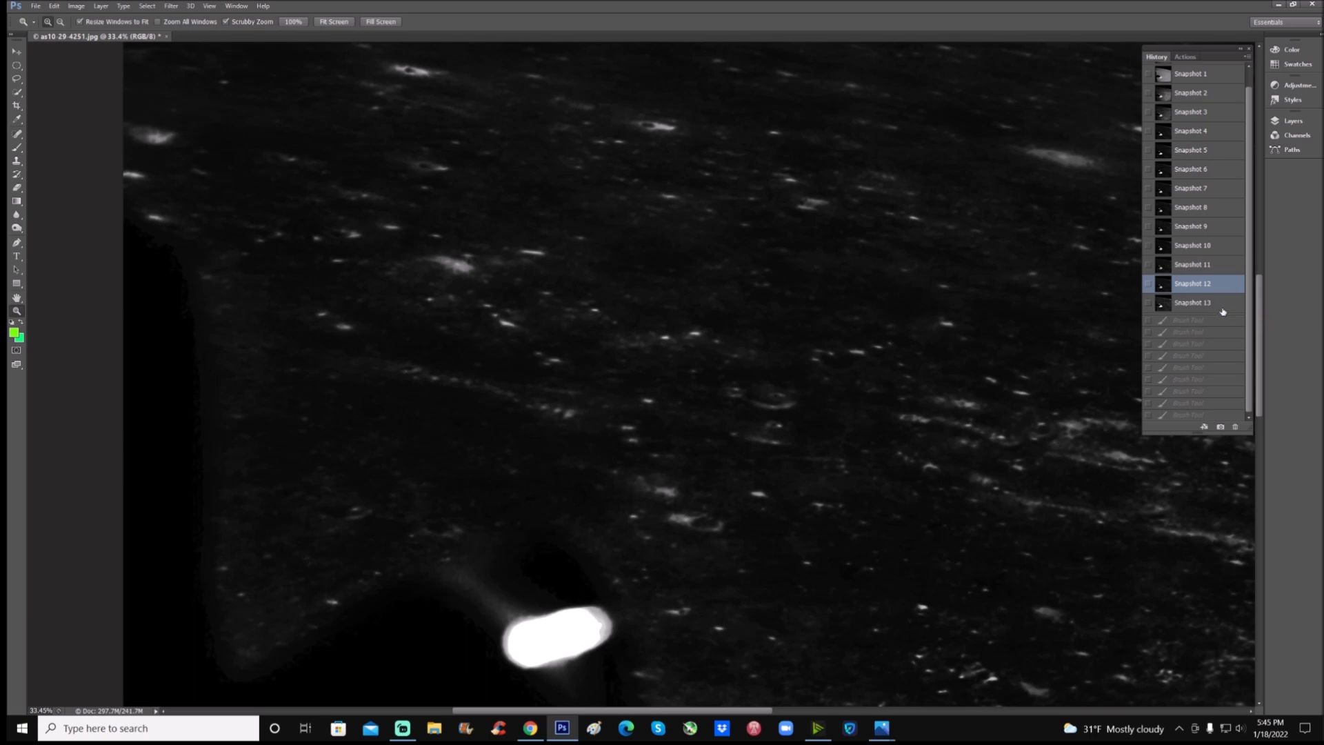
{"action": "left_click", "coordinate": [1192, 302]}
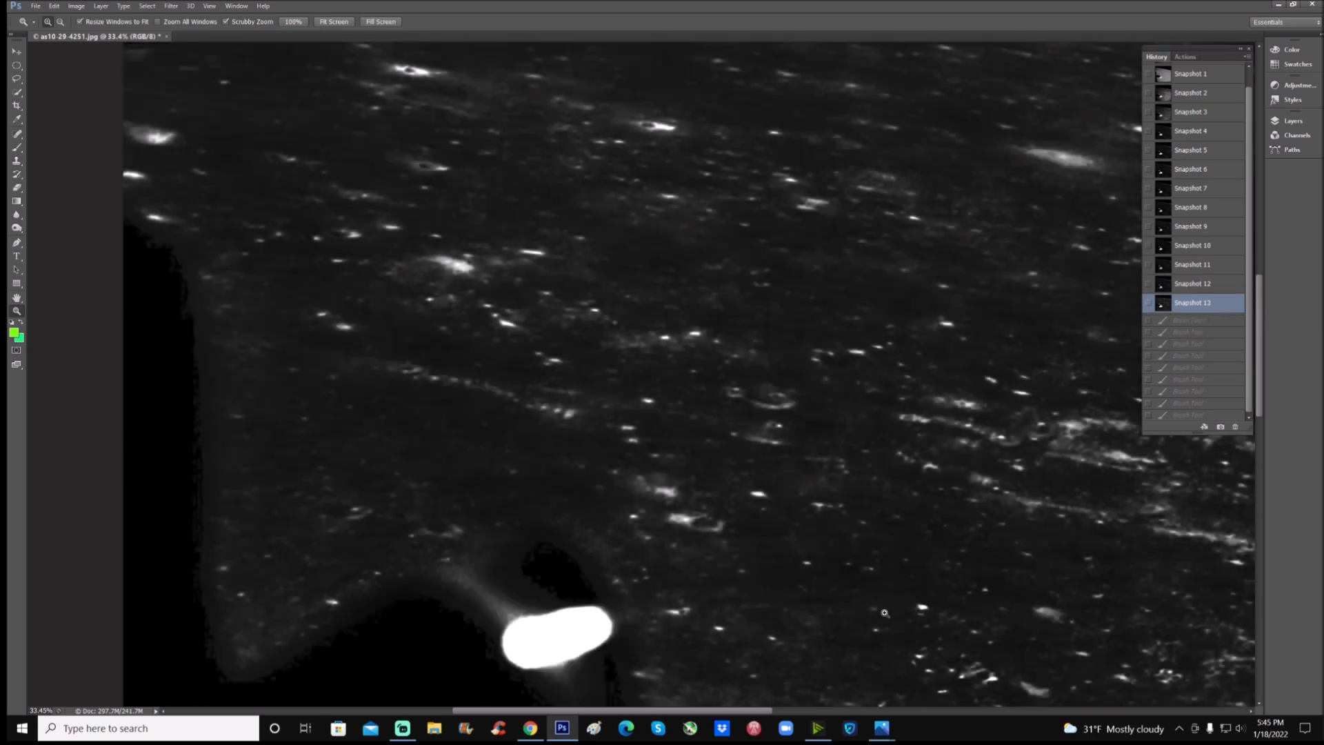
{"action": "mouse_move", "coordinate": [747, 716]}
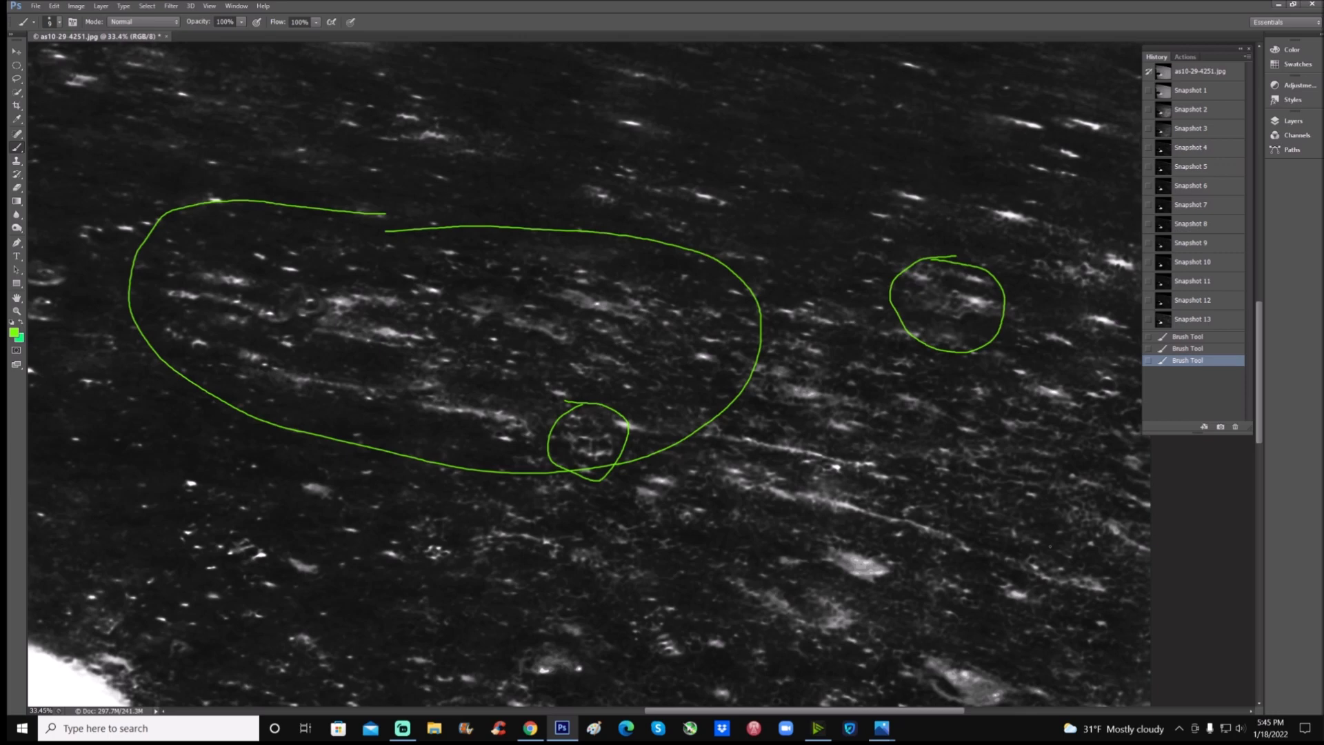
{"action": "left_click", "coordinate": [1191, 320]}
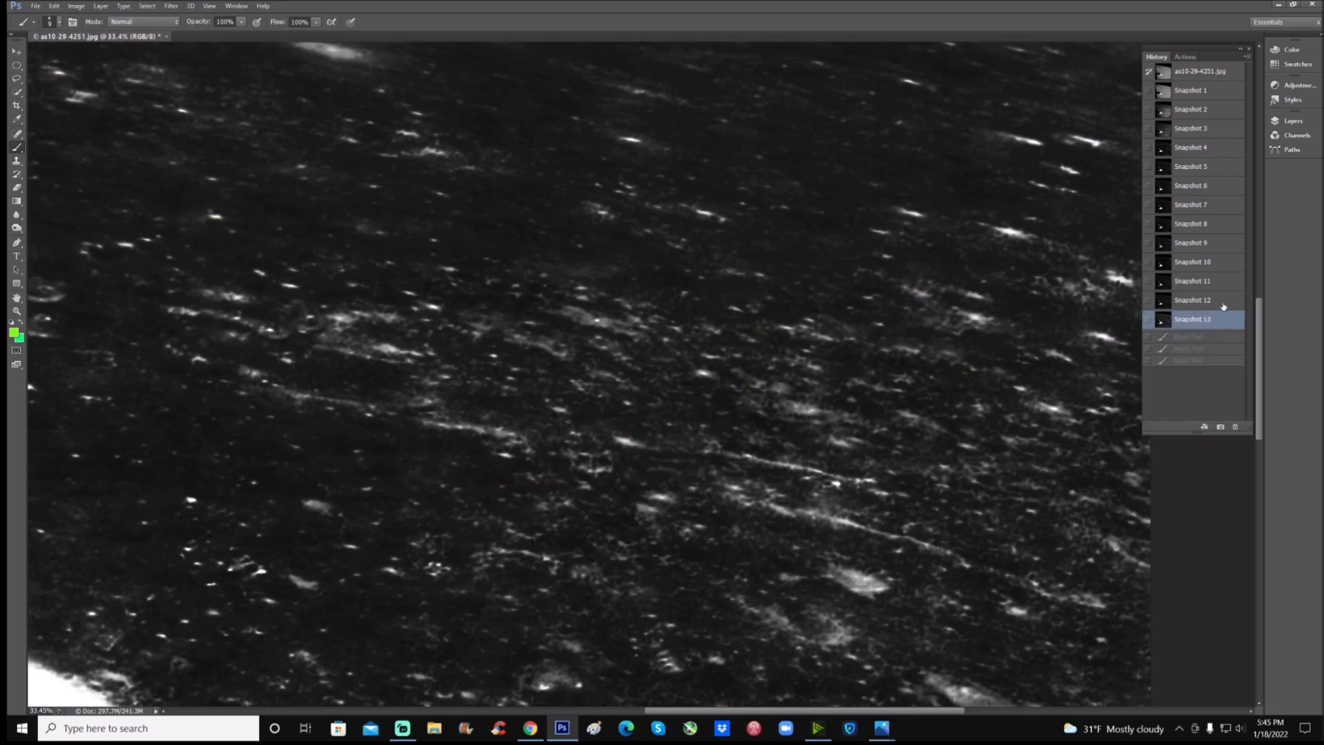
{"action": "left_click", "coordinate": [1193, 298]}
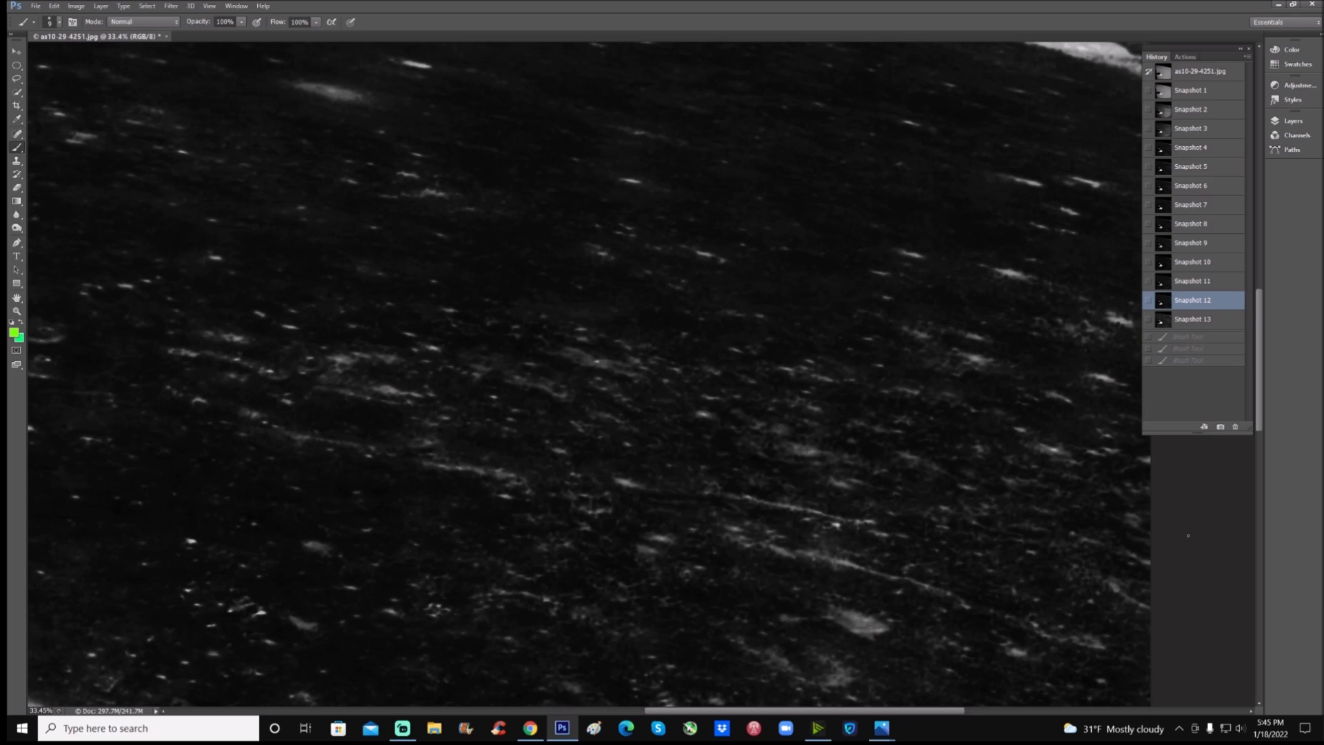
{"action": "mouse_move", "coordinate": [1230, 331]}
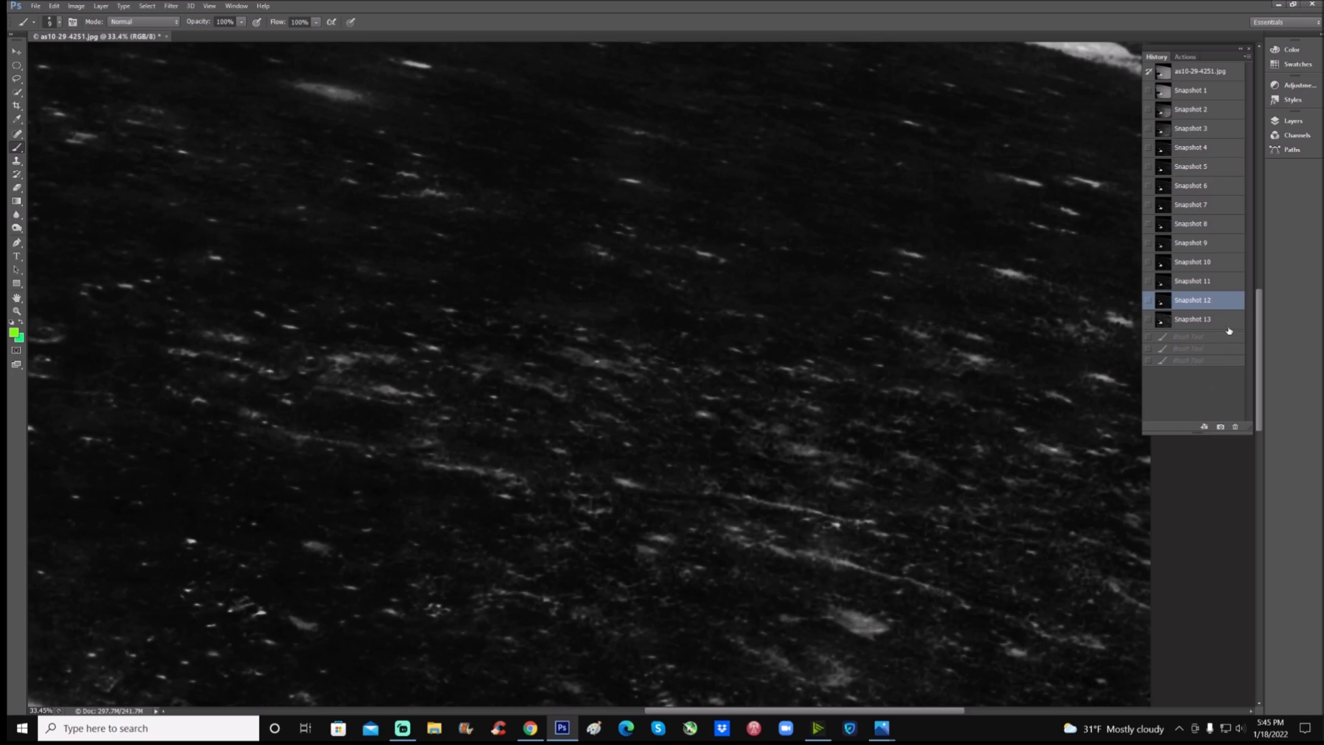
{"action": "left_click", "coordinate": [1192, 319]}
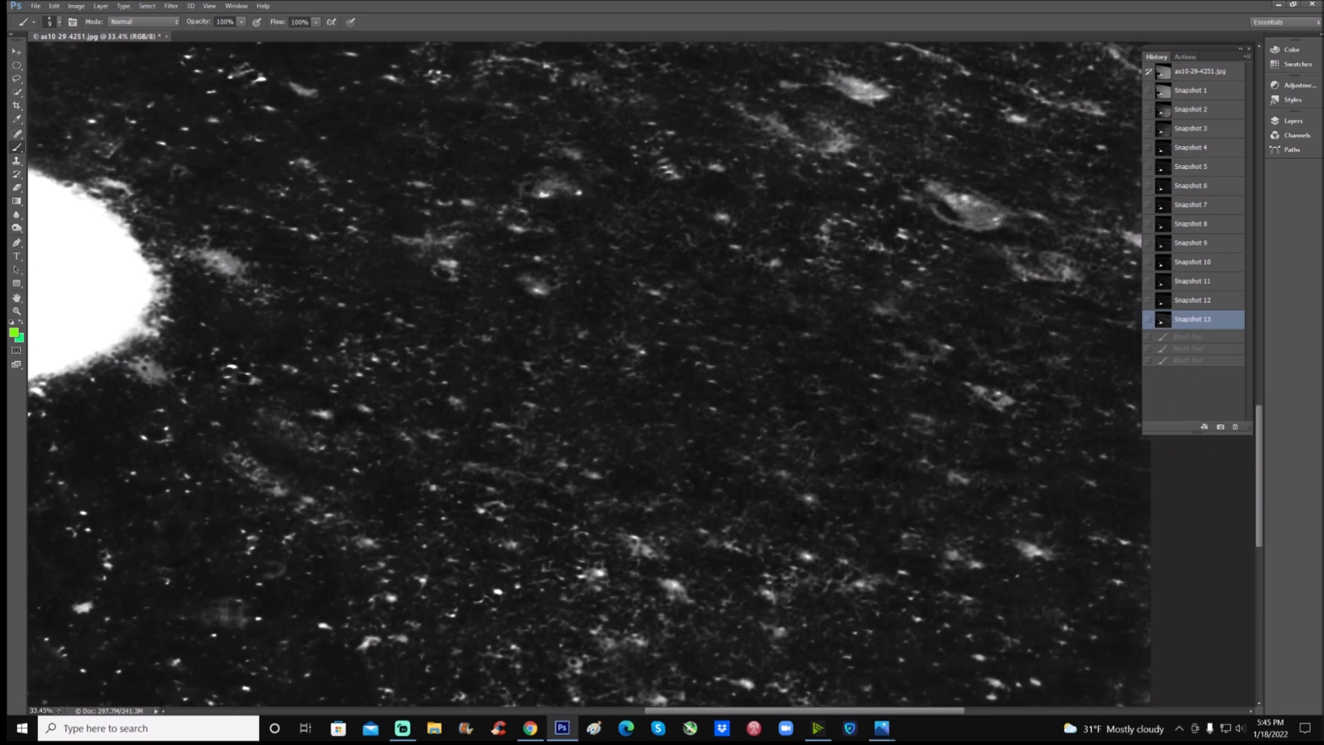
{"action": "mouse_move", "coordinate": [949, 365]}
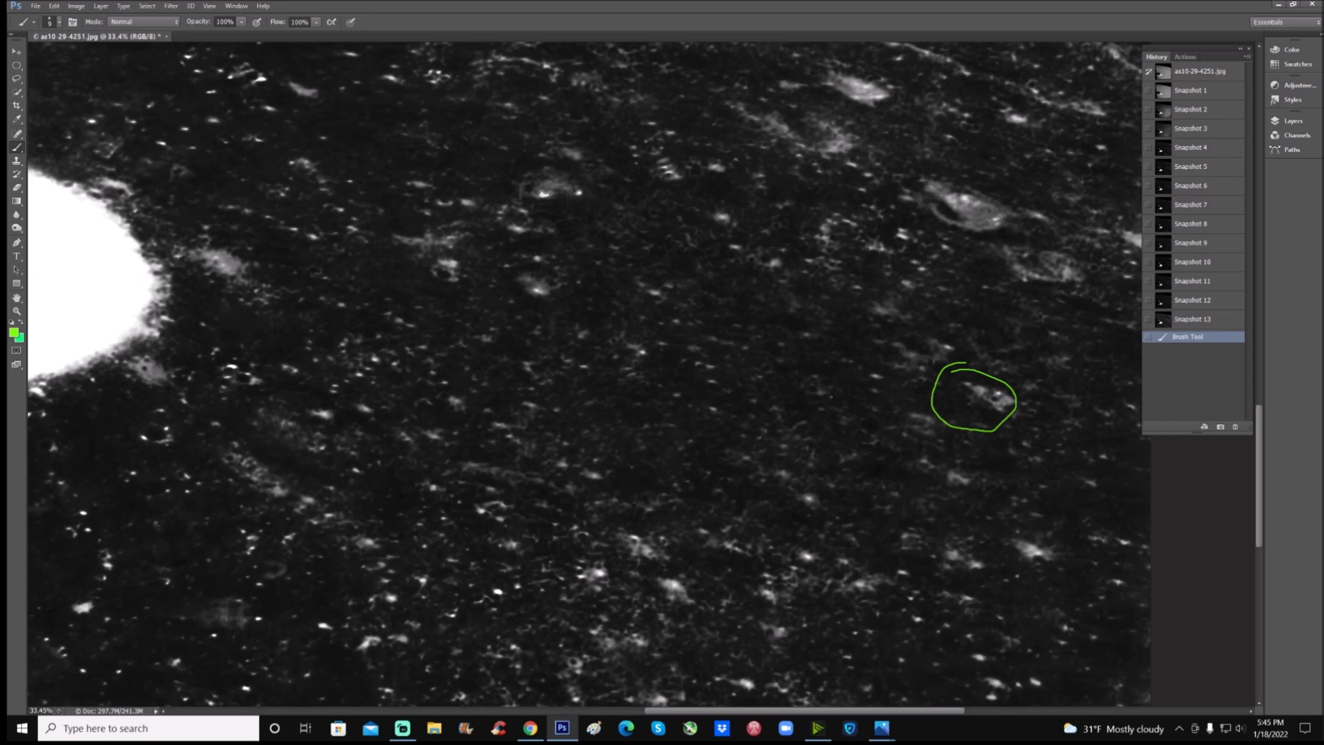
Draw green loops and arrows around bright clusters beside the crater, then revert to Snapshot 13.
{"action": "left_click_drag", "start_coordinate": [580, 304], "coordinate": [667, 589]}
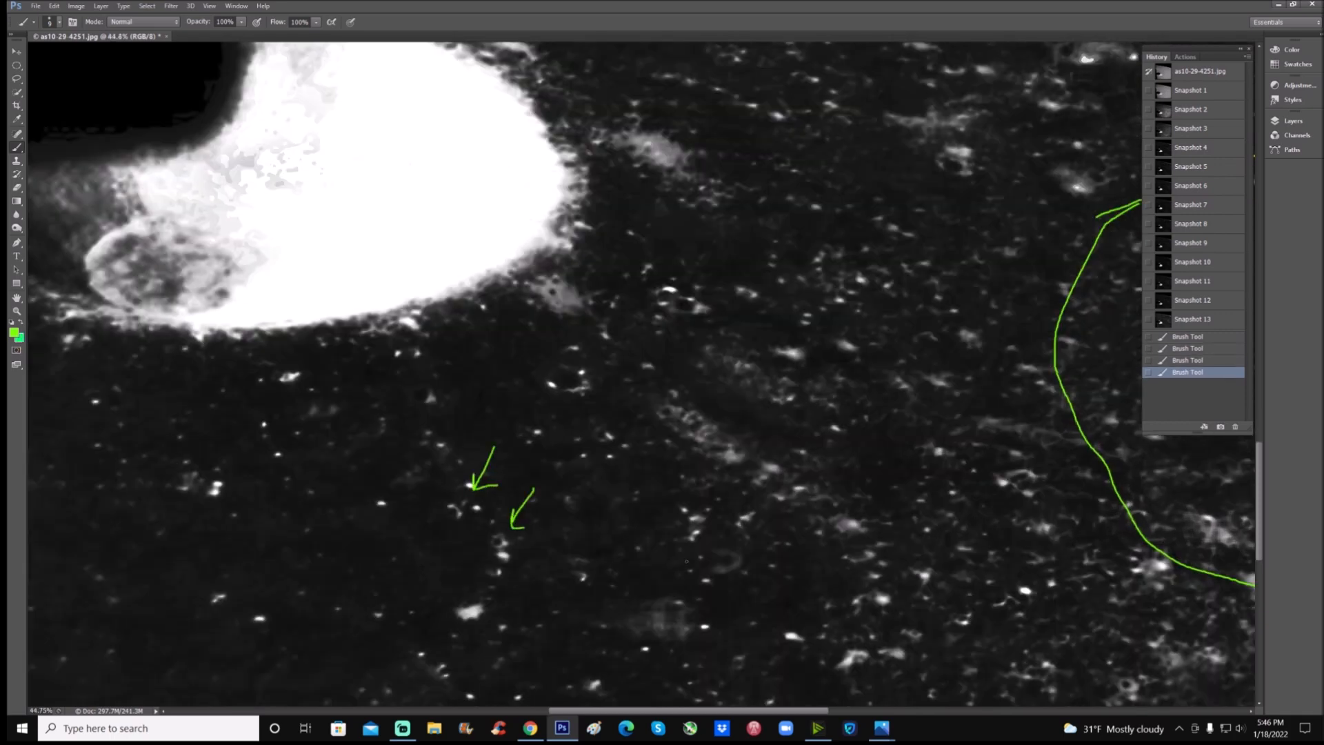
{"action": "left_click_drag", "start_coordinate": [629, 528], "coordinate": [654, 587]}
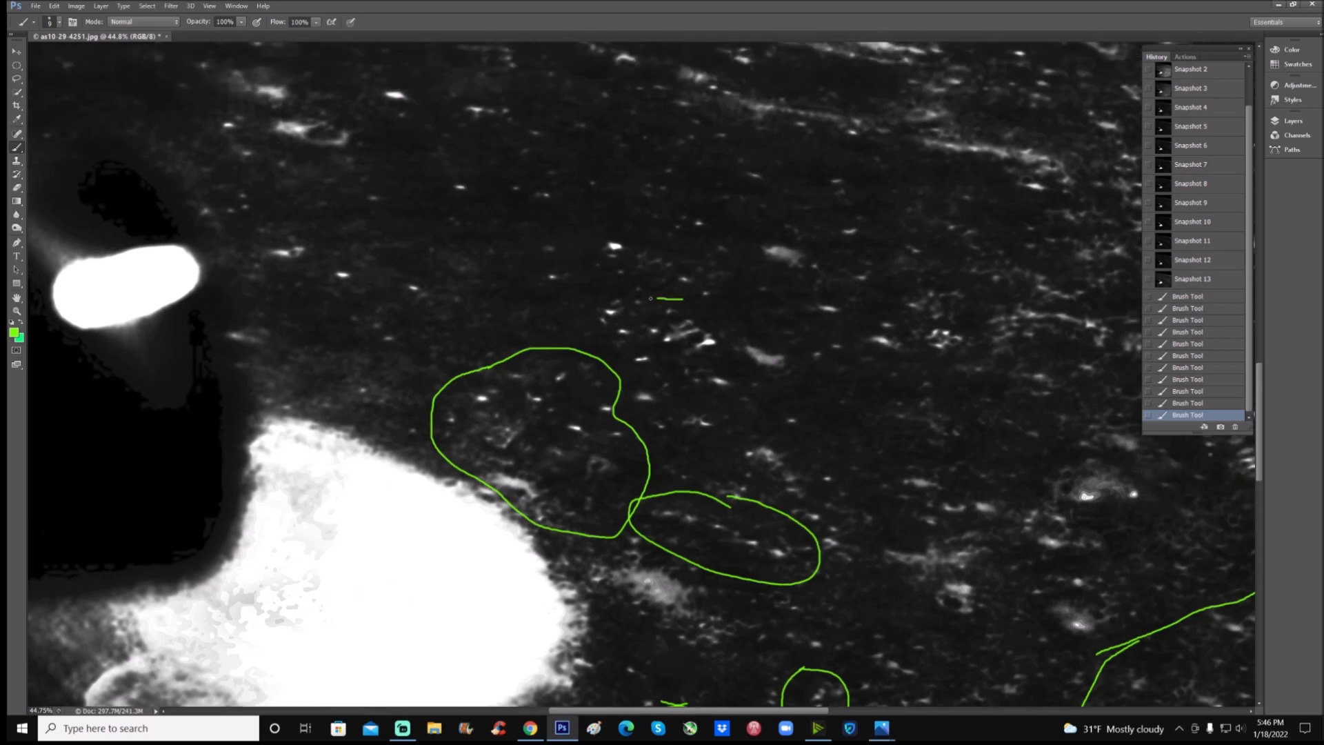
{"action": "left_click_drag", "start_coordinate": [651, 298], "coordinate": [722, 371]}
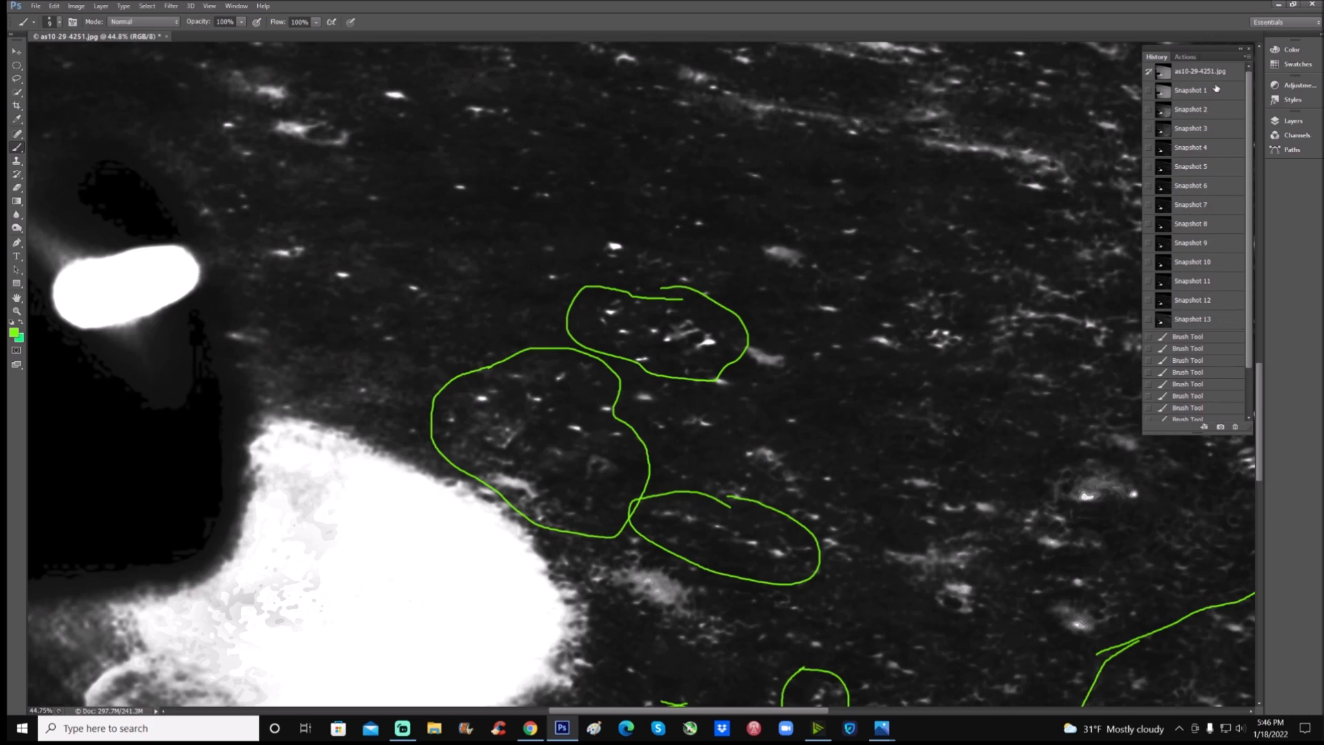
{"action": "left_click", "coordinate": [1192, 319]}
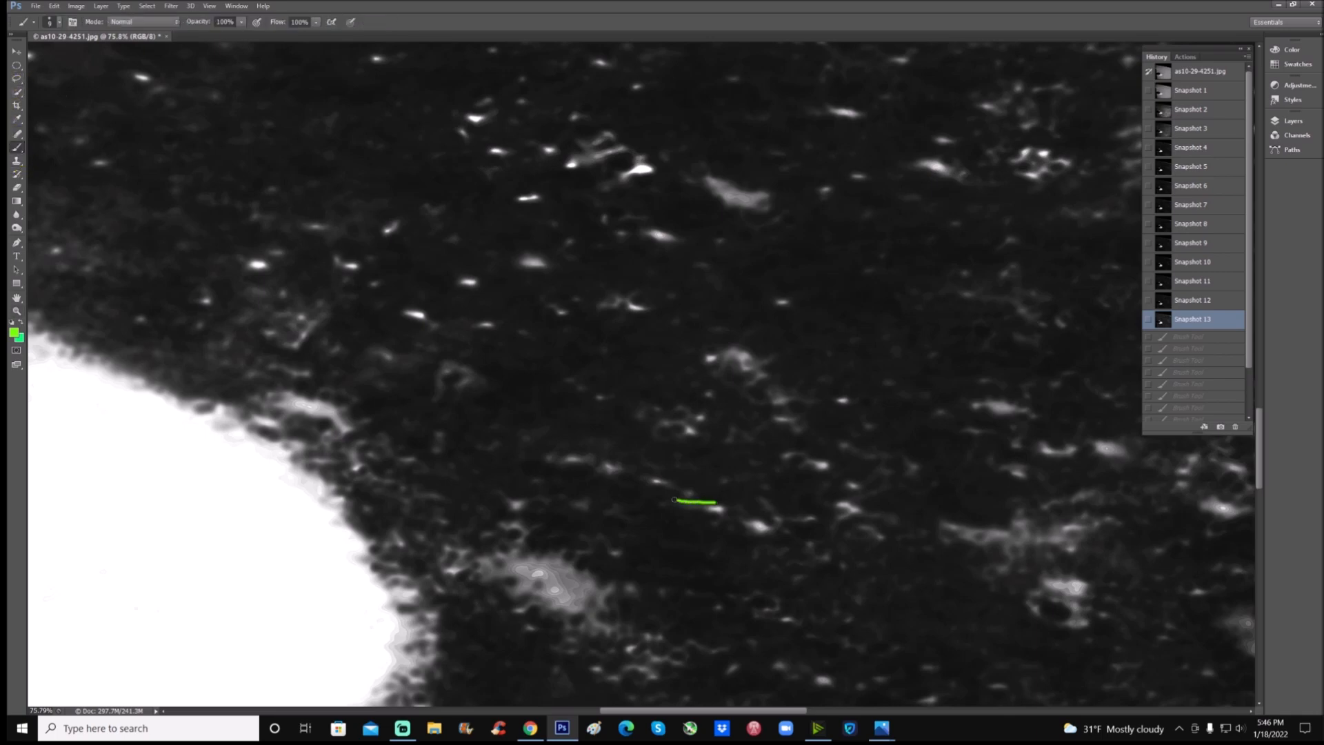
Scribble green over a small feature below centre, then discard it with Snapshot 13.
{"action": "left_click_drag", "start_coordinate": [688, 503], "coordinate": [692, 507]}
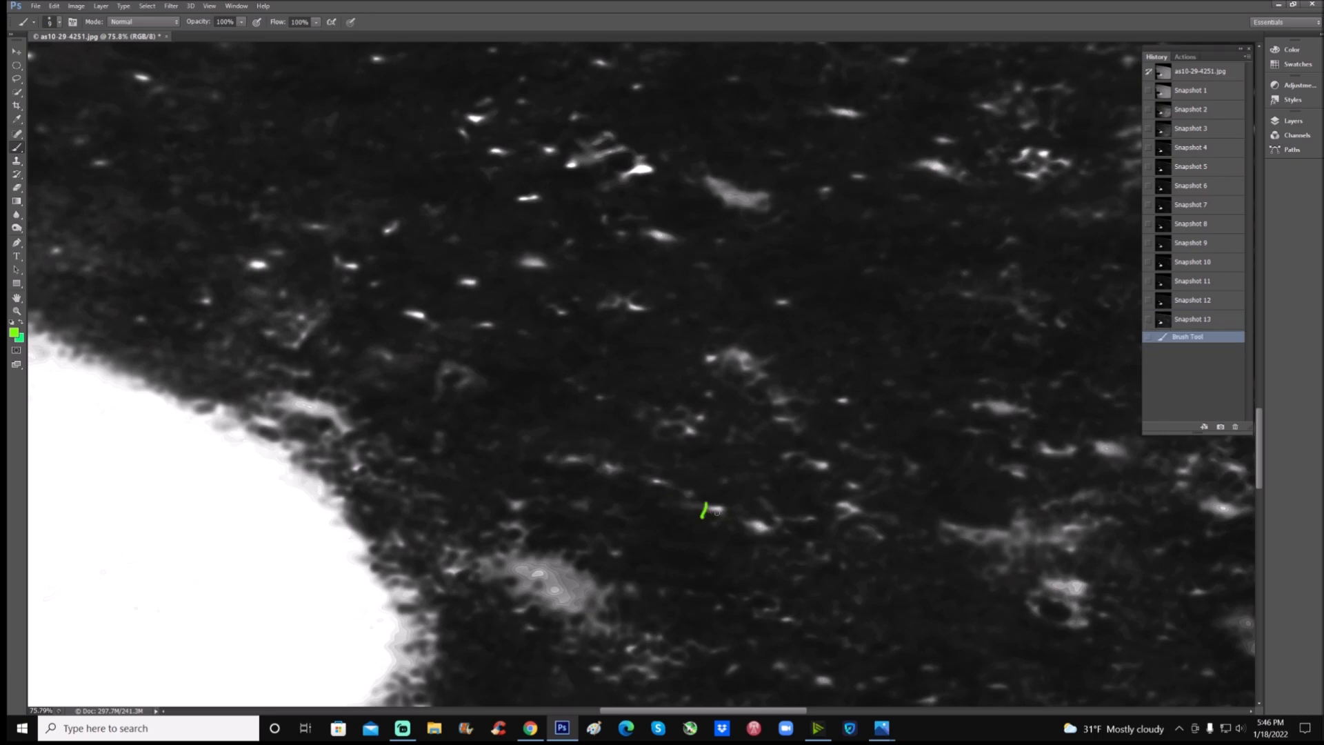
{"action": "left_click_drag", "start_coordinate": [703, 509], "coordinate": [716, 512]}
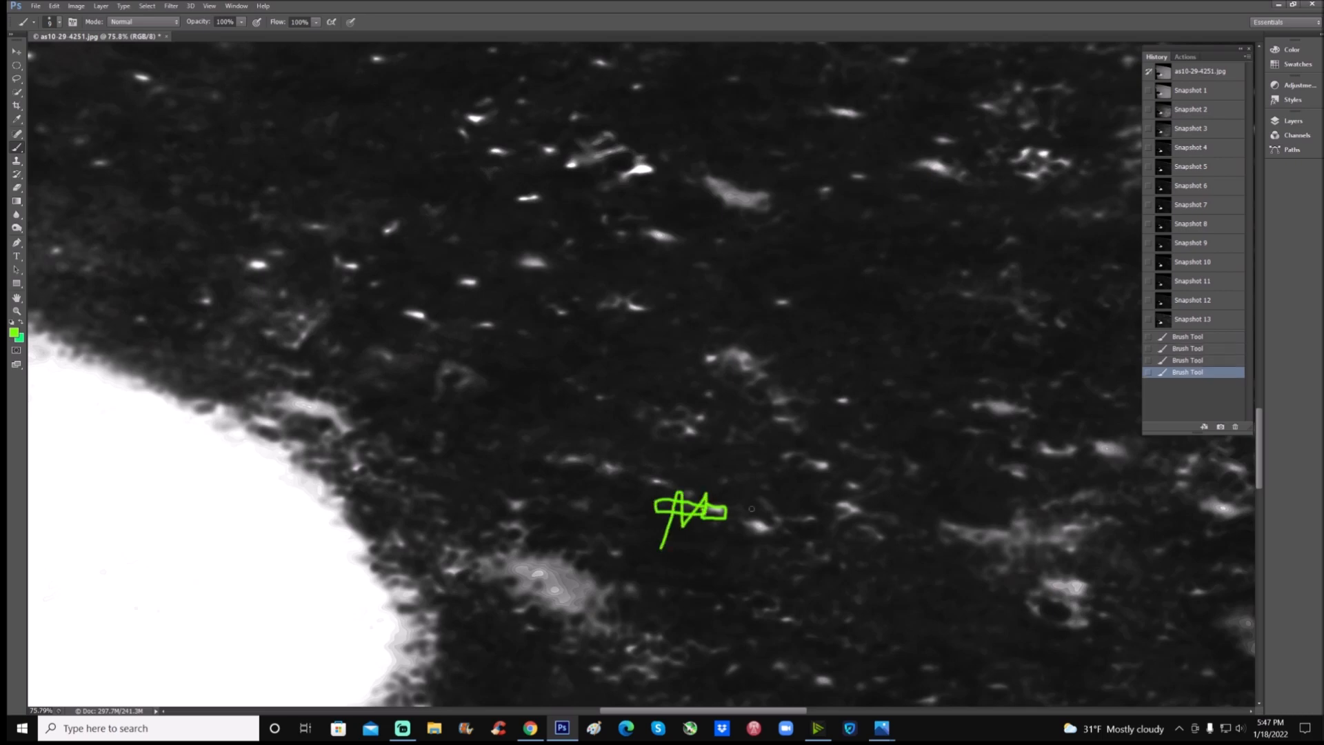
{"action": "left_click", "coordinate": [1193, 318]}
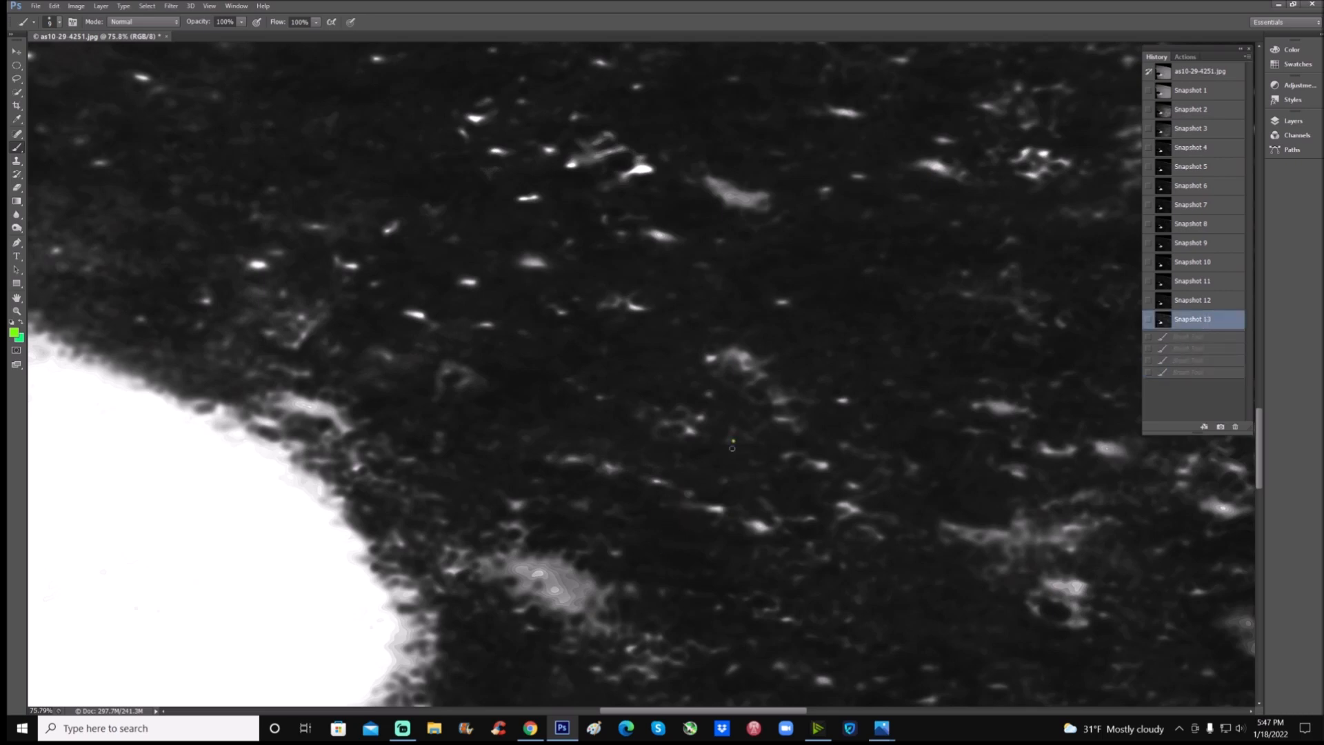
{"action": "left_click_drag", "start_coordinate": [731, 443], "coordinate": [718, 498]}
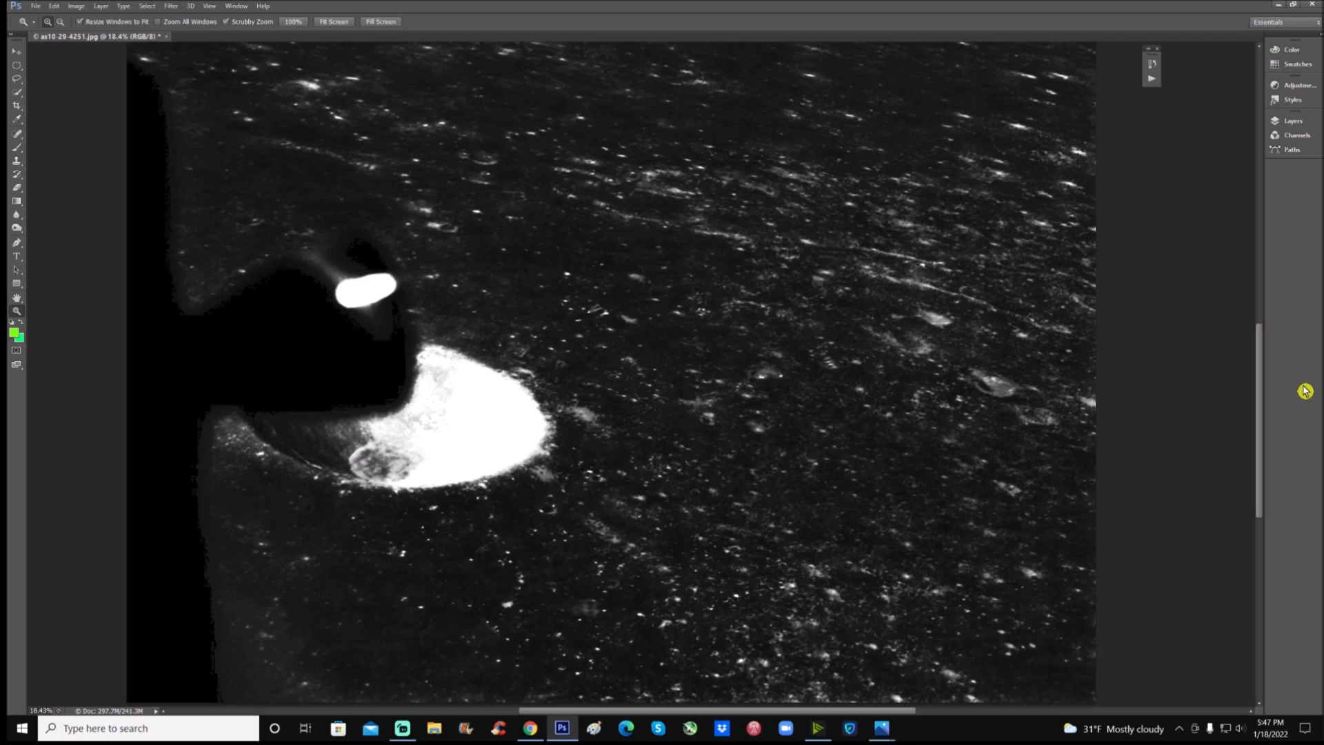
{"action": "mouse_move", "coordinate": [162, 287]}
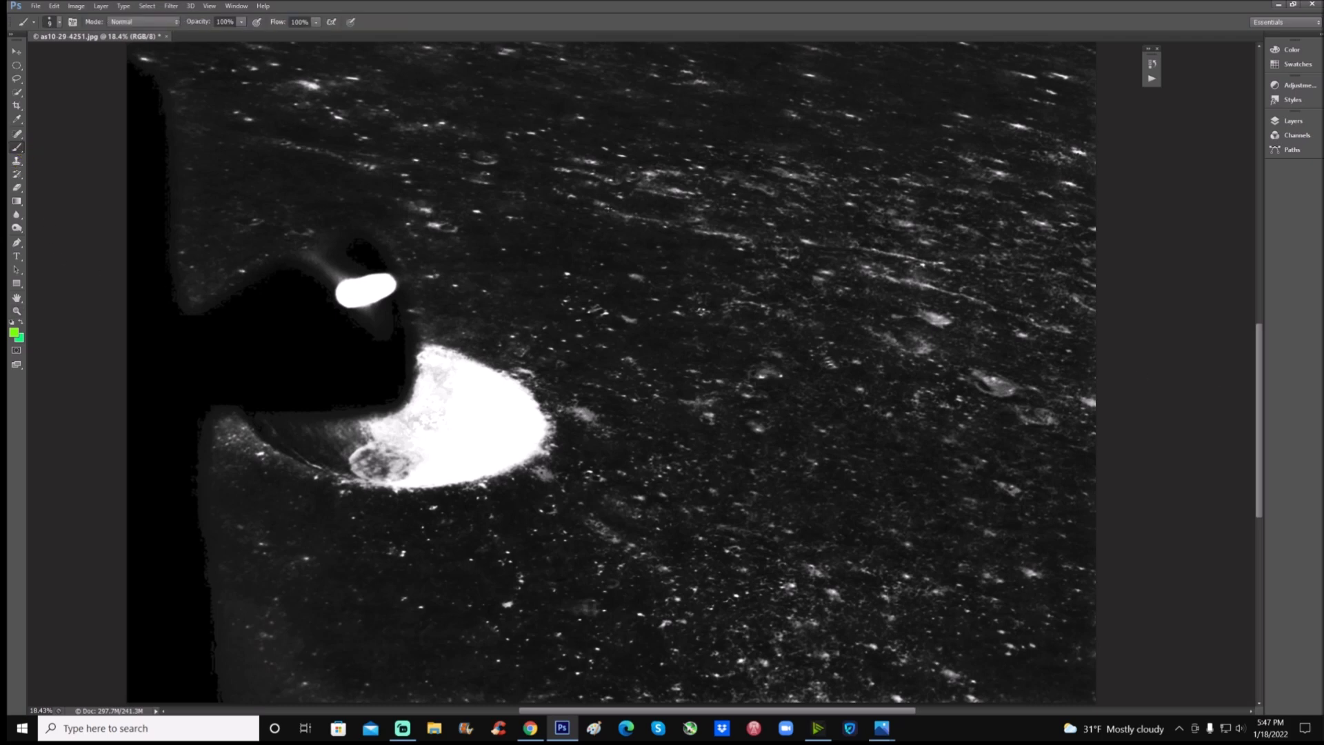
Trace green strokes along several long bright surface streaks on the full-view photo.
{"action": "left_click_drag", "start_coordinate": [604, 211], "coordinate": [735, 232]}
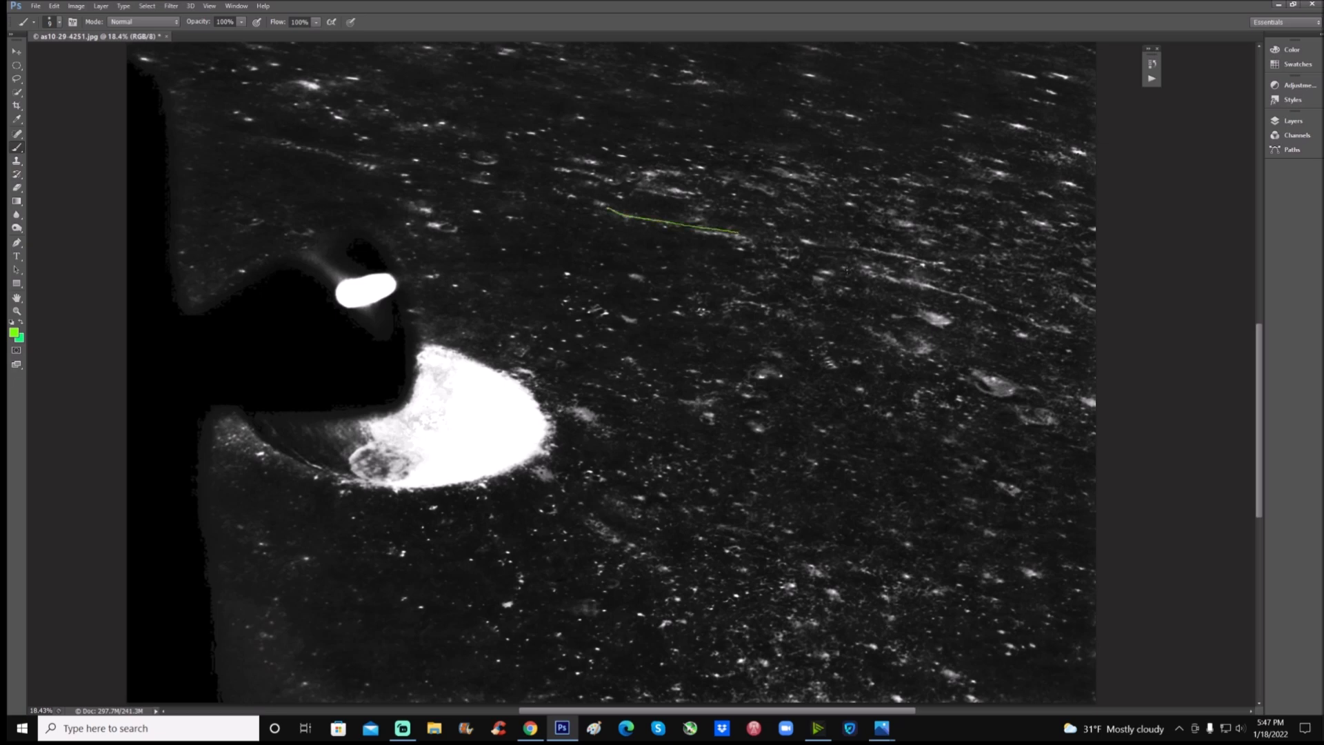
{"action": "left_click_drag", "start_coordinate": [844, 278], "coordinate": [1030, 315]}
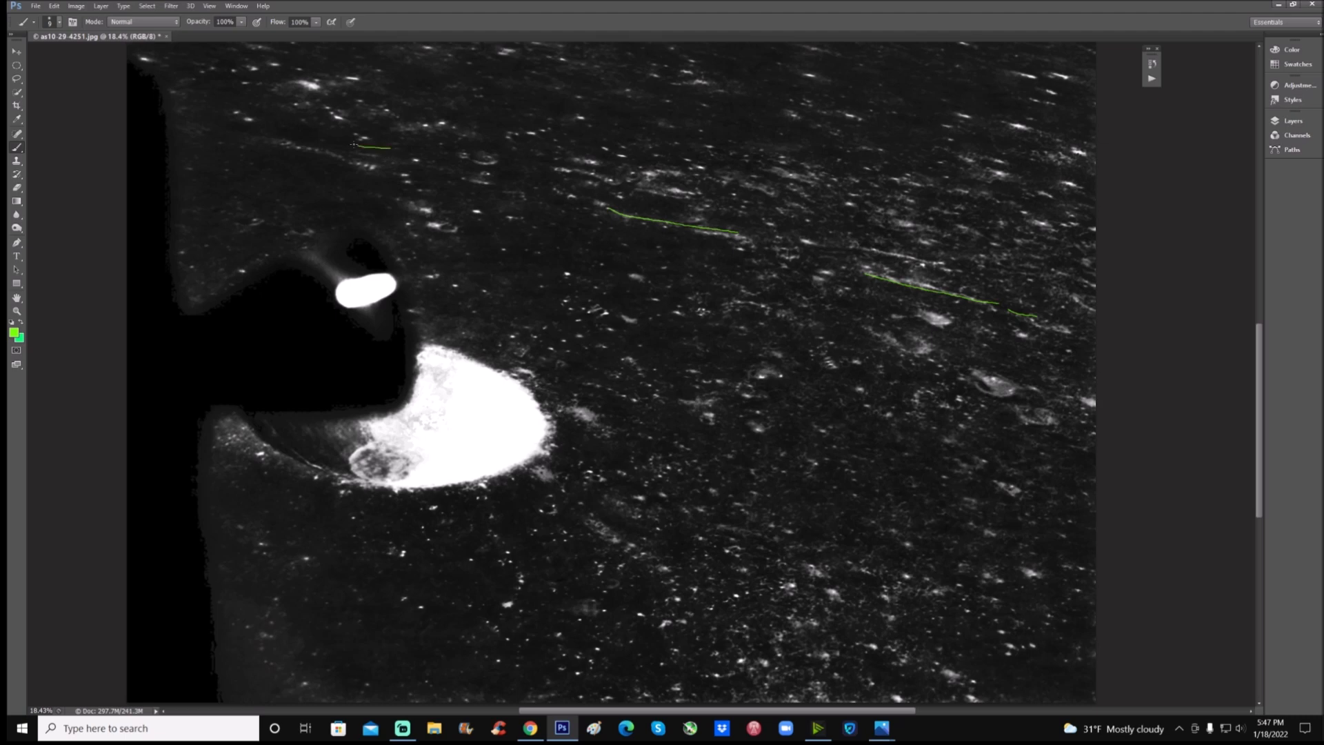
{"action": "left_click_drag", "start_coordinate": [355, 145], "coordinate": [398, 158]}
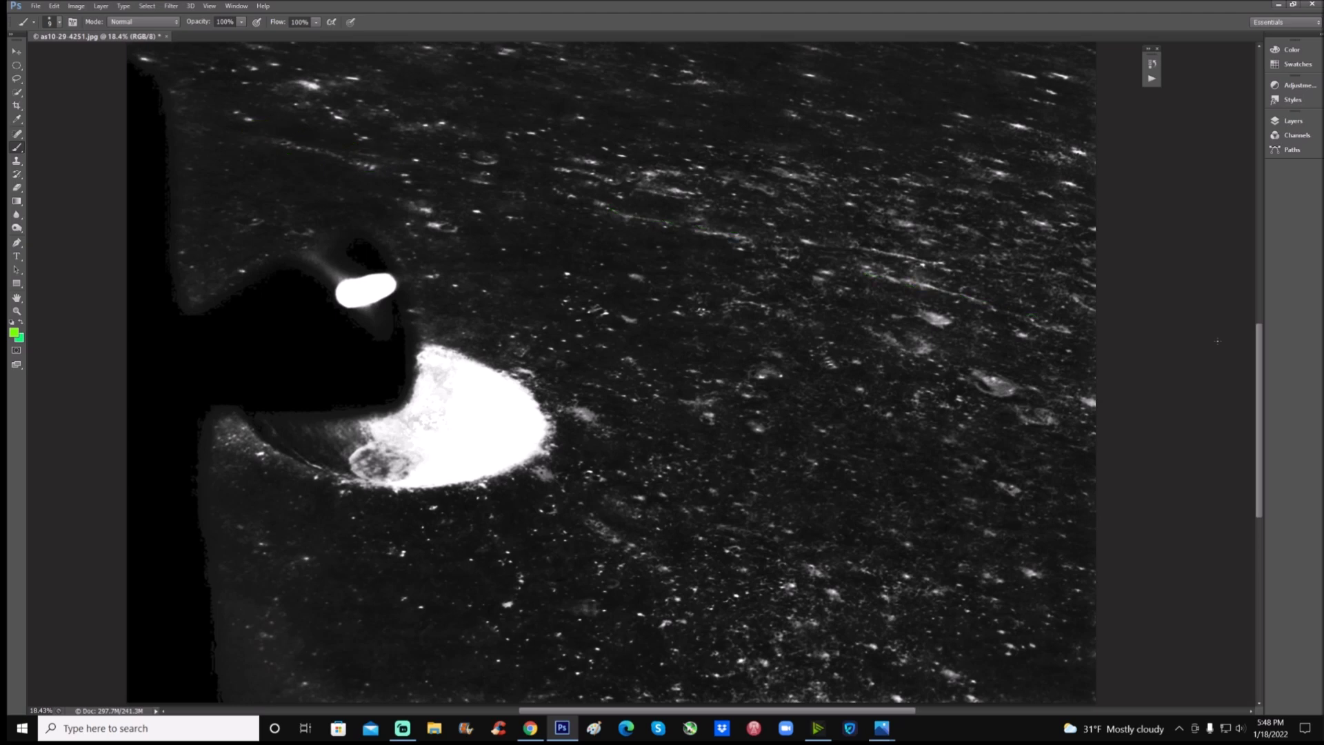
{"action": "mouse_move", "coordinate": [1208, 342]}
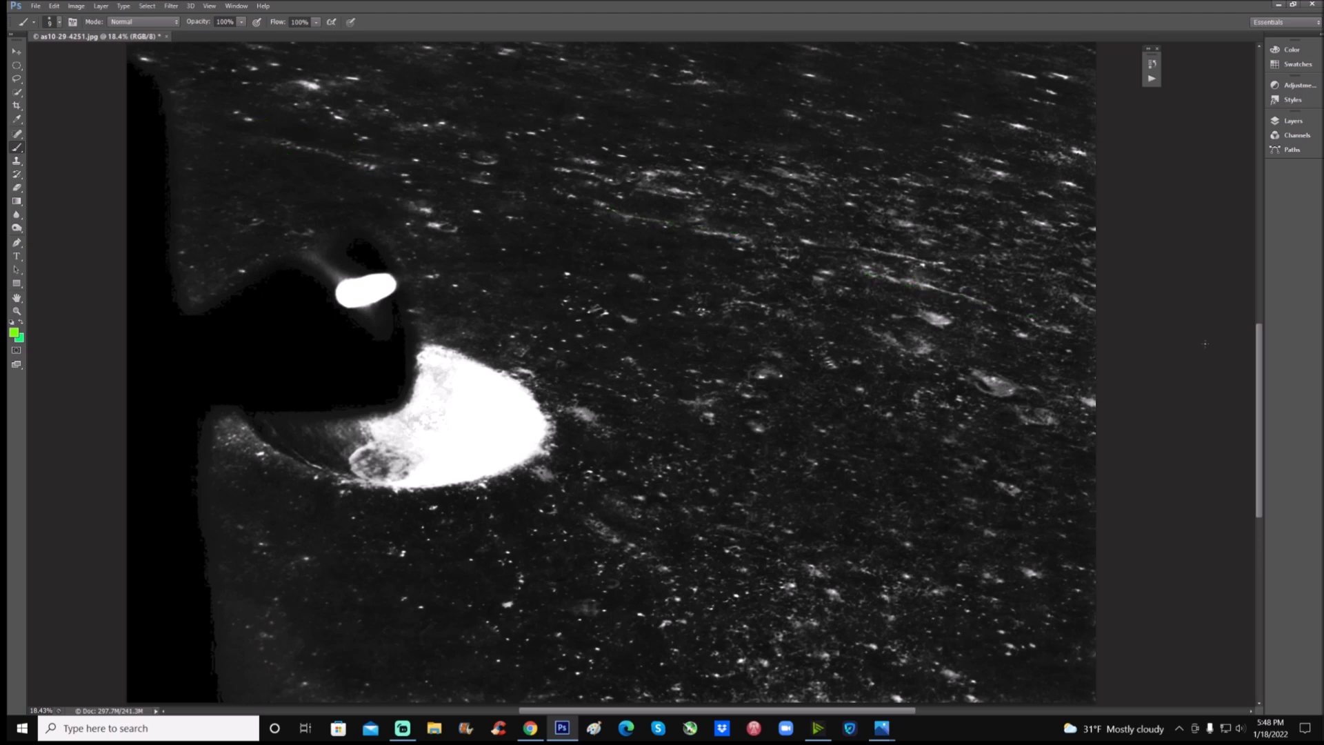